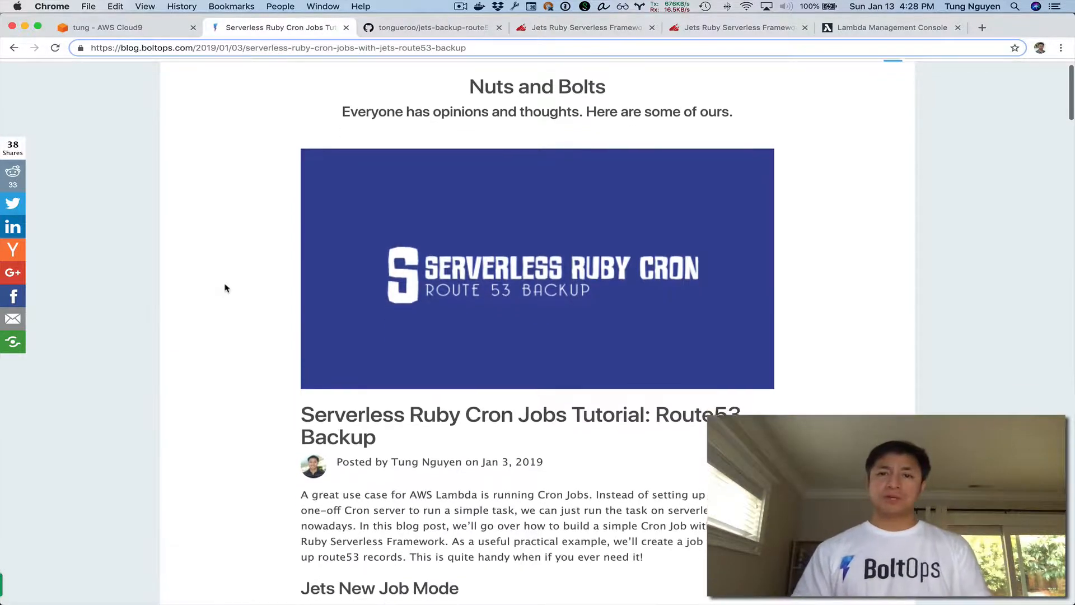
Scroll the BoltOps cron tutorial to 'Jets New Job Mode' and select 'jets new backer --mode job'.
{"action": "scroll", "scroll_direction": "down", "scroll_amount": 3}
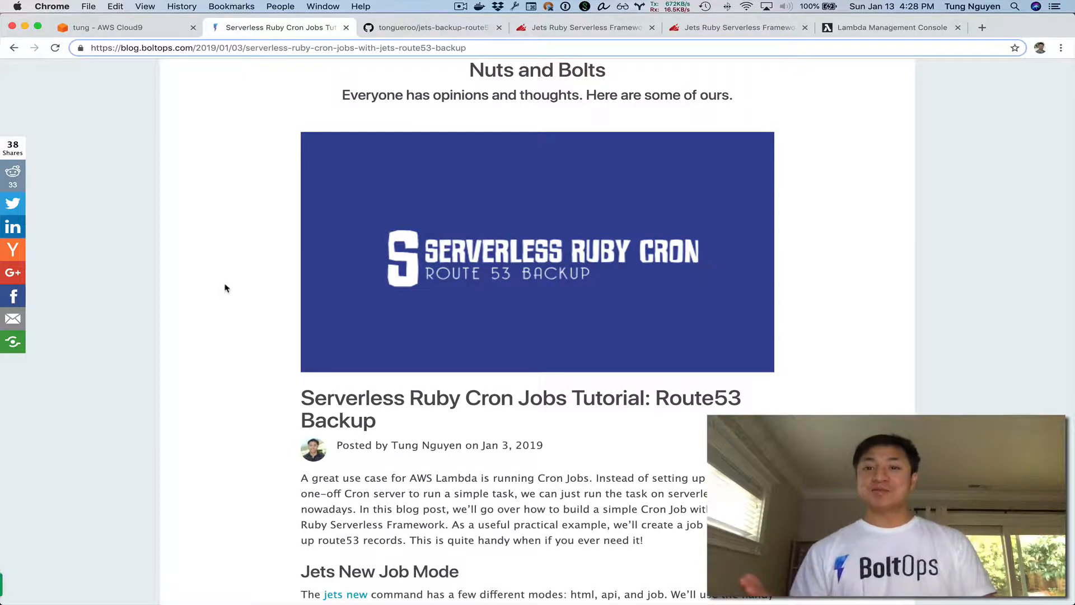
{"action": "scroll", "scroll_direction": "down", "scroll_amount": 3}
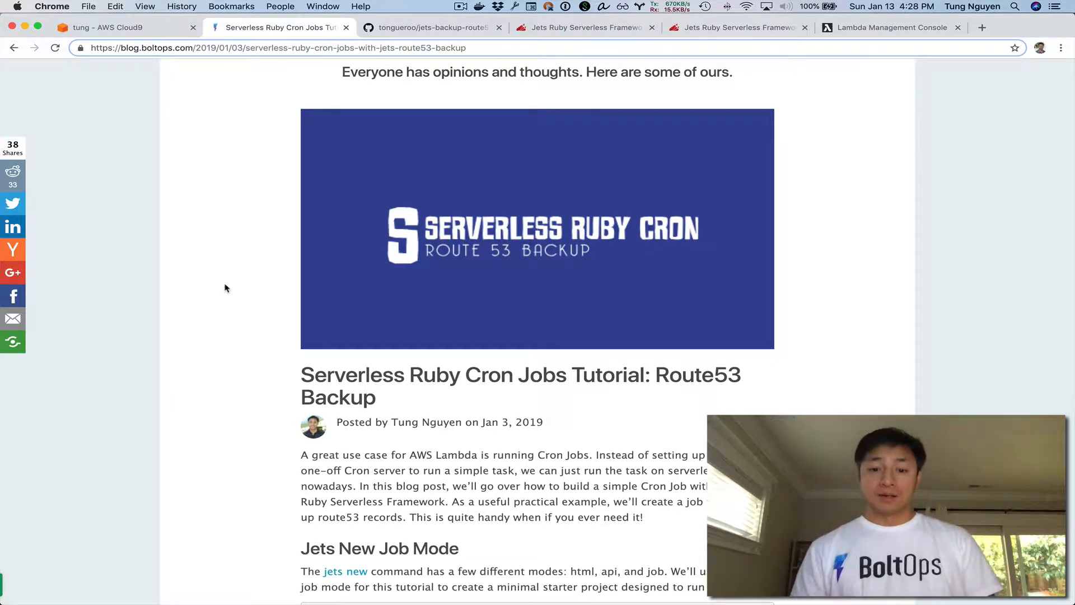
{"action": "scroll", "scroll_direction": "down", "scroll_amount": 3}
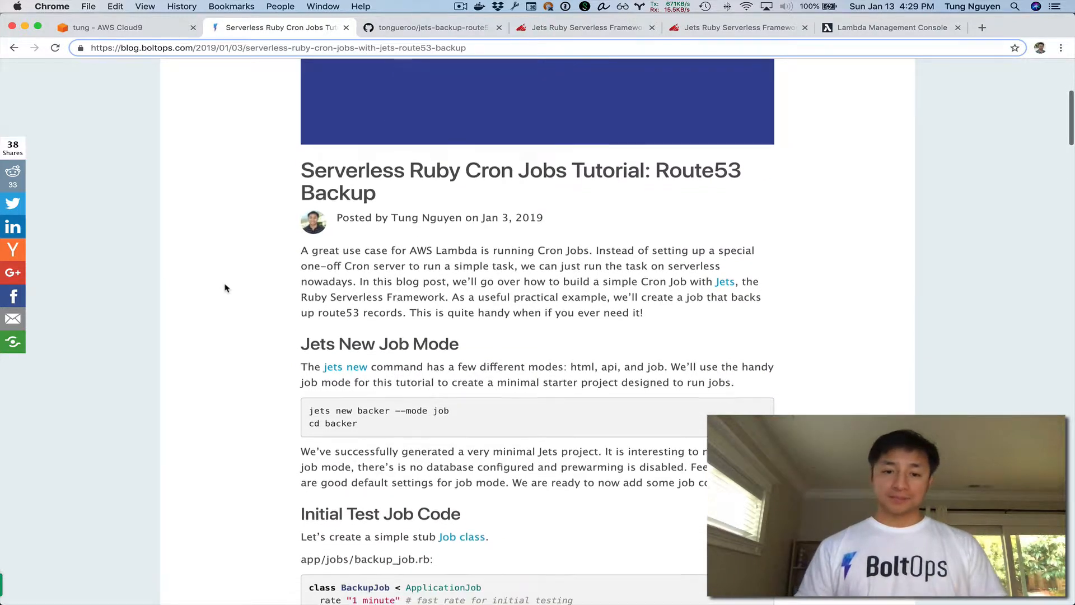
{"action": "scroll", "scroll_direction": "down", "scroll_amount": 3}
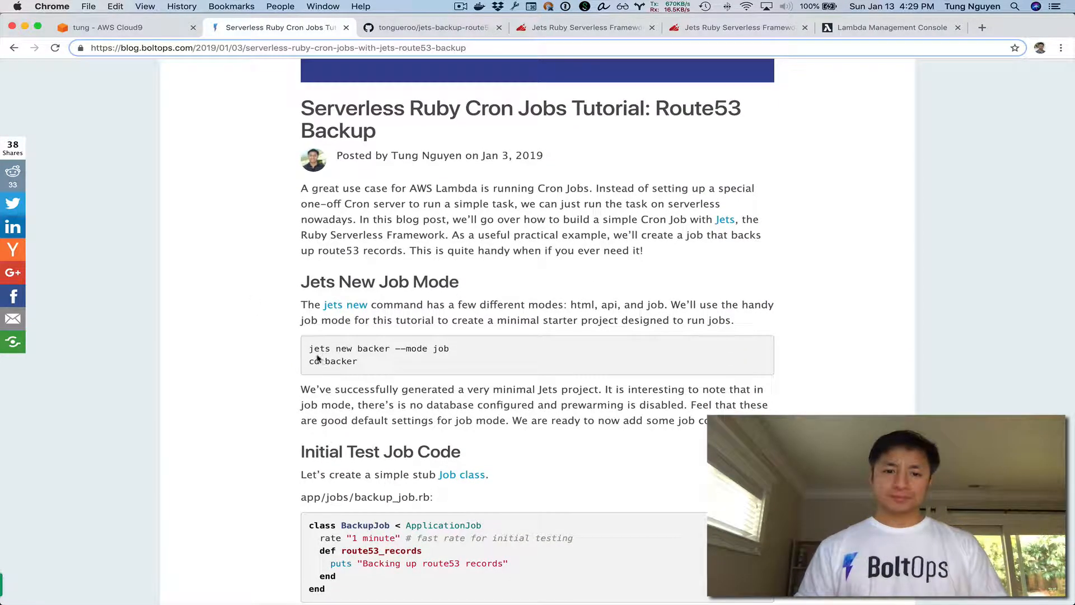
{"action": "left_click_drag", "start_coordinate": [309, 348], "coordinate": [450, 348]}
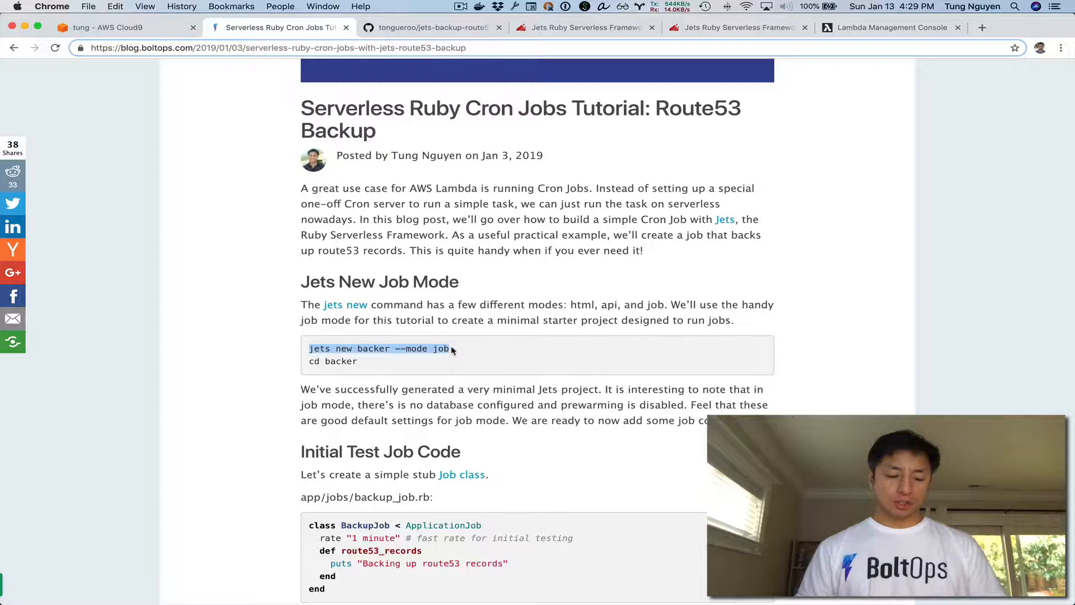
Create the backer project with 'jets new backer --mode job', then open application_job.rb and Gemfile side by side.
{"action": "left_click", "coordinate": [123, 27]}
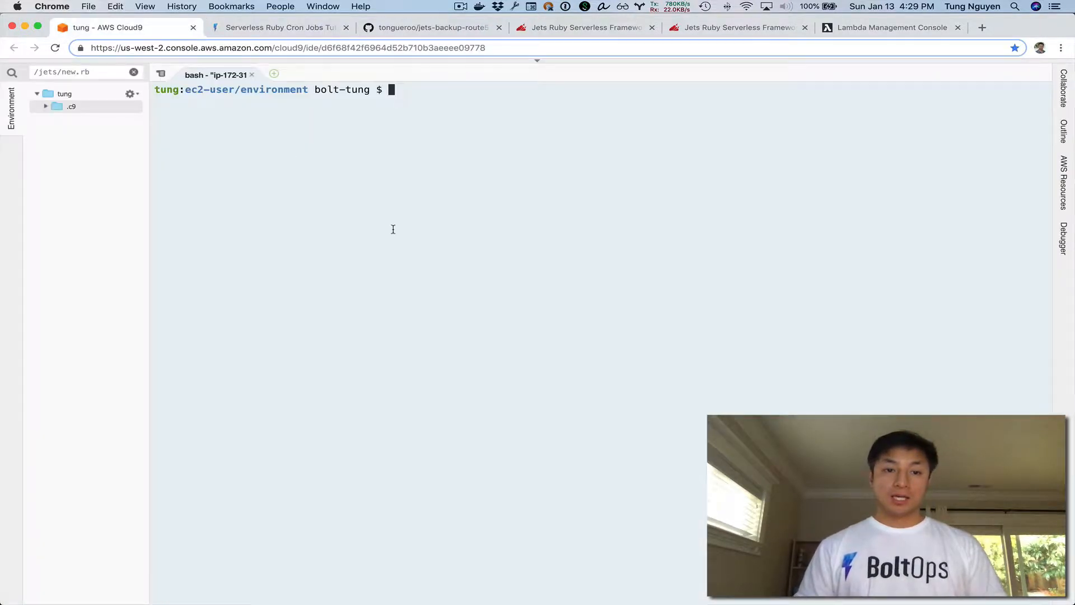
{"action": "type", "text": "jets new backer --mode job"}
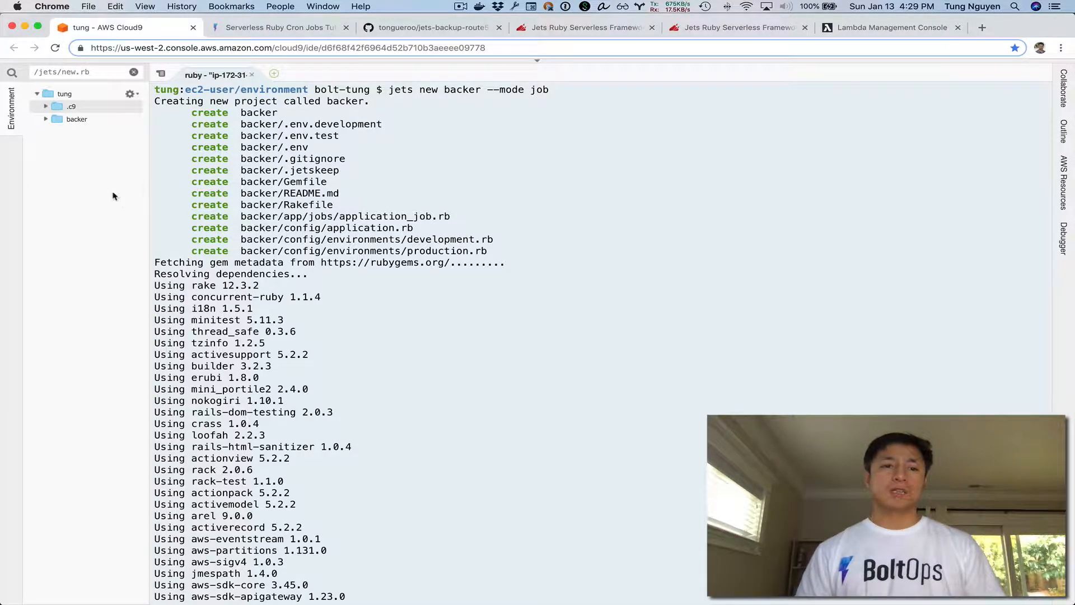
{"action": "left_click", "coordinate": [77, 119]}
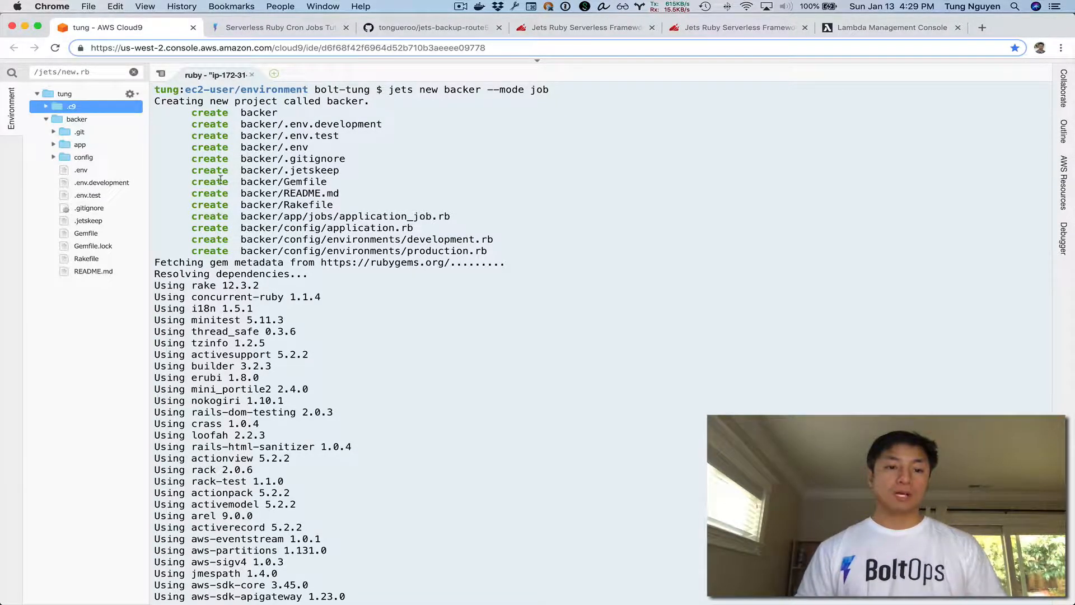
{"action": "left_click", "coordinate": [79, 144]}
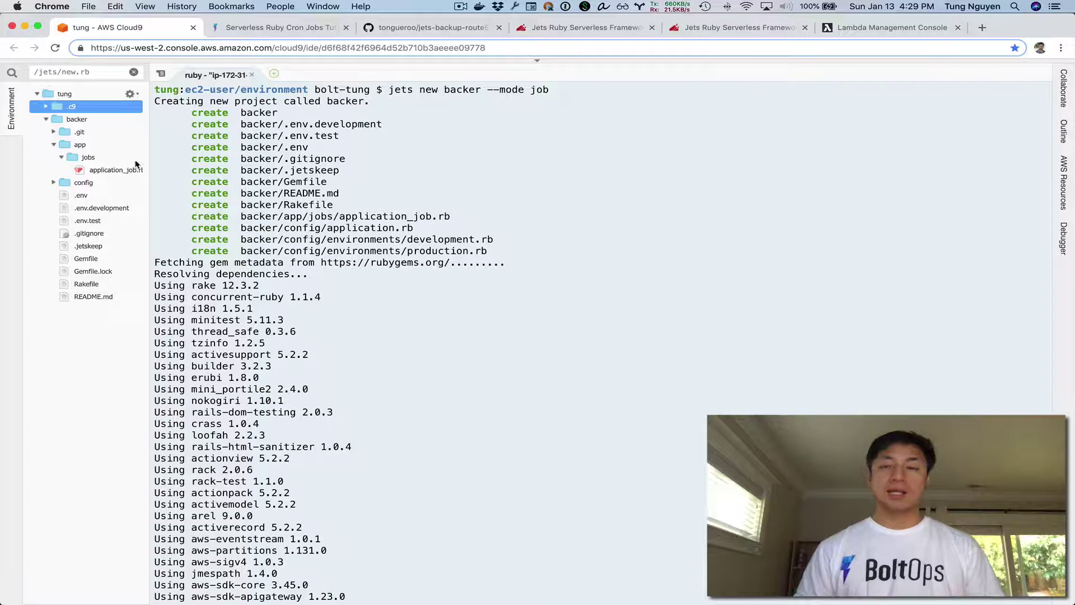
{"action": "double_click", "coordinate": [115, 169]}
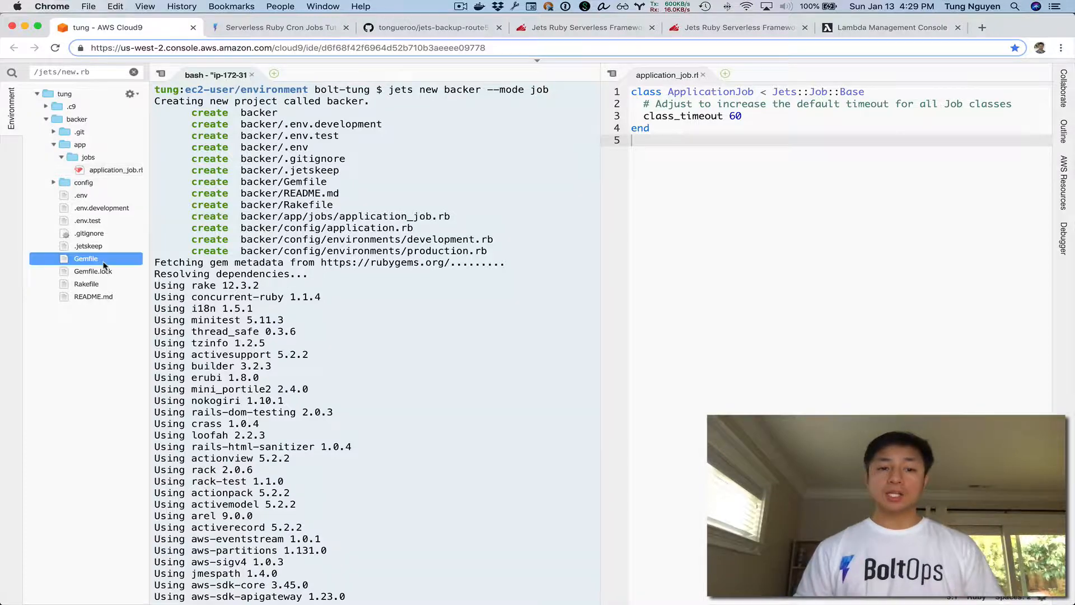
{"action": "double_click", "coordinate": [86, 259]}
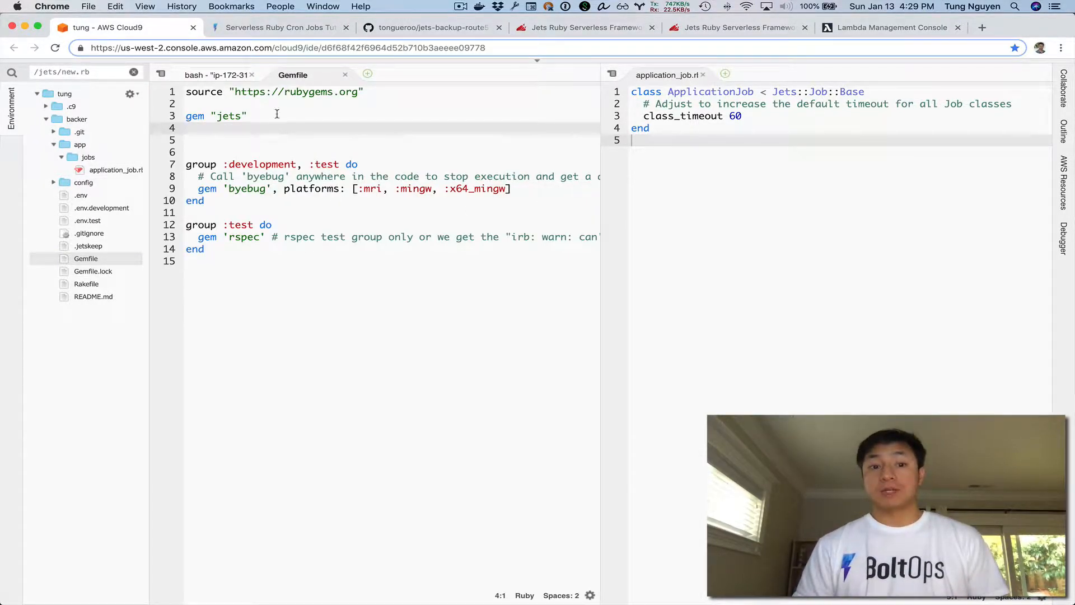
{"action": "left_click", "coordinate": [747, 74]}
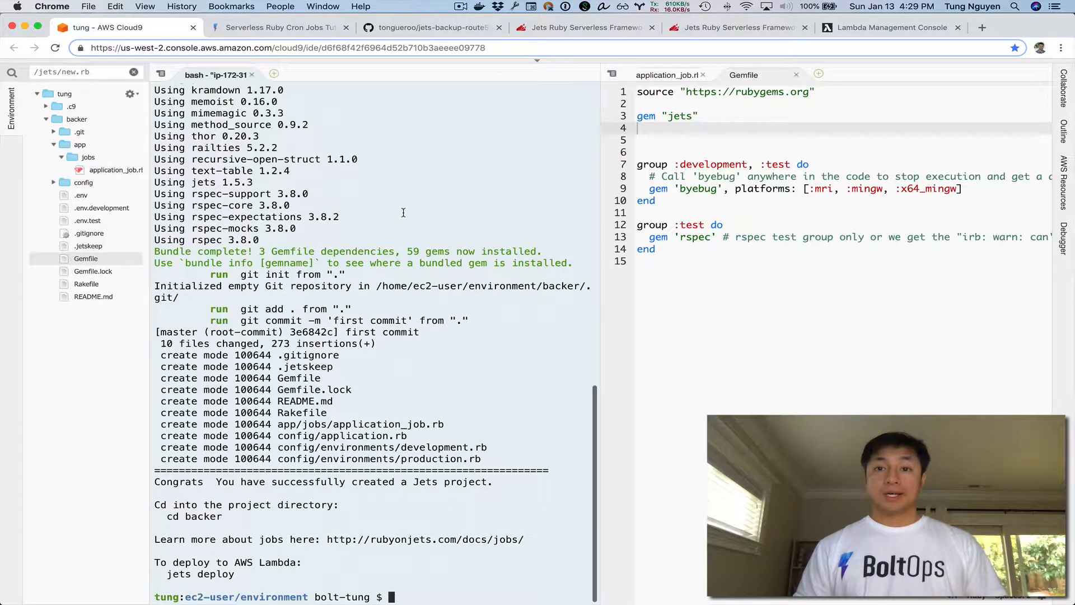
Return to the tutorial's 'Initial Test Job Code' and take the BackupJob stub class.
{"action": "left_click", "coordinate": [289, 27]}
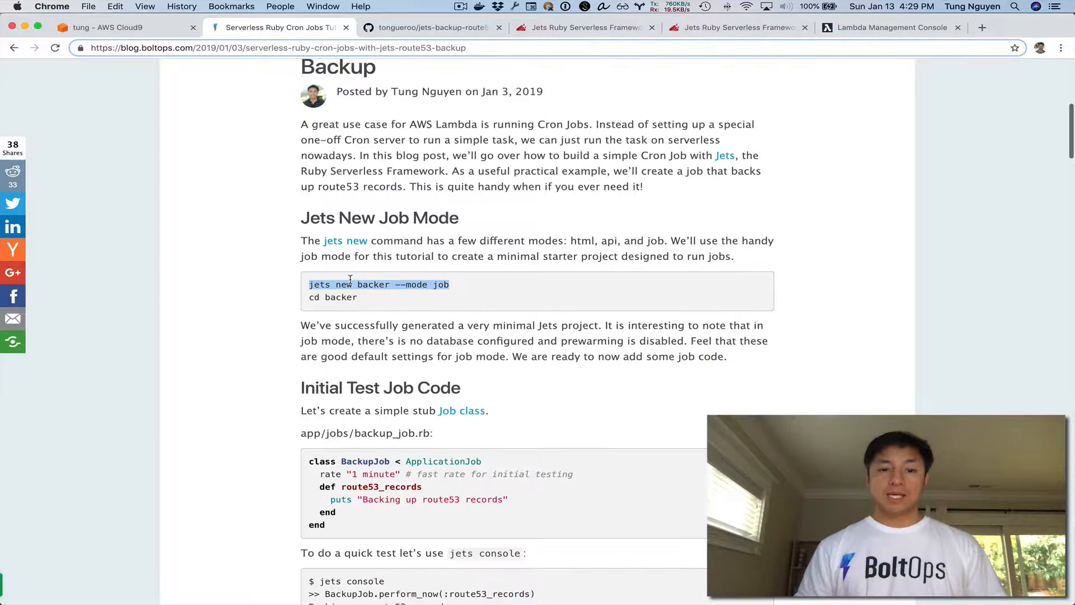
{"action": "scroll", "scroll_direction": "down", "scroll_amount": 3}
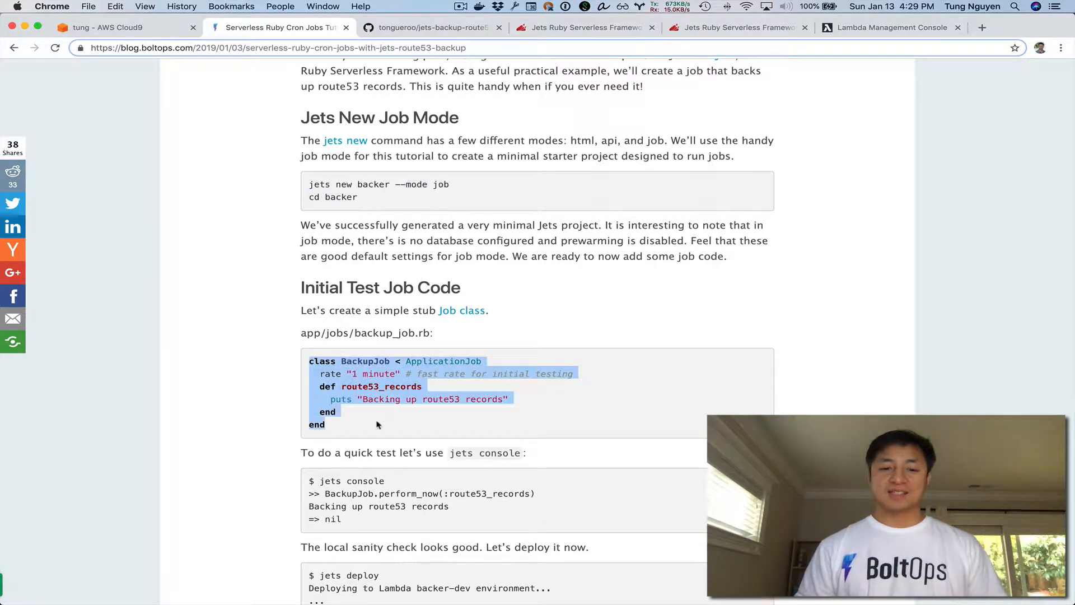
{"action": "left_click", "coordinate": [106, 27]}
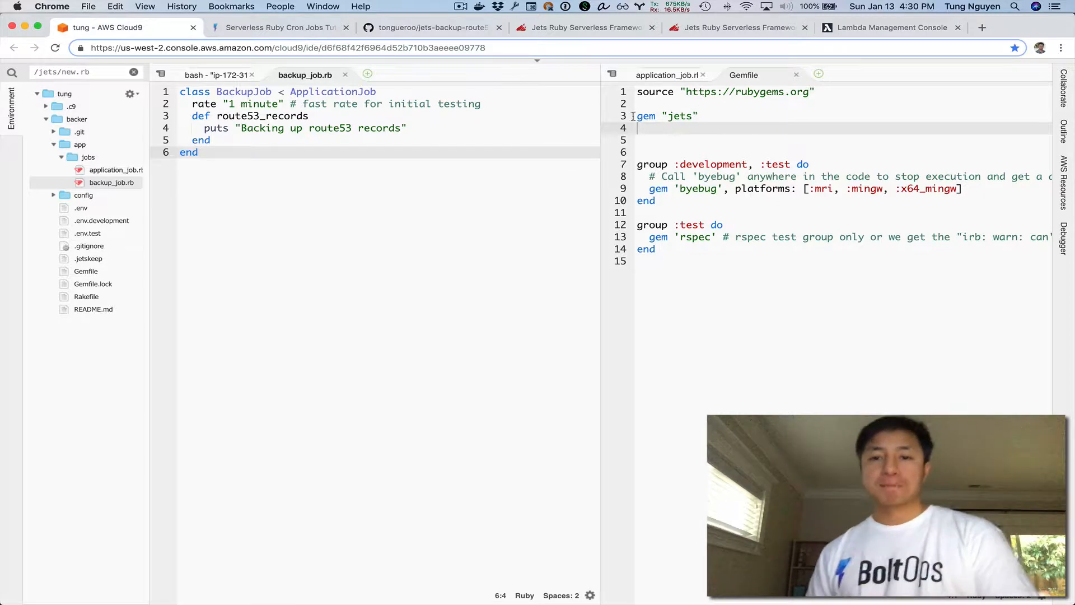
Move backup_job.rb beside the other open files and select its one-minute testing rate comment.
{"action": "left_click", "coordinate": [668, 75]}
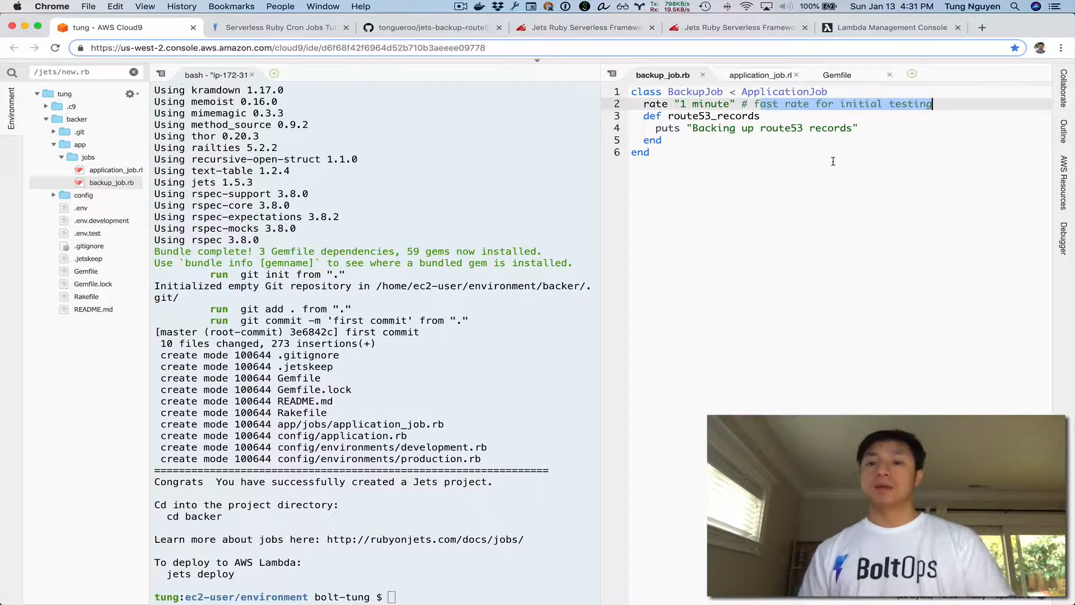
{"action": "double_click", "coordinate": [713, 115]}
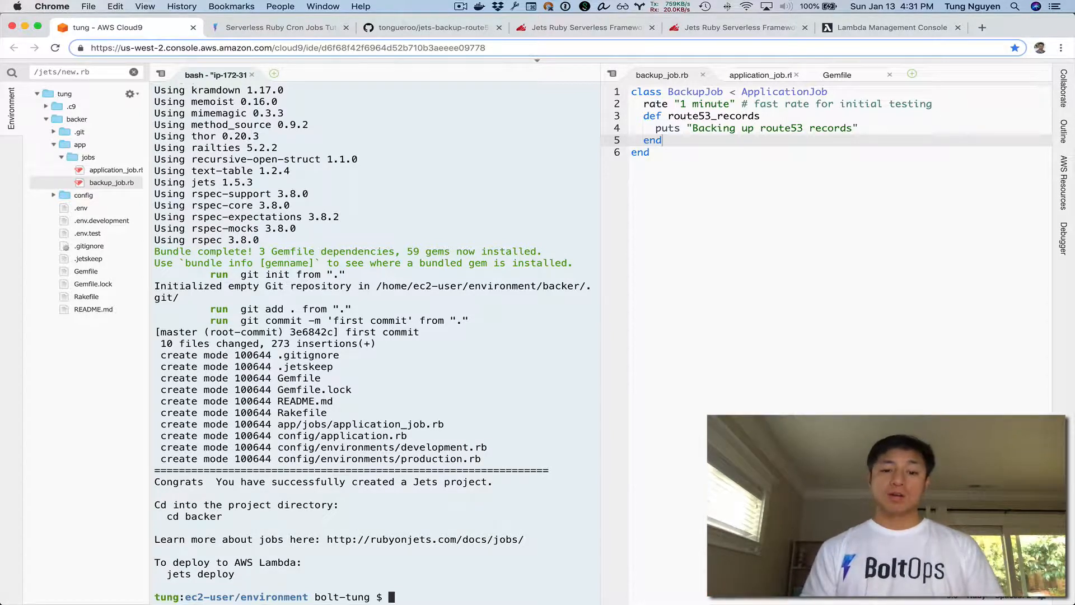
Run BackupJob.perform_now(:route53_records) from a Jets console (jets c) in the project.
{"action": "type", "text": "cd dem"}
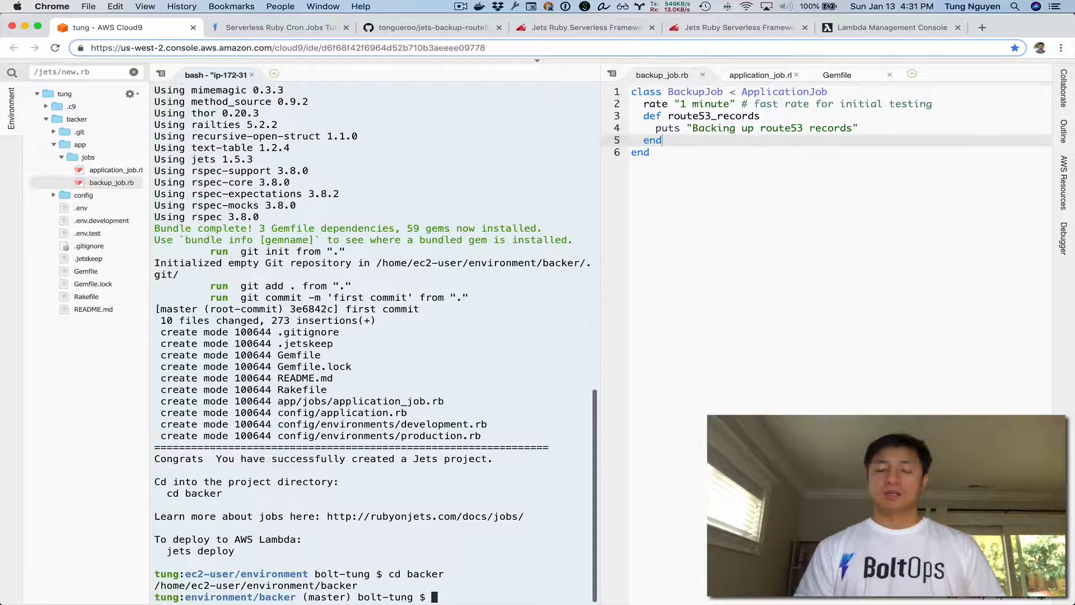
{"action": "type", "text": "jets c"}
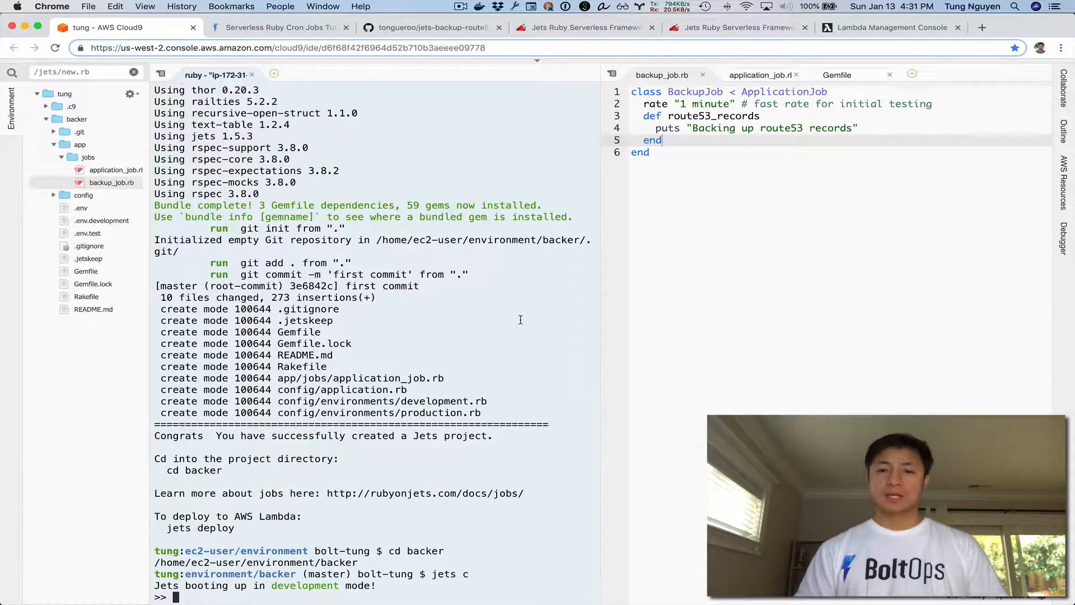
{"action": "double_click", "coordinate": [695, 91]}
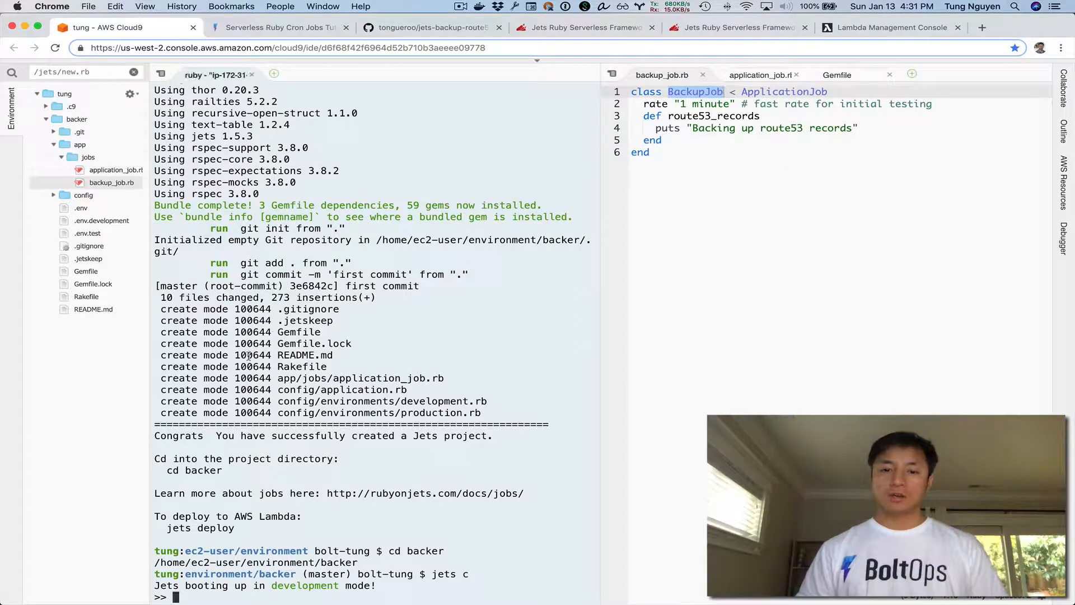
{"action": "type", "text": "BackupJob.perform_now("}
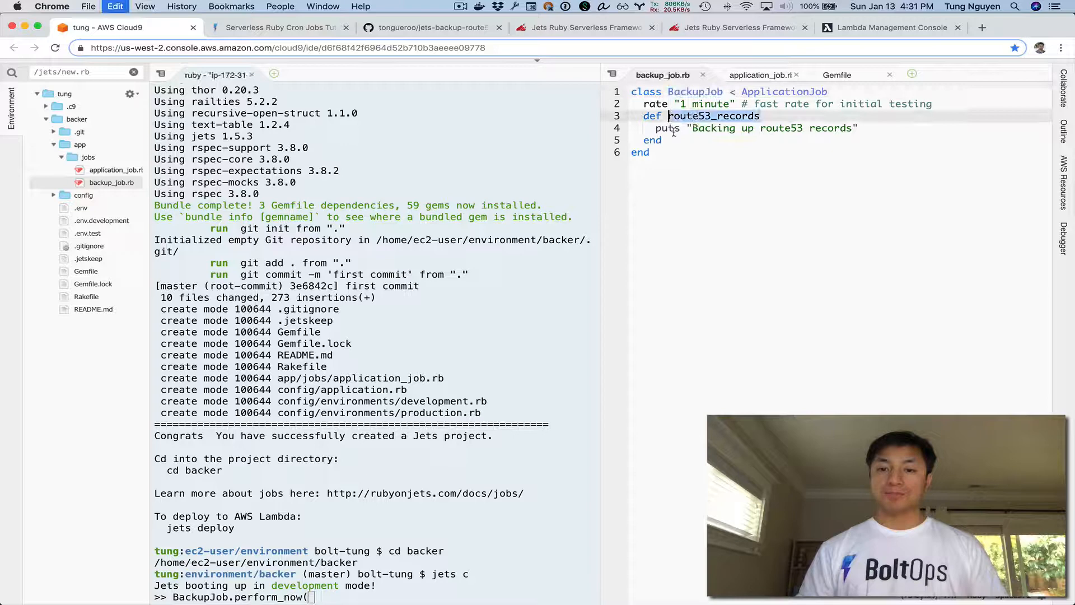
{"action": "type", "text": ":route53_records)"}
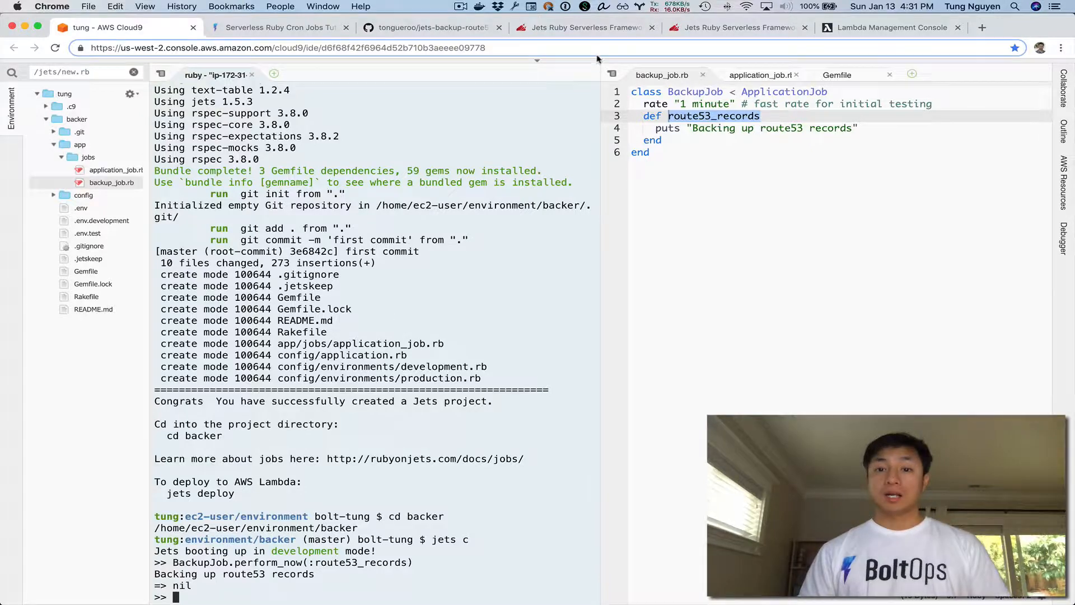
Scroll the Jets docs Jobs page to read about rate, cron and CloudWatch Event Rules.
{"action": "left_click", "coordinate": [588, 27]}
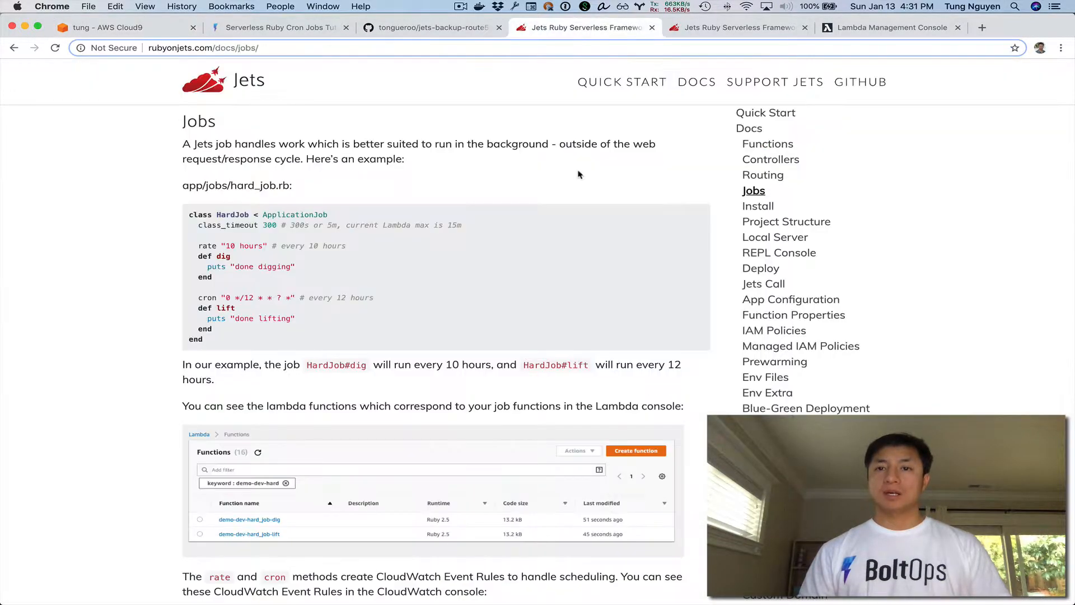
{"action": "mouse_move", "coordinate": [404, 128]}
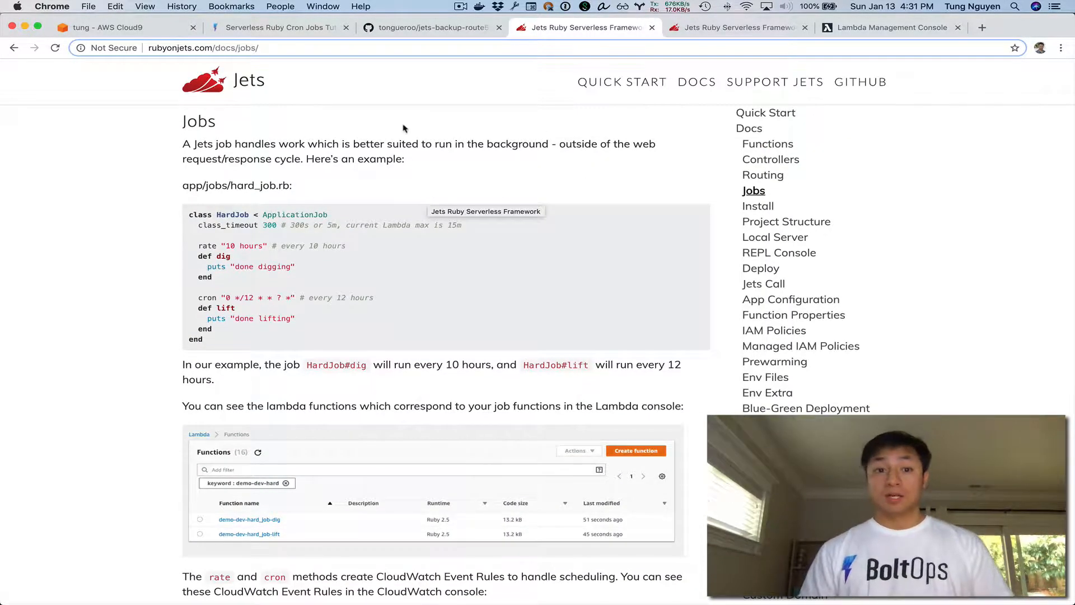
{"action": "mouse_move", "coordinate": [687, 193]}
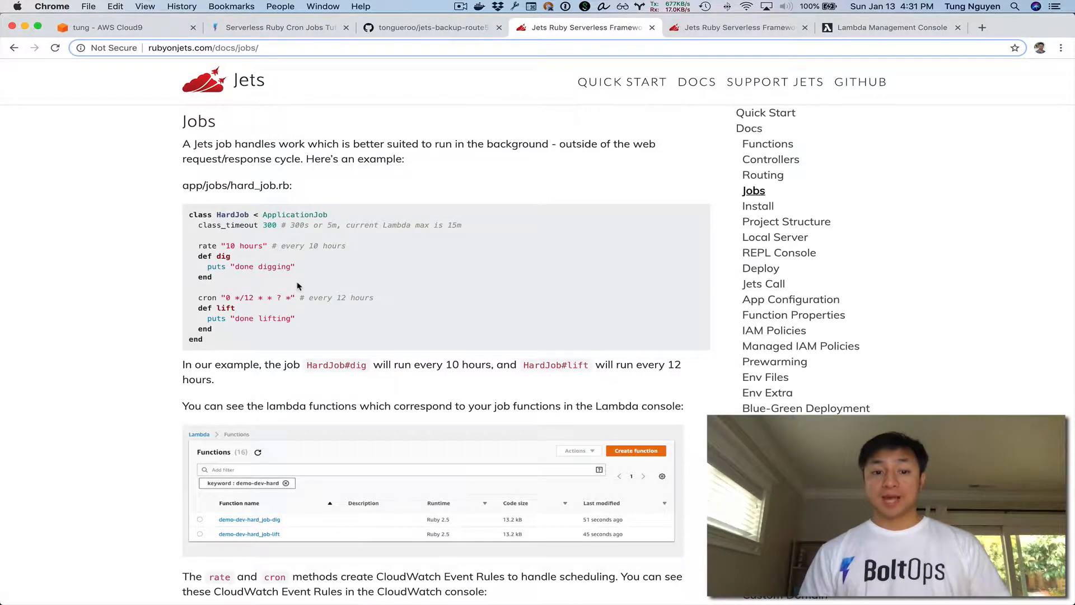
{"action": "scroll", "scroll_direction": "down", "scroll_amount": 3}
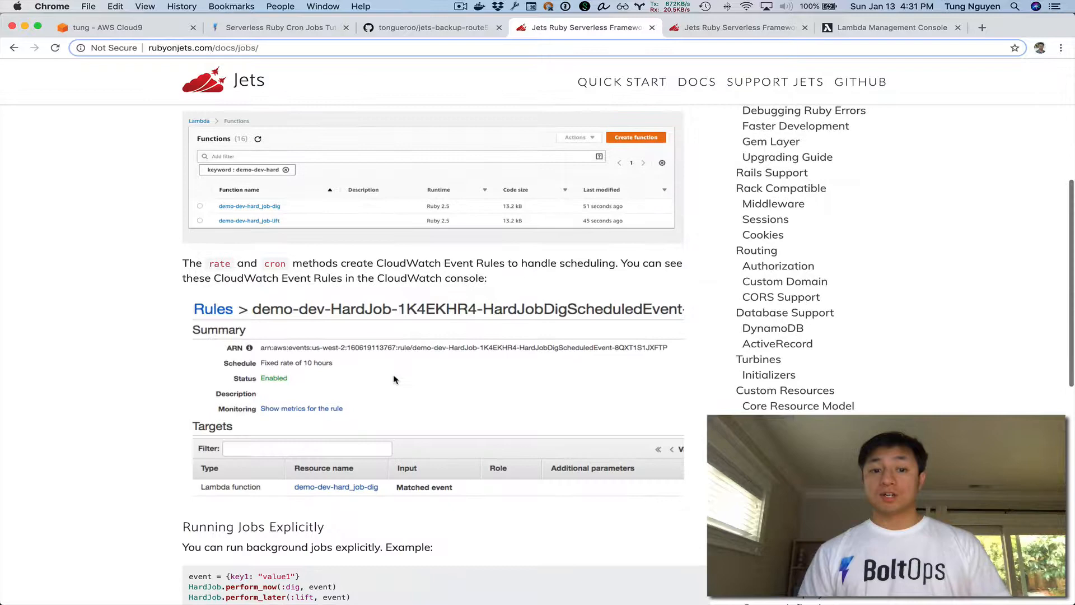
{"action": "scroll", "scroll_direction": "down", "scroll_amount": 3}
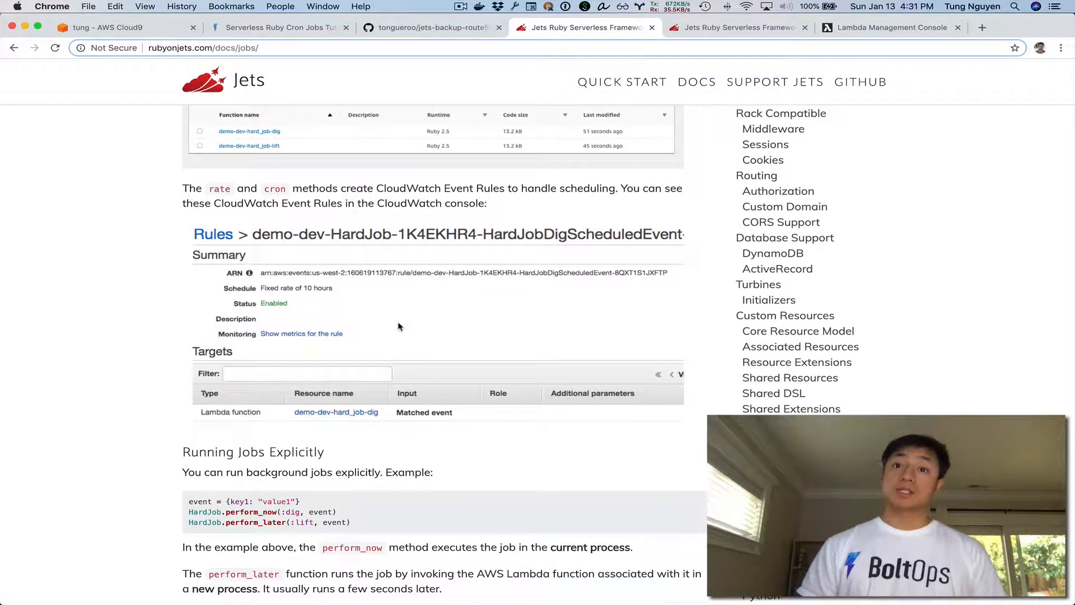
{"action": "mouse_move", "coordinate": [395, 309]}
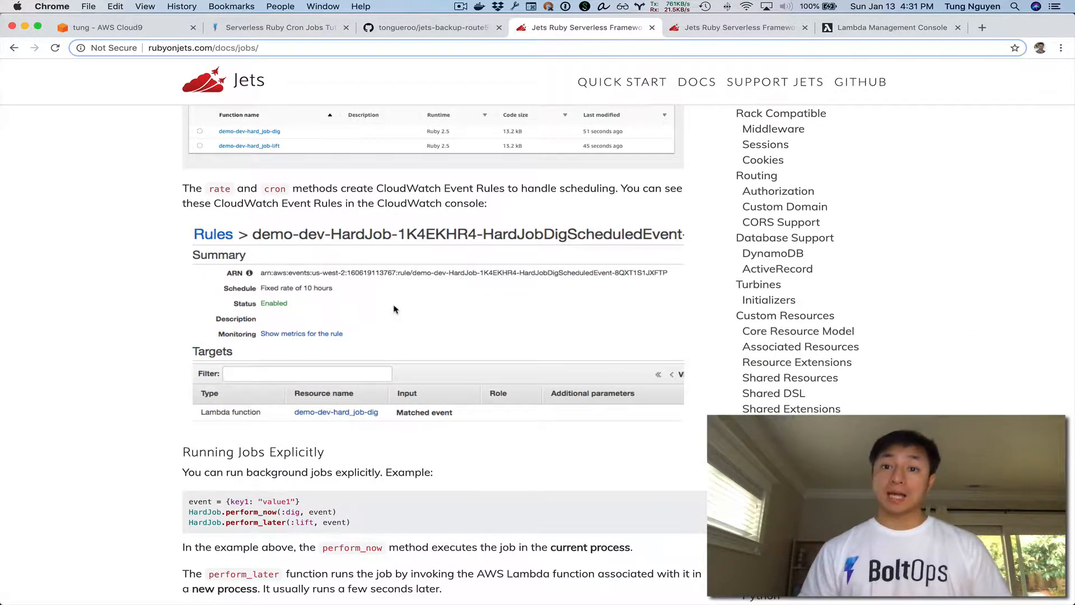
{"action": "scroll", "scroll_direction": "down", "scroll_amount": 3}
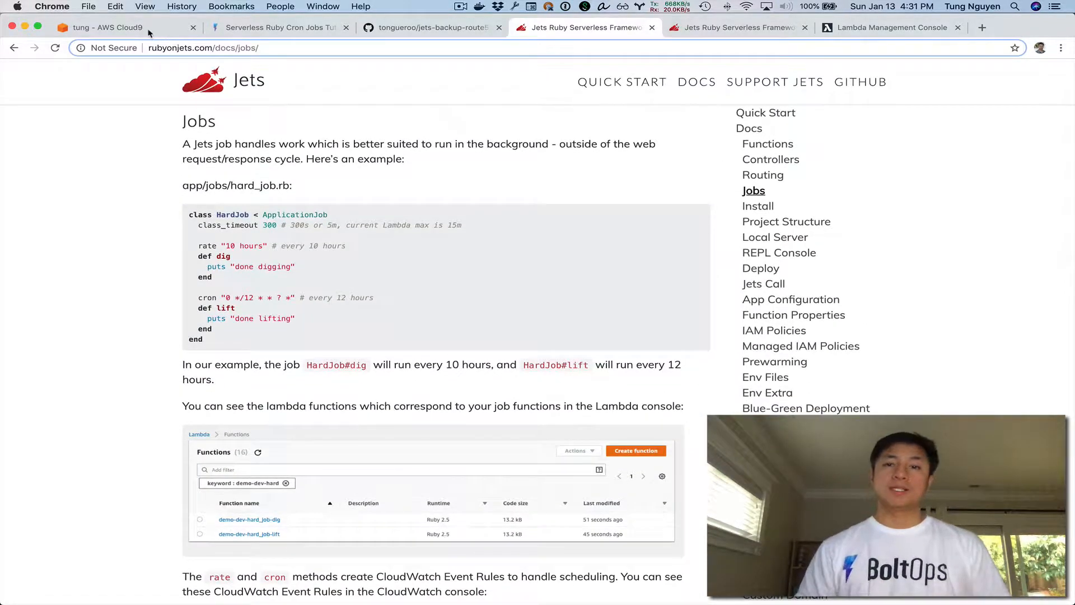
Return to Cloud9 and run jets deploy until the backer stack reaches UPDATE_COMPLETE.
{"action": "left_click", "coordinate": [112, 27]}
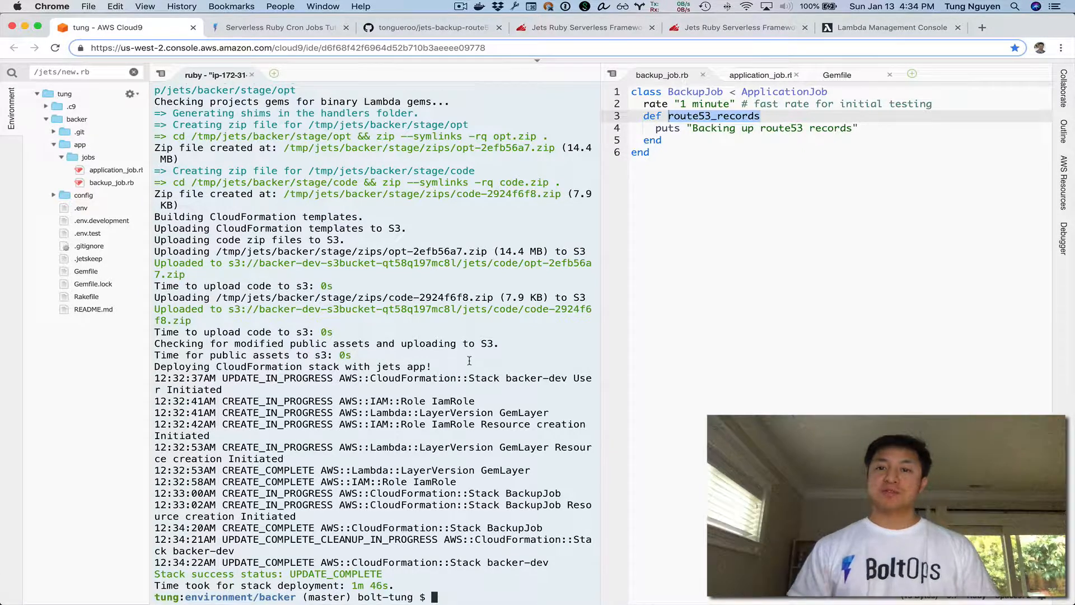
Open backer-dev-backup_job-route53_records in the Lambda console and scroll to its Function code.
{"action": "left_click", "coordinate": [891, 27]}
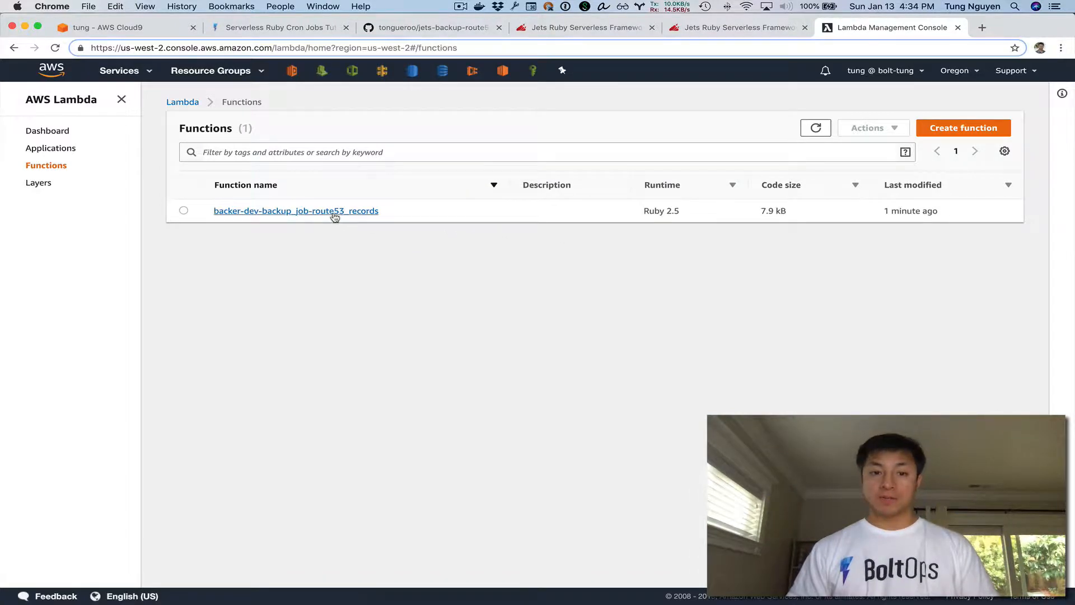
{"action": "mouse_move", "coordinate": [335, 217]}
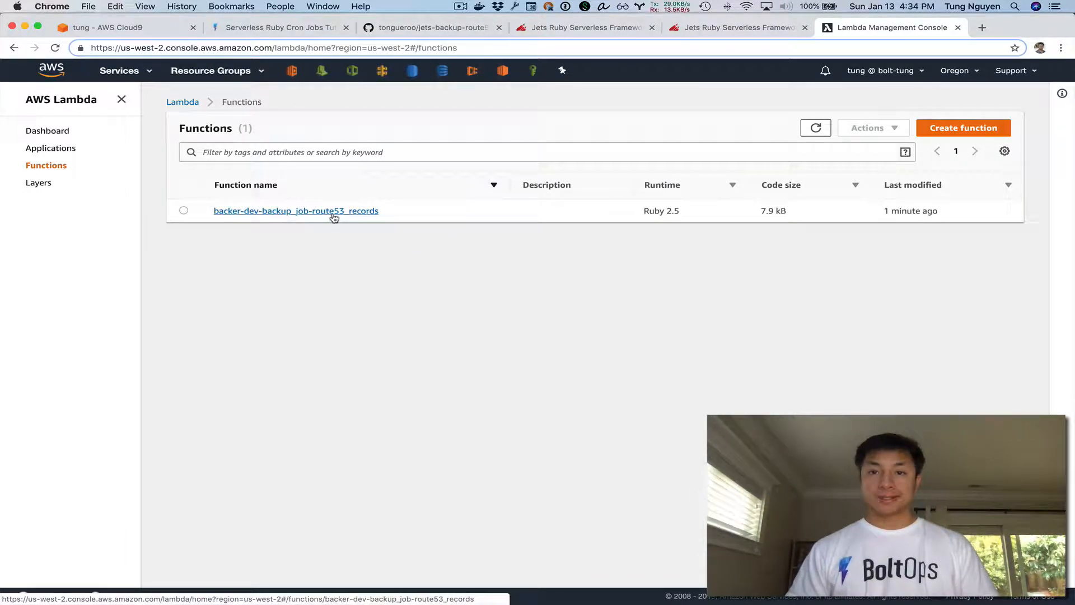
{"action": "left_click", "coordinate": [295, 211]}
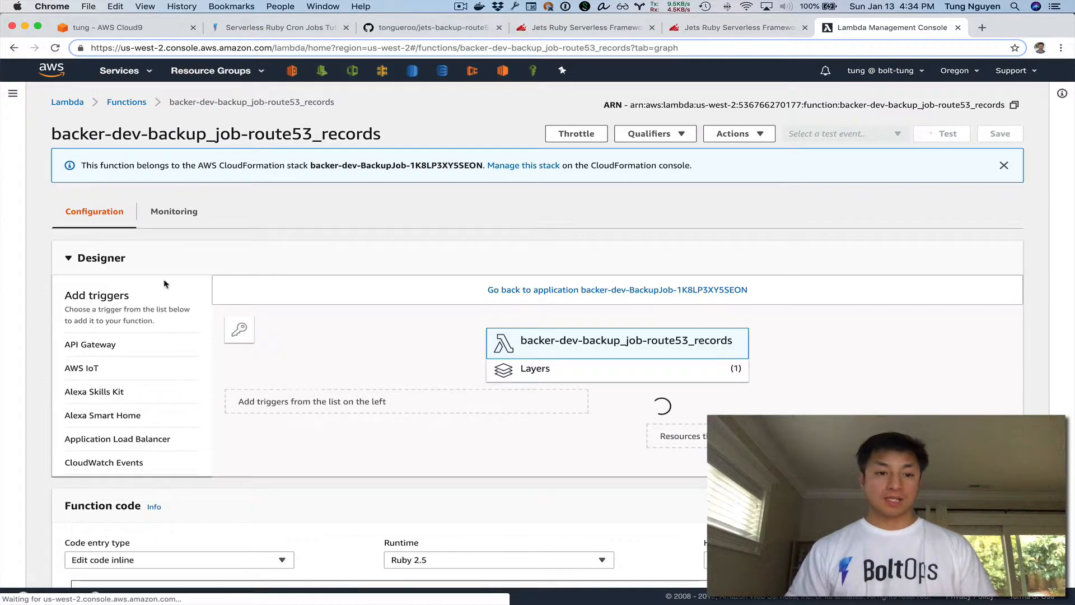
{"action": "scroll", "scroll_direction": "down", "scroll_amount": 3}
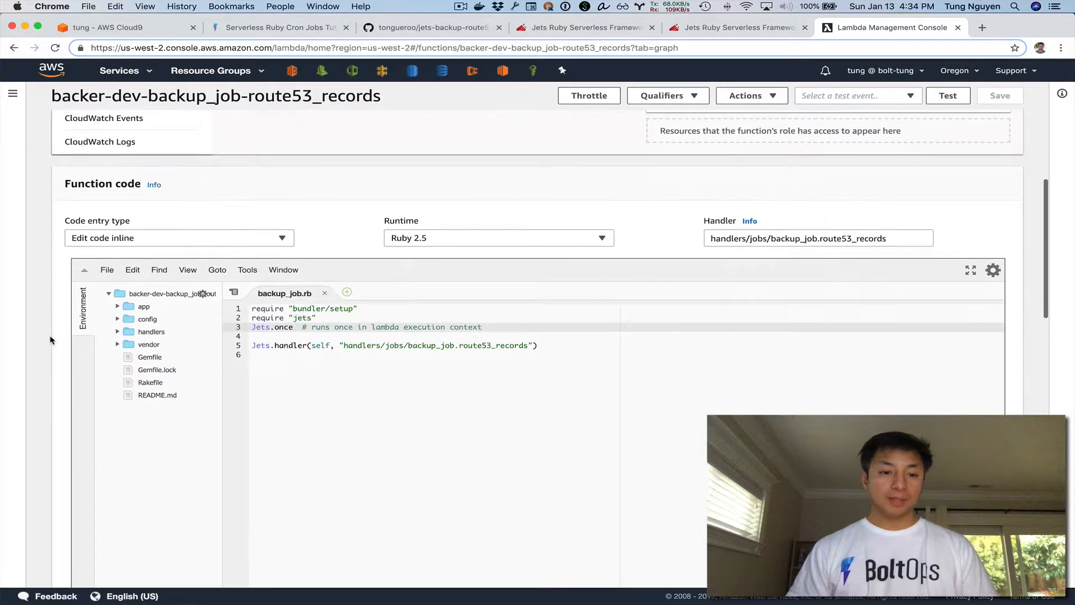
{"action": "left_click", "coordinate": [118, 306]}
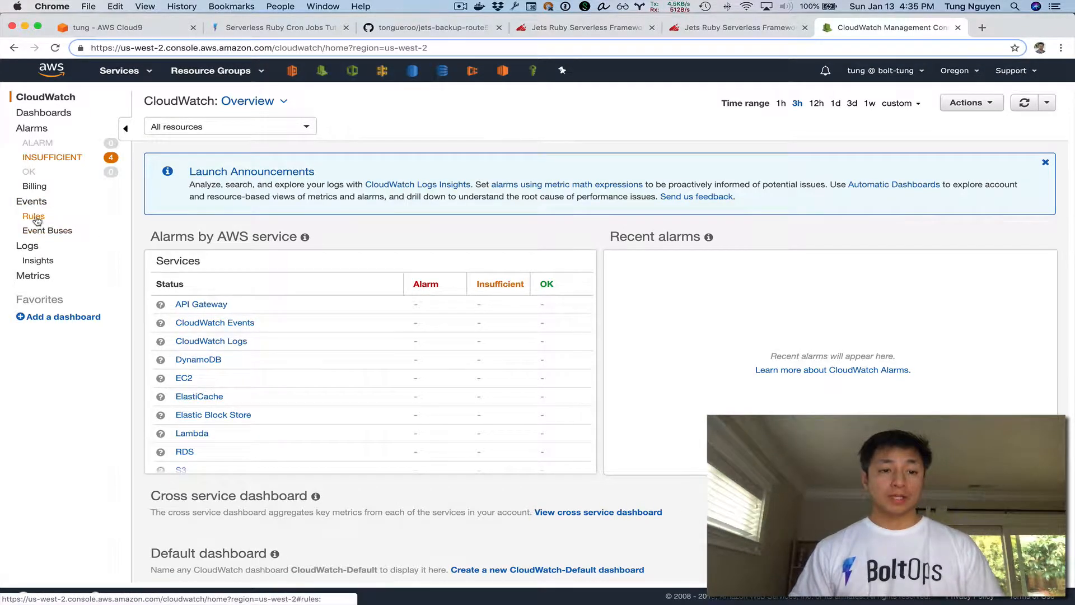
Compare the backup job's CloudWatch Events rule with the one-minute rate in the Cloud9 code.
{"action": "left_click", "coordinate": [33, 216]}
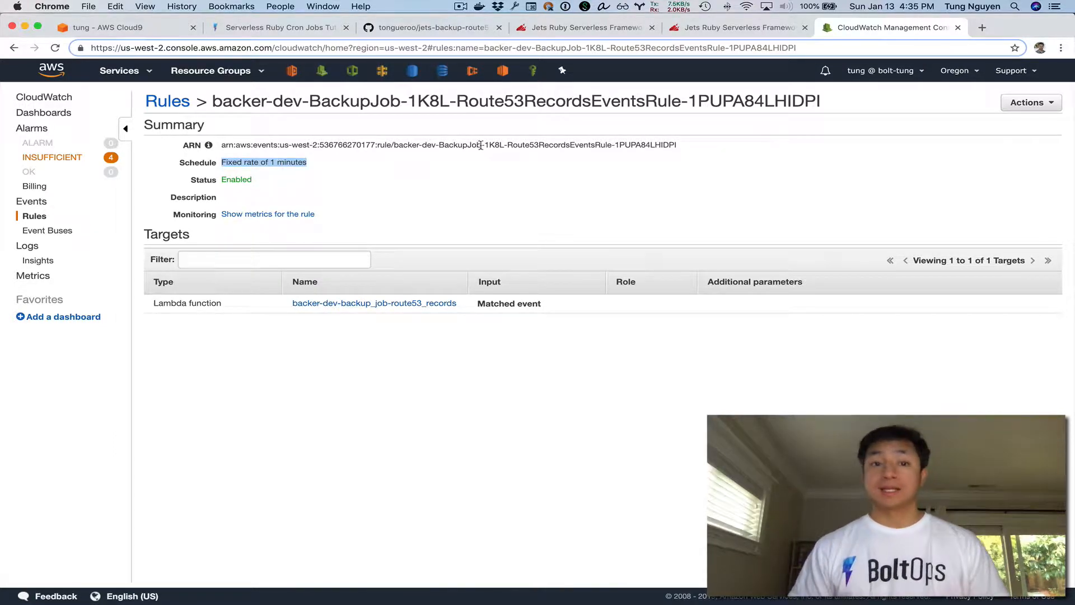
{"action": "left_click", "coordinate": [126, 27]}
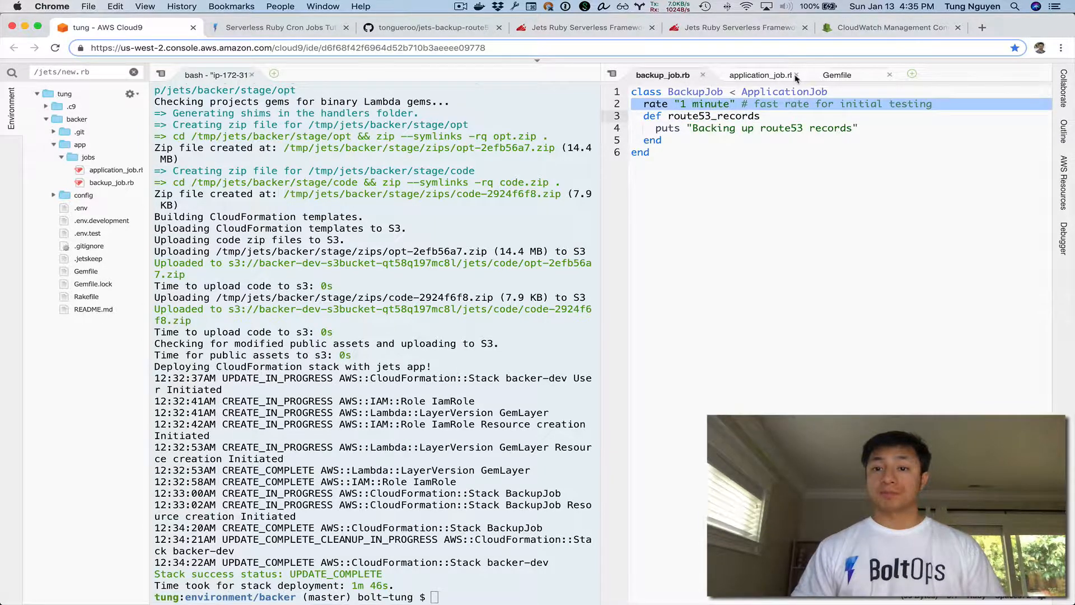
{"action": "left_click", "coordinate": [892, 26]}
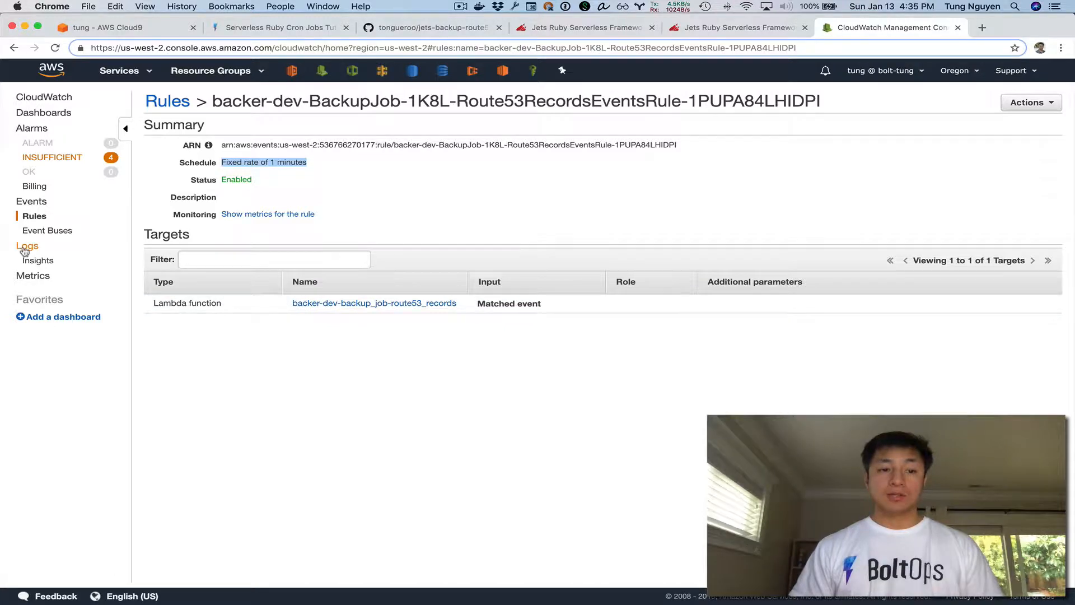
Search the function's log group over the last 5 minutes, refreshing until two 'Backing up route53 records' runs appear.
{"action": "left_click", "coordinate": [27, 245]}
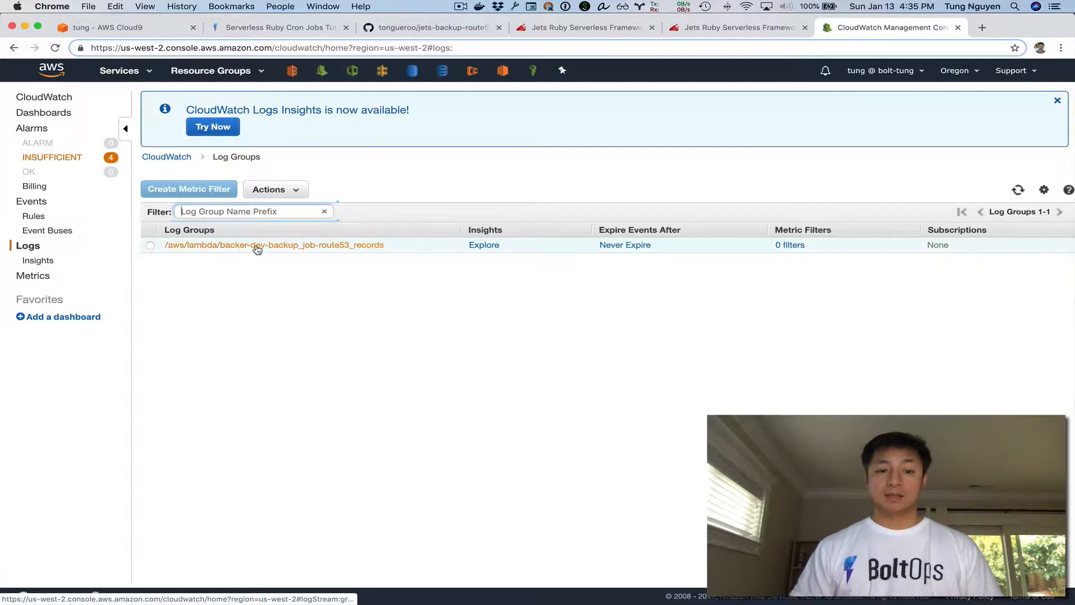
{"action": "left_click", "coordinate": [258, 244]}
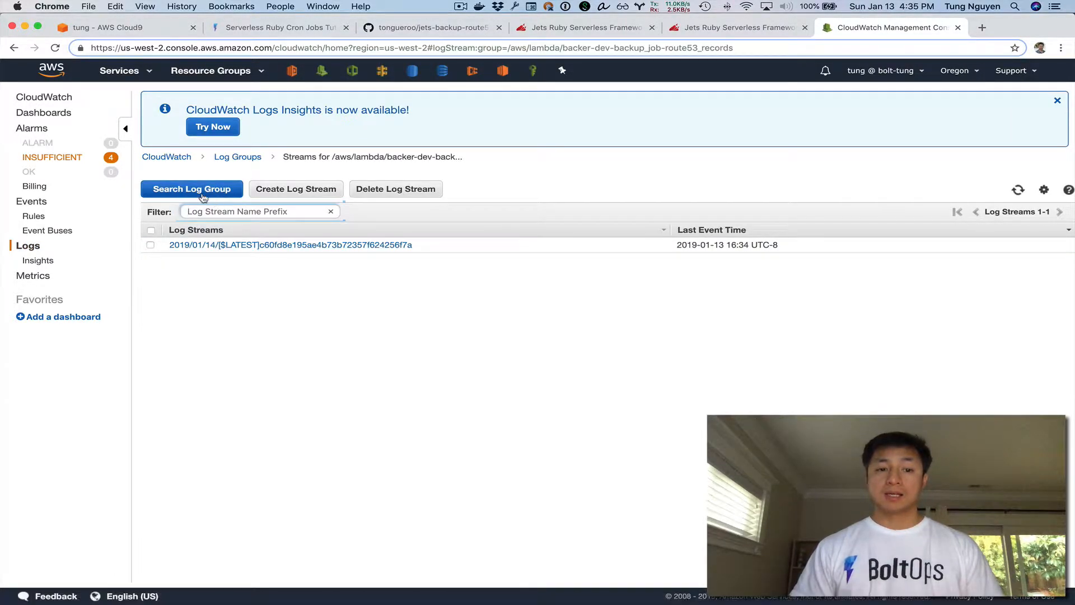
{"action": "left_click", "coordinate": [290, 244]}
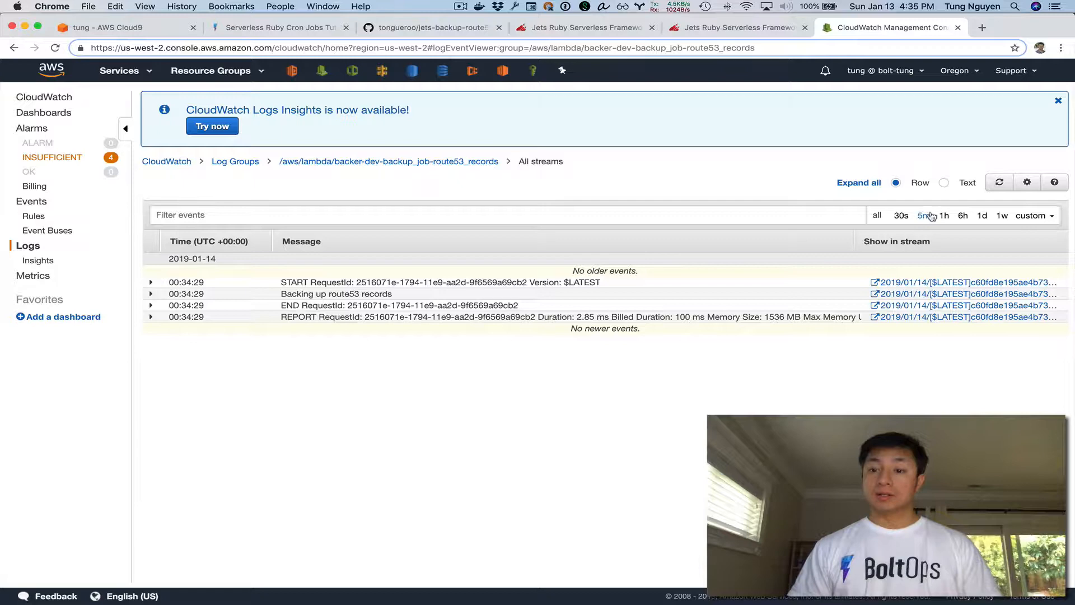
{"action": "left_click", "coordinate": [923, 216]}
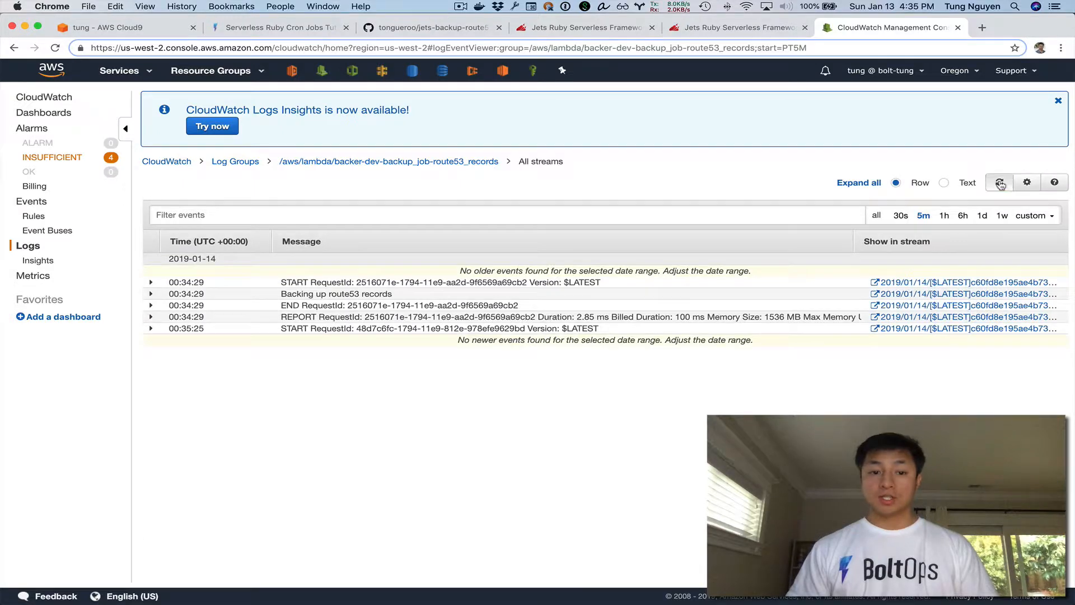
{"action": "left_click", "coordinate": [1000, 182]}
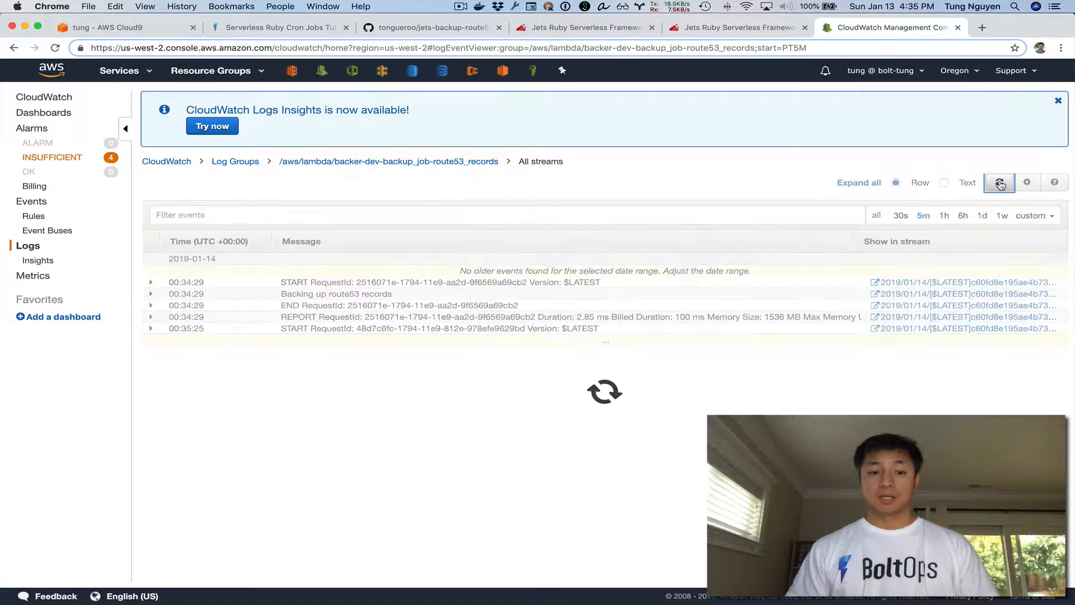
{"action": "left_click", "coordinate": [999, 183]}
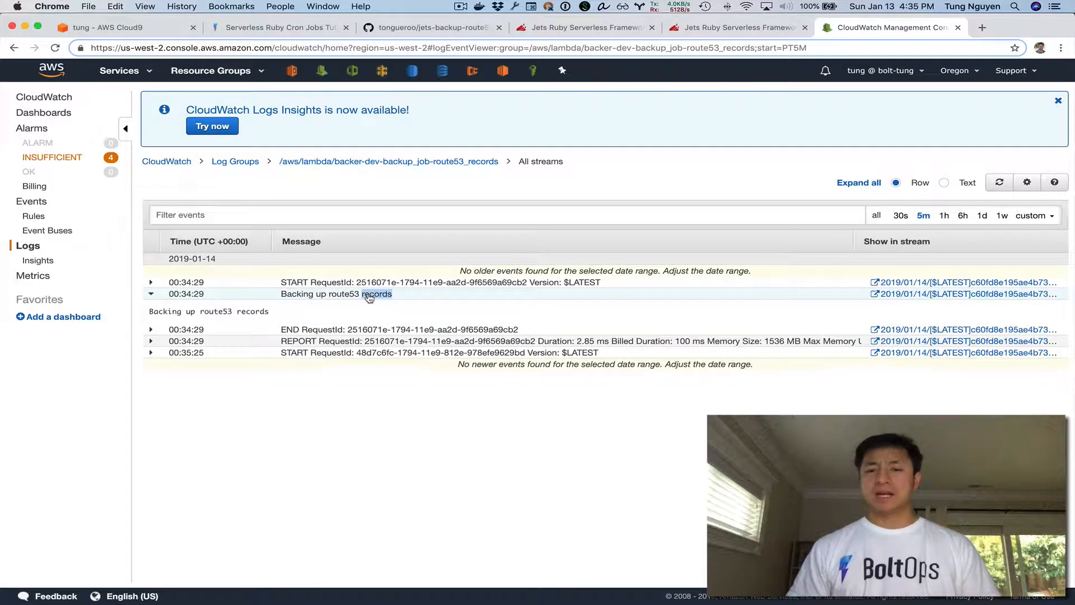
{"action": "left_click", "coordinate": [998, 182]}
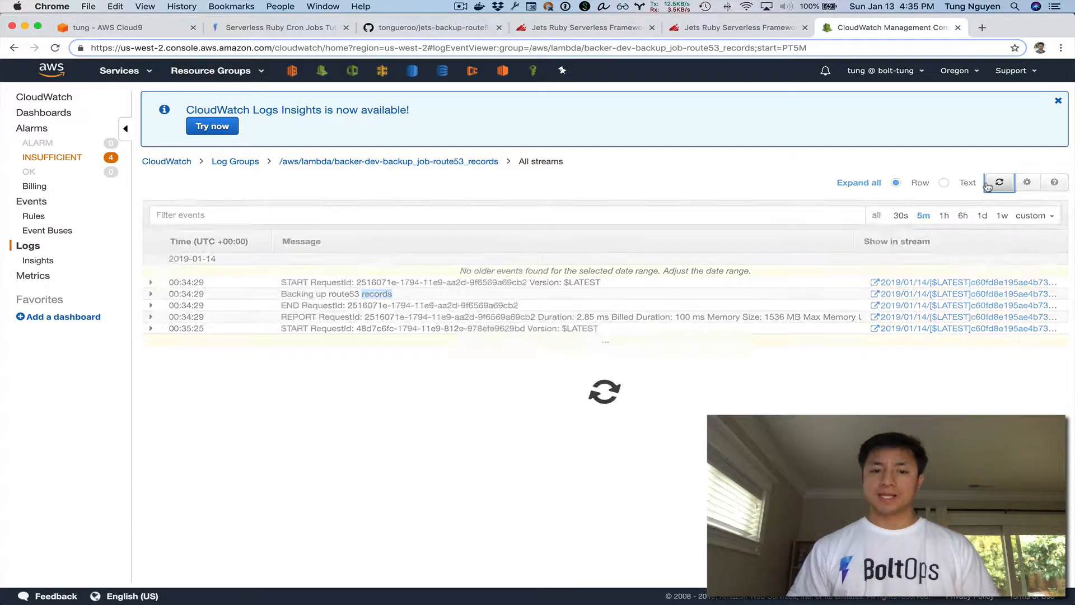
{"action": "left_click", "coordinate": [1003, 182]}
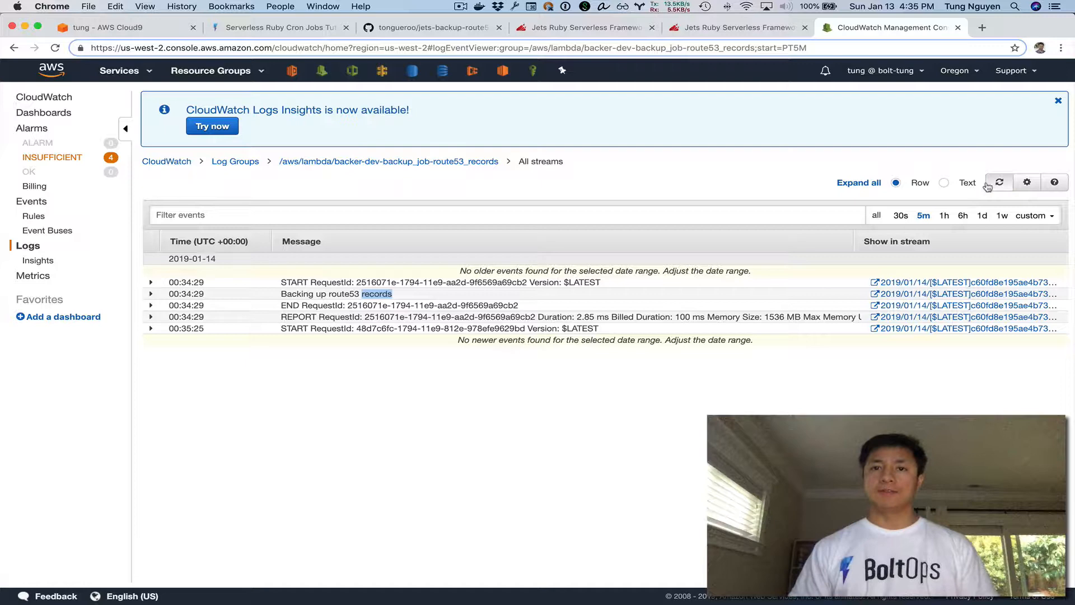
{"action": "left_click", "coordinate": [999, 182]}
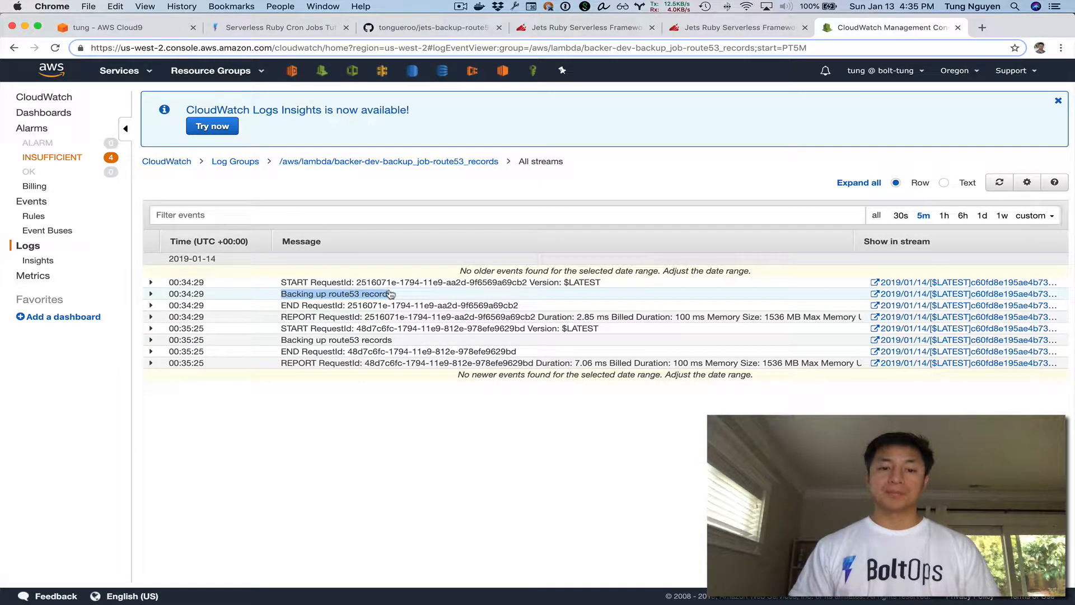
{"action": "key", "text": "cmd+f"}
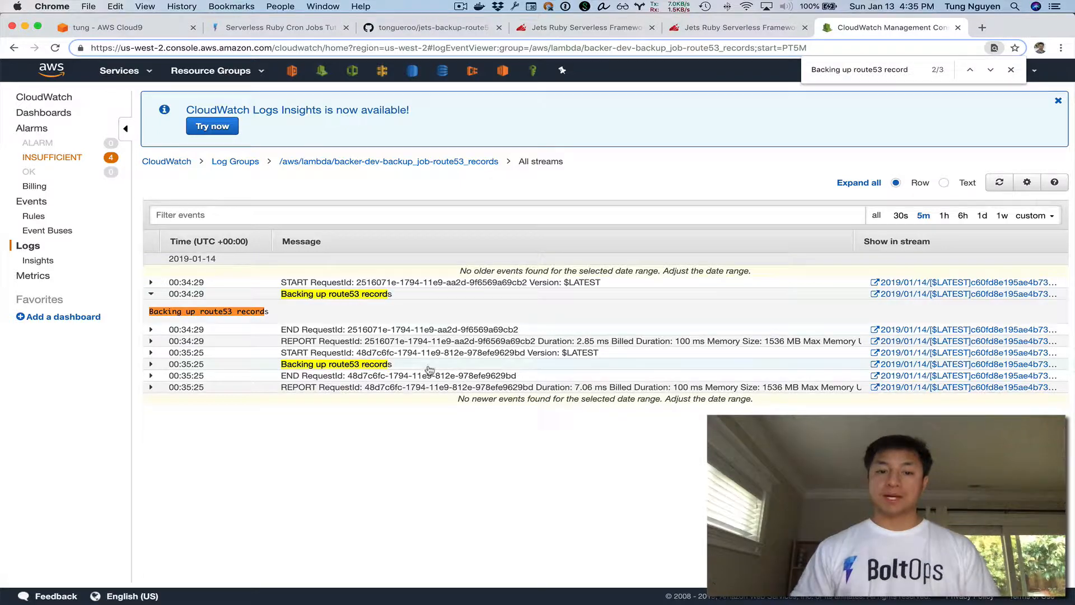
{"action": "mouse_move", "coordinate": [435, 400]}
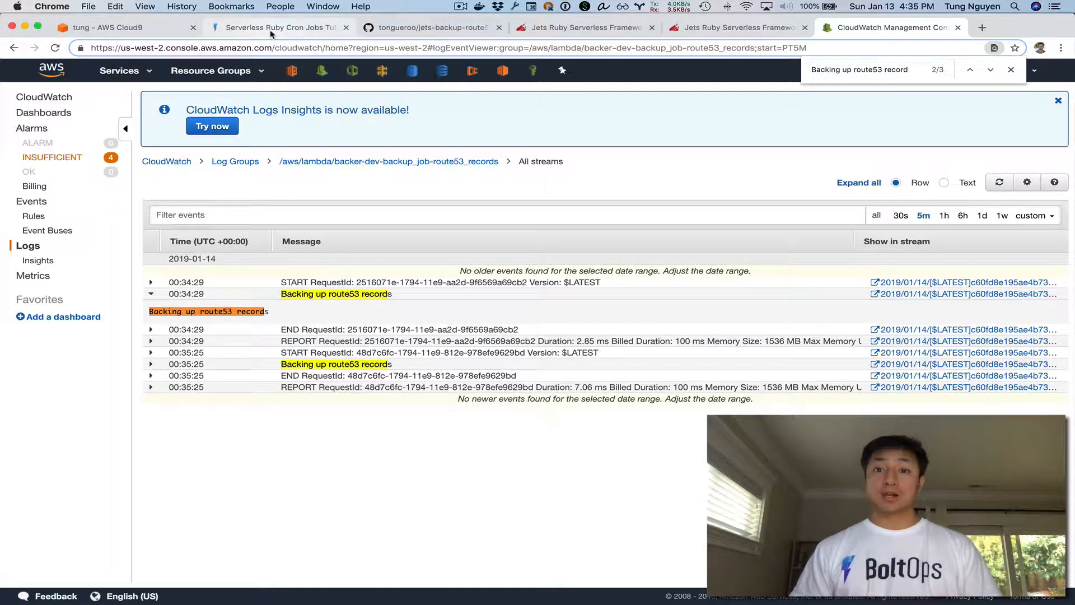
Bring up the full jobs/backup_job.rb source on GitHub, then return to the Cloud9 workspace.
{"action": "left_click", "coordinate": [283, 27]}
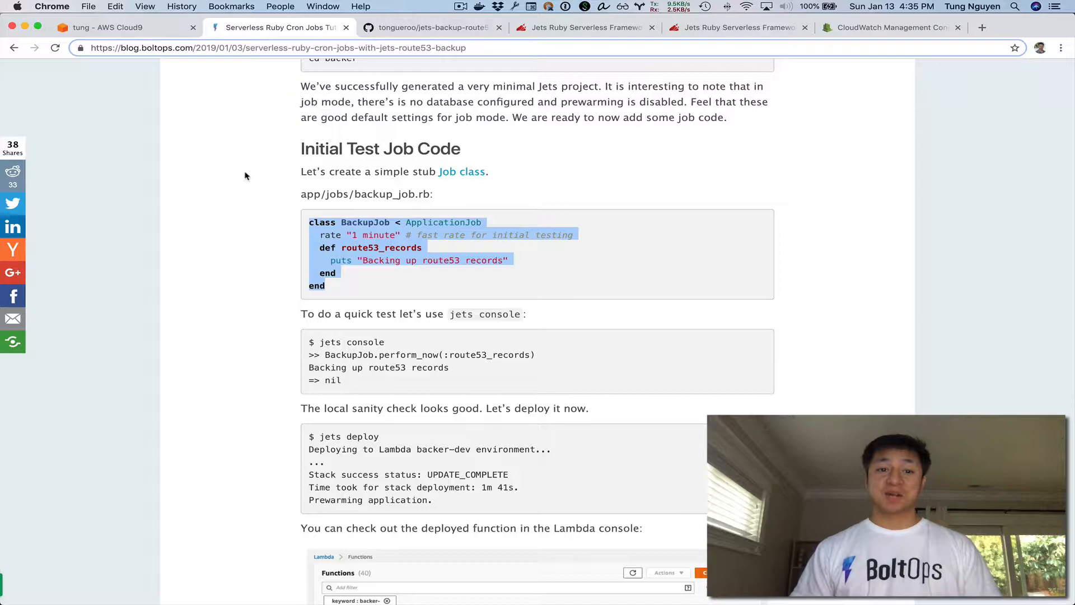
{"action": "scroll", "scroll_direction": "down", "scroll_amount": 3}
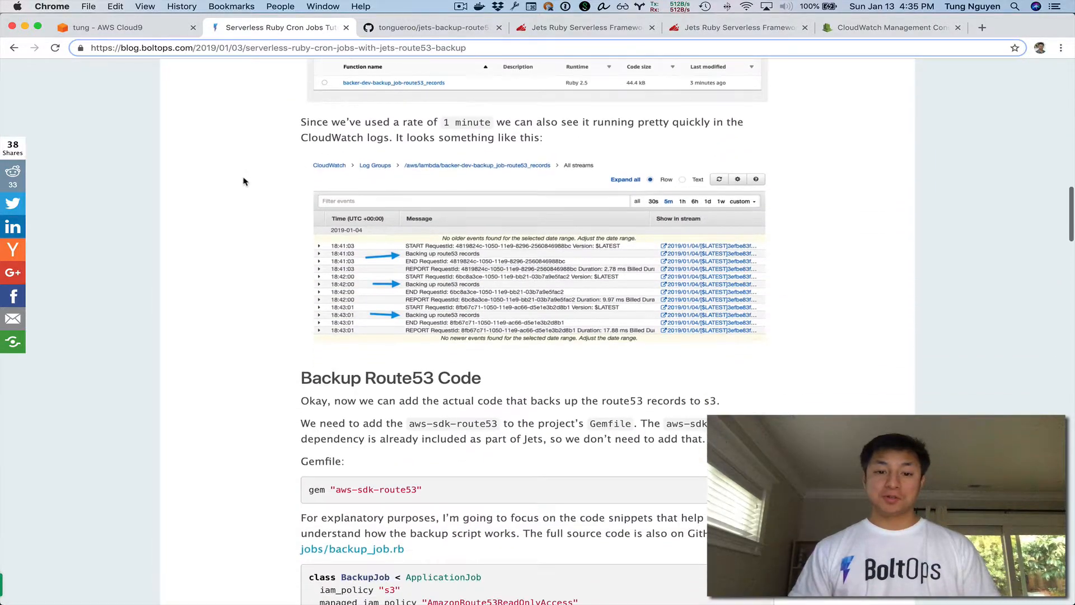
{"action": "scroll", "scroll_direction": "down", "scroll_amount": 3}
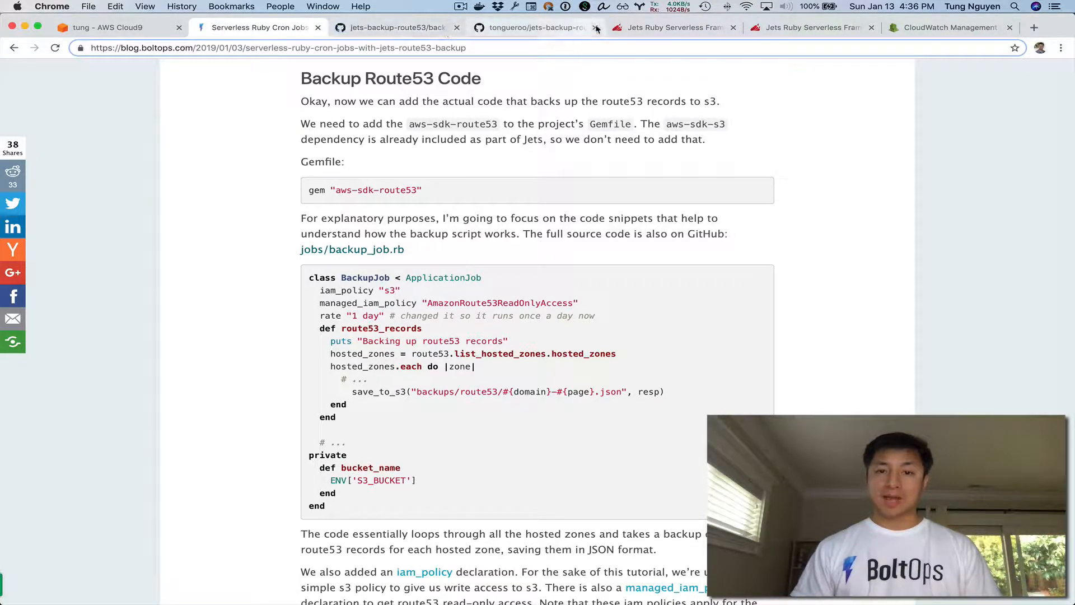
{"action": "left_click", "coordinate": [403, 26]}
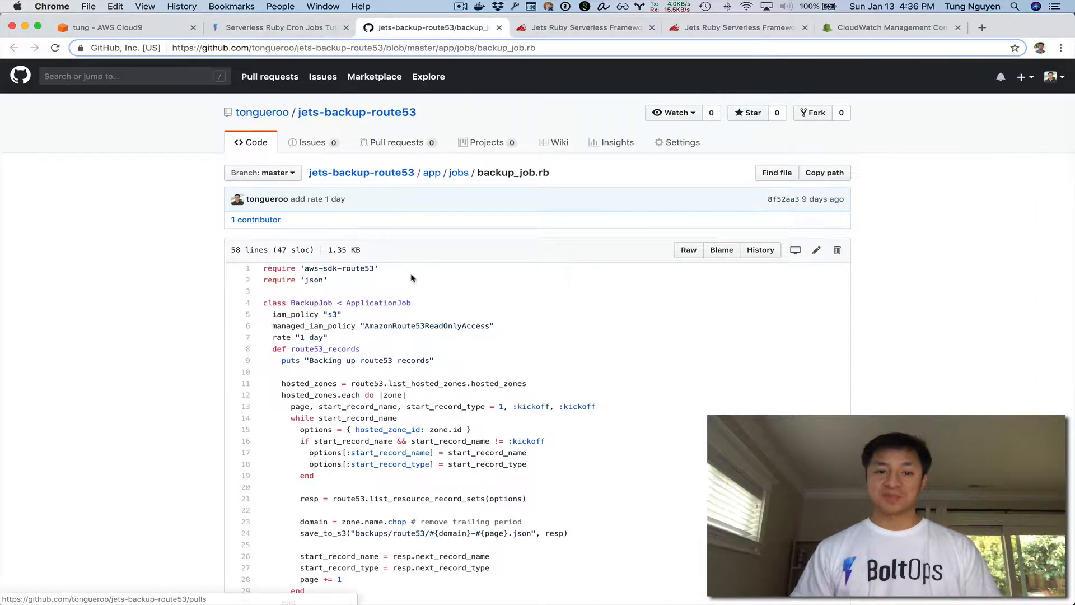
{"action": "scroll", "scroll_direction": "down", "scroll_amount": 3}
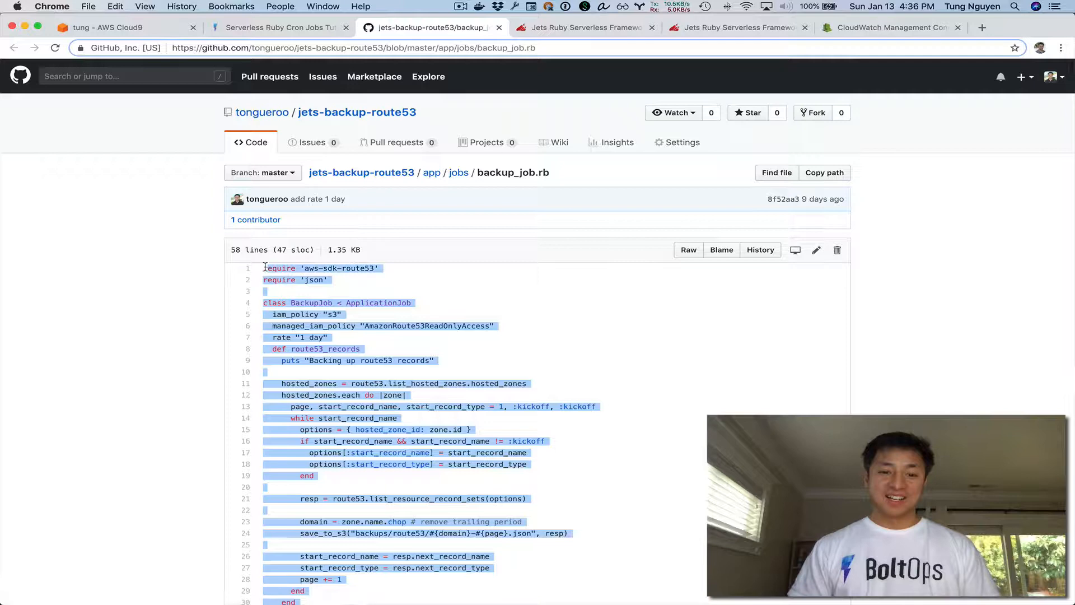
{"action": "left_click", "coordinate": [112, 27]}
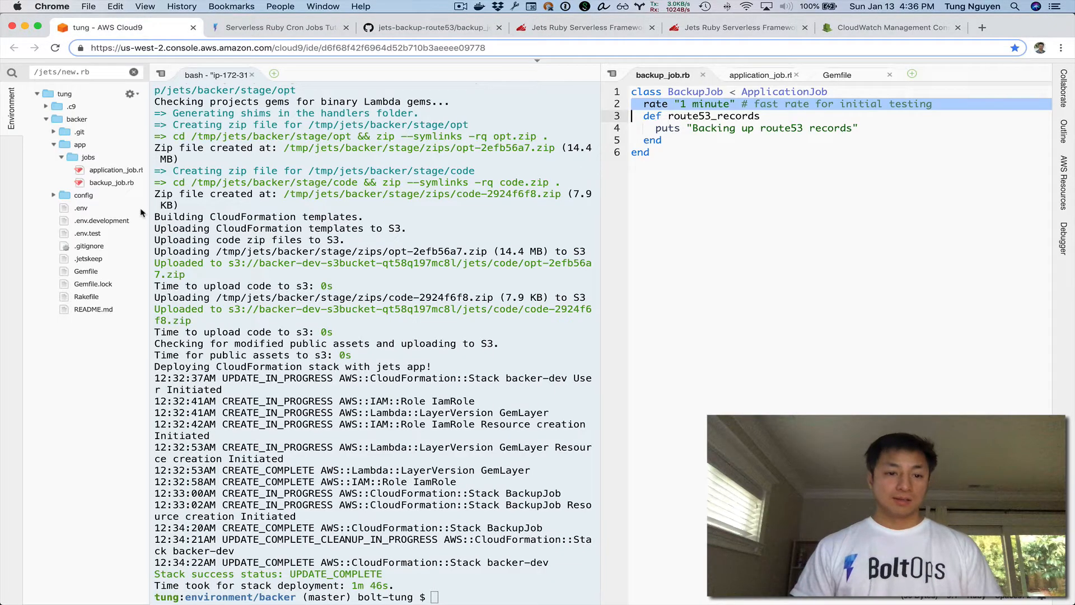
{"action": "left_click", "coordinate": [115, 183]}
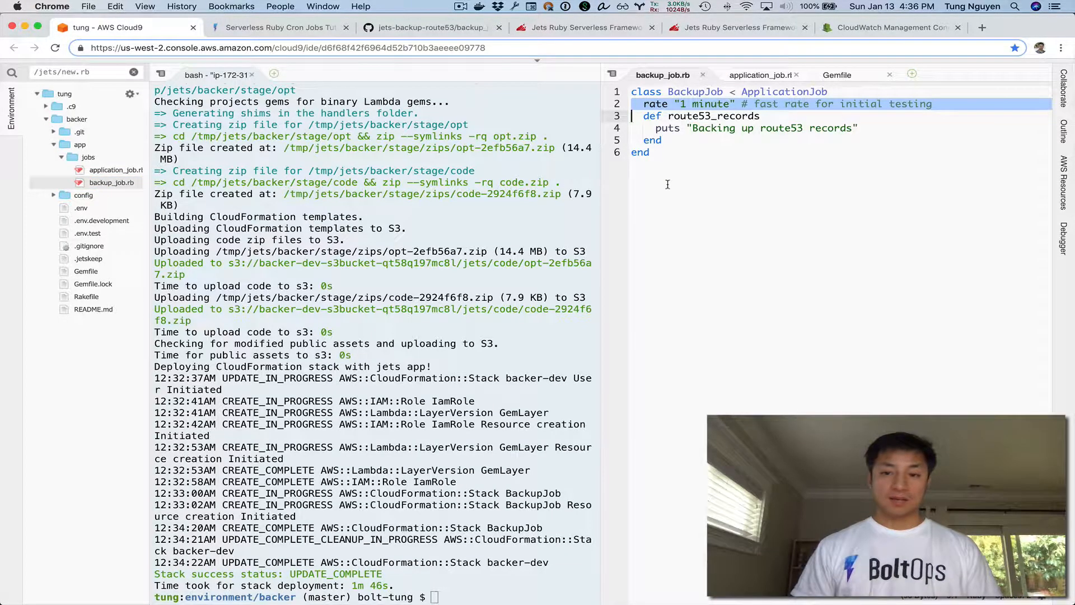
{"action": "scroll", "scroll_direction": "down", "scroll_amount": 3}
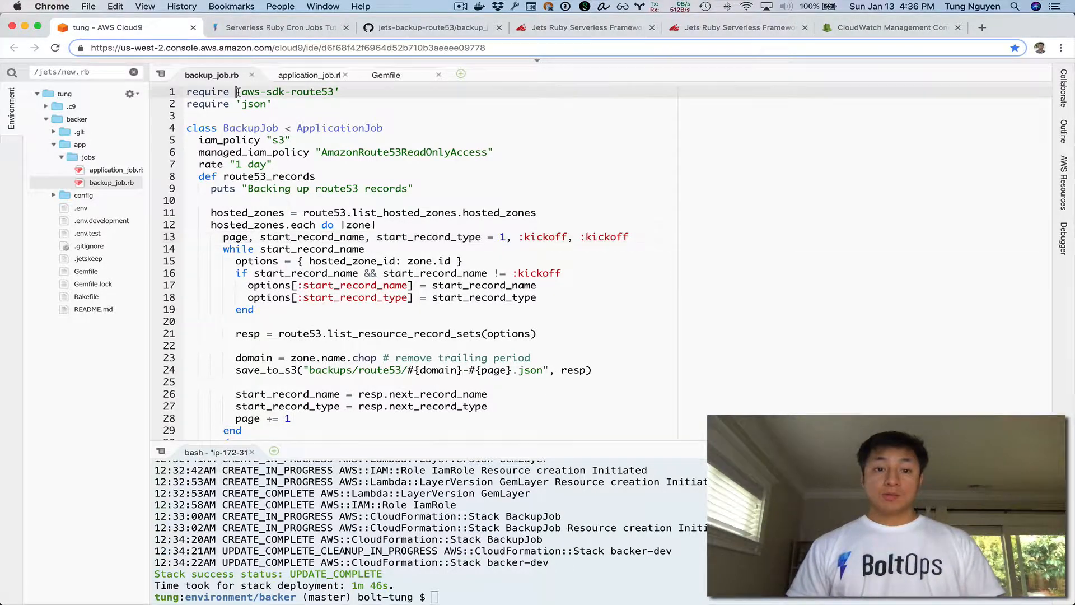
{"action": "double_click", "coordinate": [286, 91]}
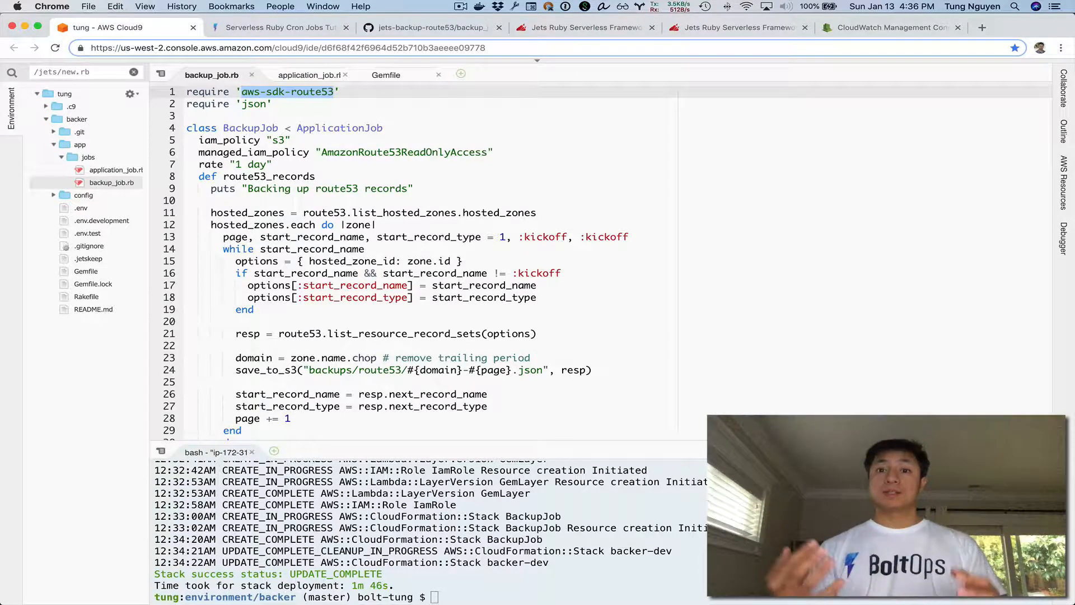
{"action": "scroll", "scroll_direction": "down", "scroll_amount": 3}
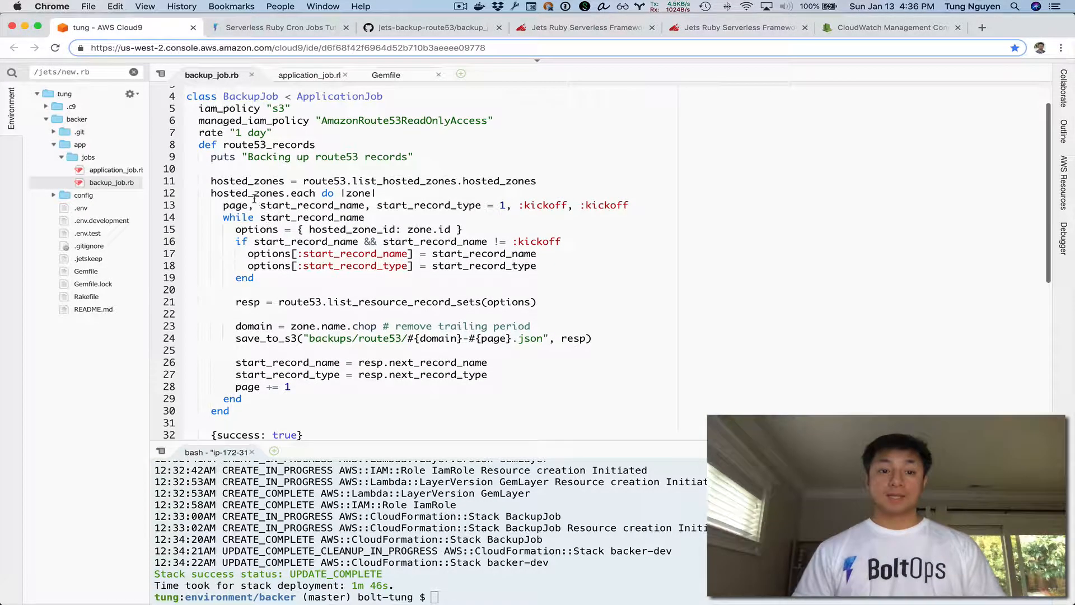
{"action": "left_click", "coordinate": [384, 181]}
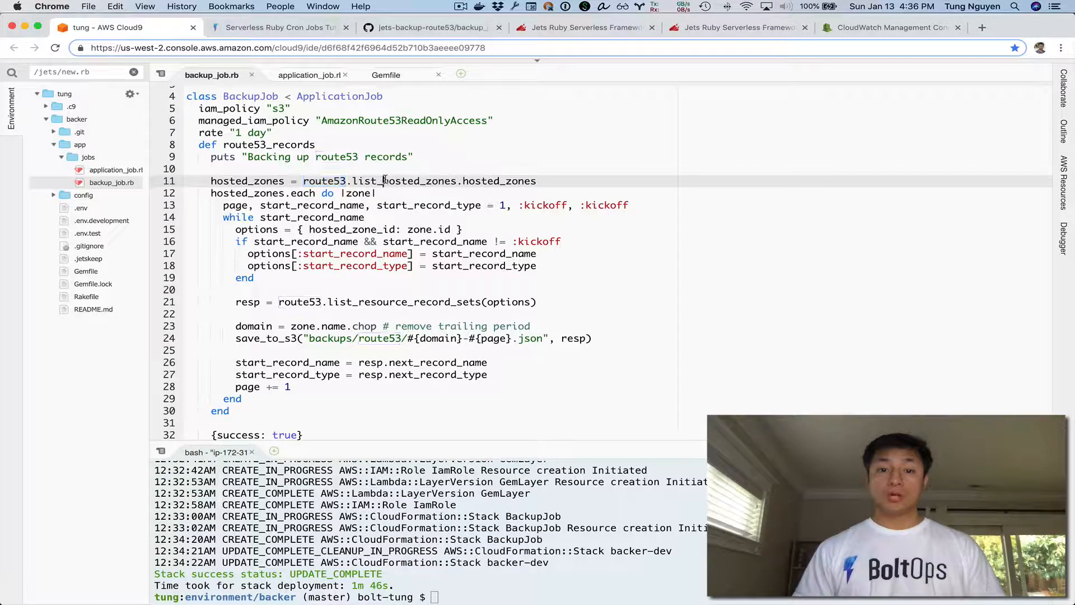
{"action": "double_click", "coordinate": [404, 181]}
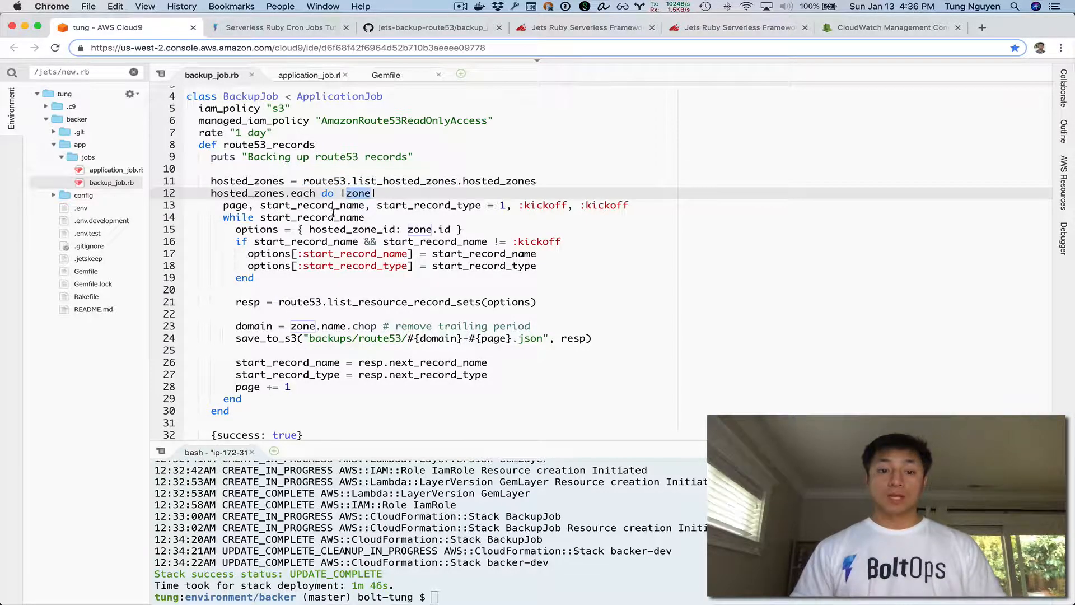
{"action": "left_click", "coordinate": [302, 326]}
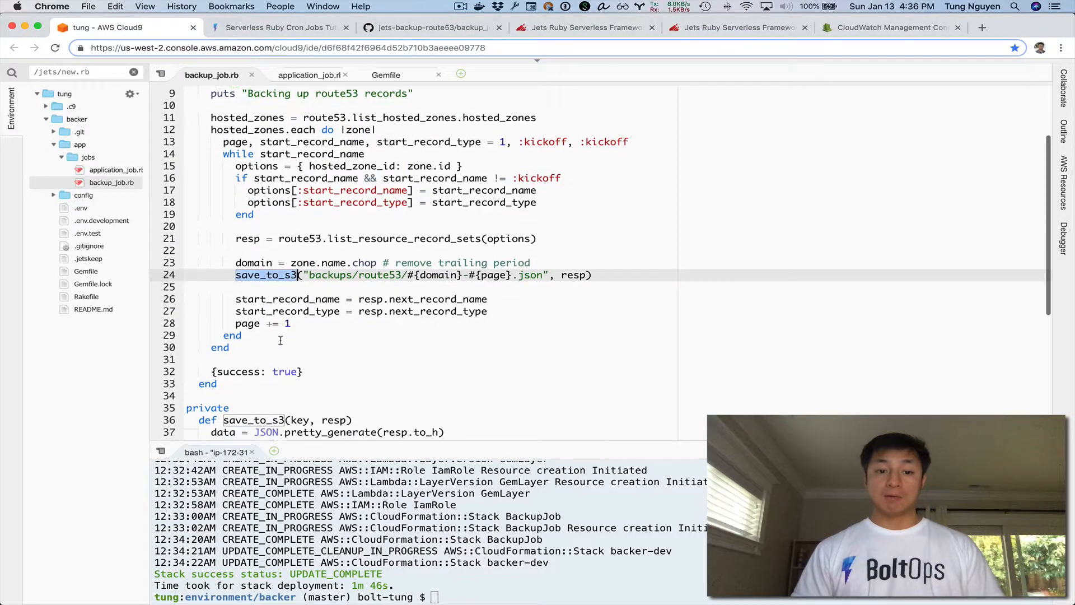
{"action": "scroll", "scroll_direction": "down", "scroll_amount": 3}
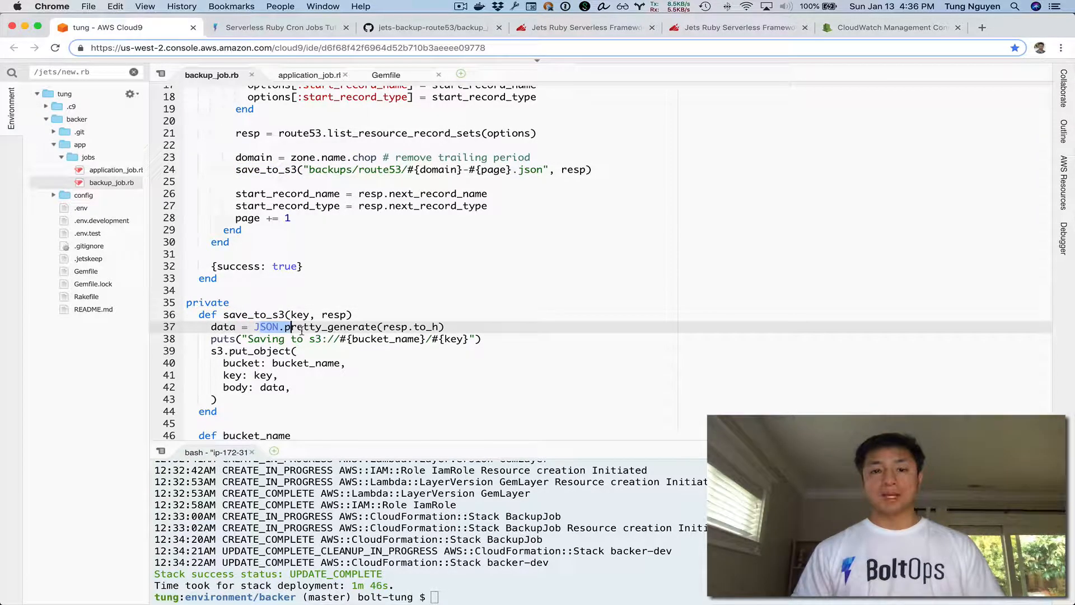
{"action": "double_click", "coordinate": [328, 326]}
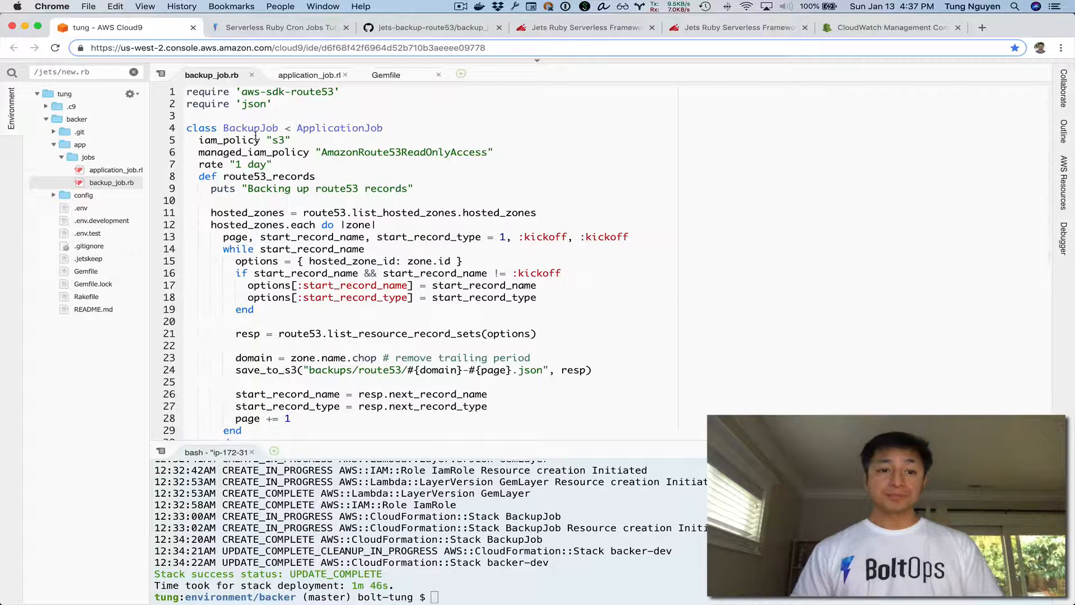
Add gem "aws-sdk-route53" to the Gemfile under jets.
{"action": "double_click", "coordinate": [288, 91]}
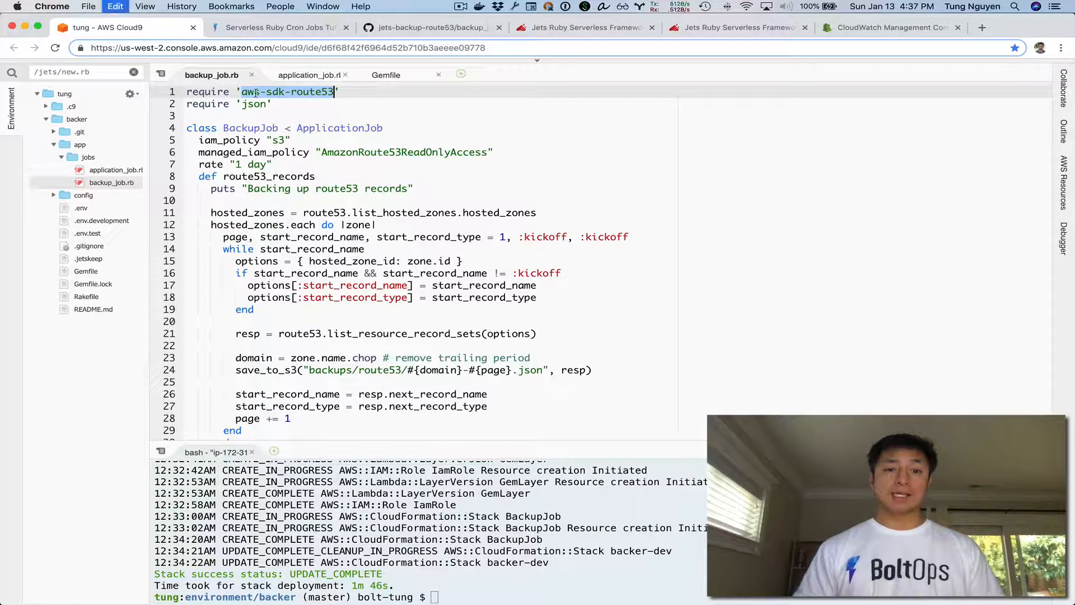
{"action": "left_click", "coordinate": [386, 74]}
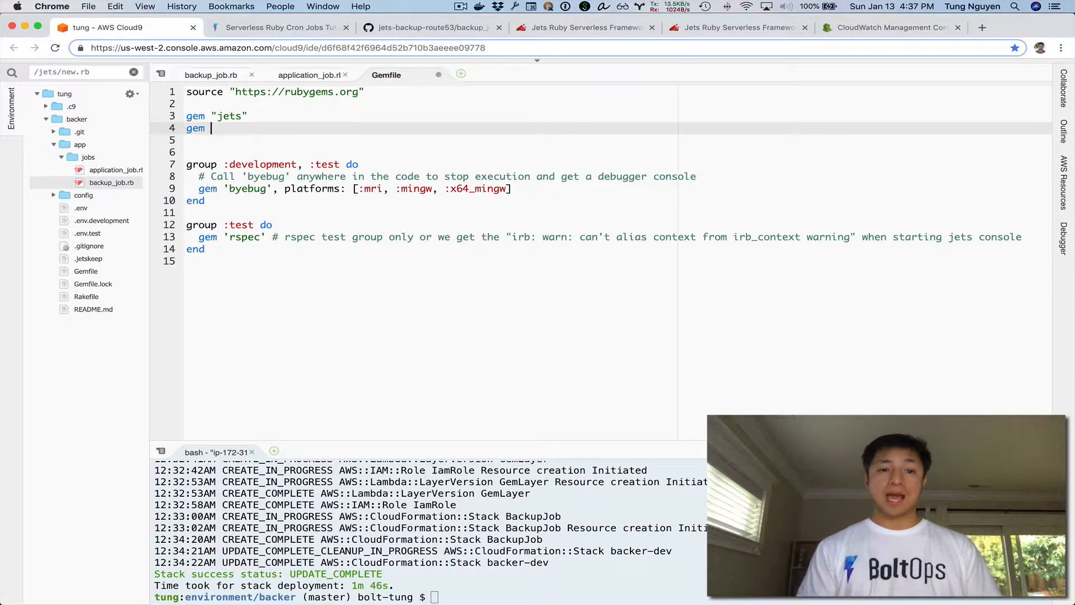
{"action": "type", "text": "\"aws-sdk-route53\""}
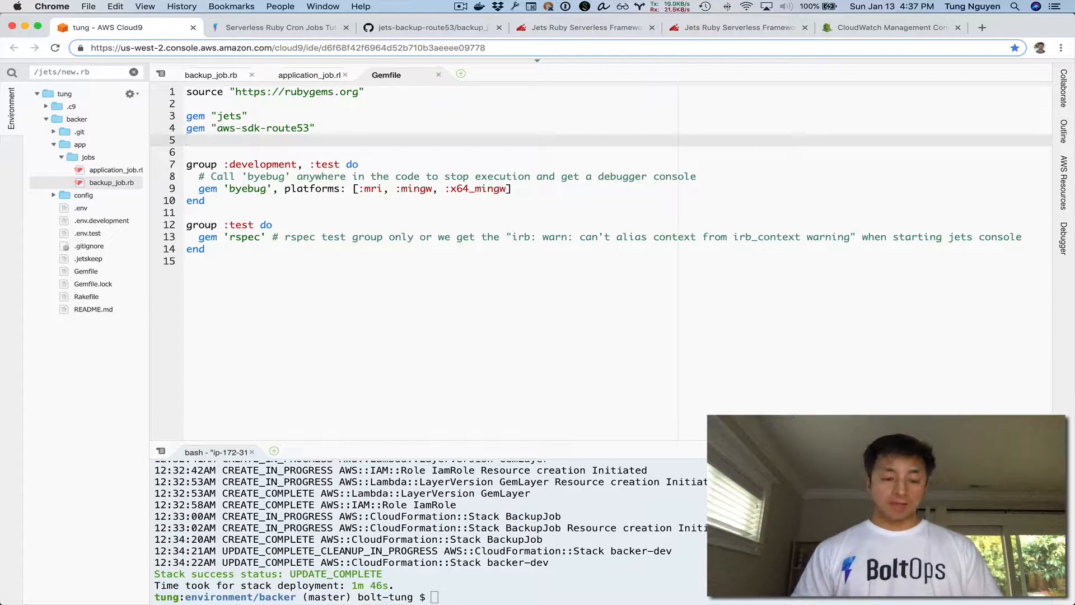
Review the base job's timeout setting.
{"action": "left_click", "coordinate": [209, 74]}
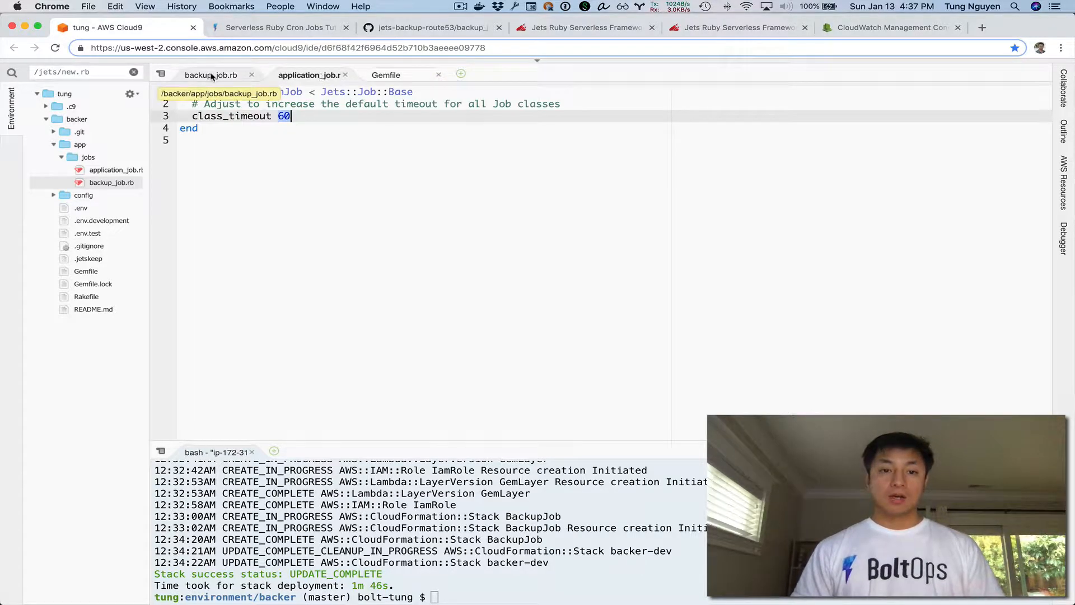
{"action": "scroll", "scroll_direction": "down", "scroll_amount": 3}
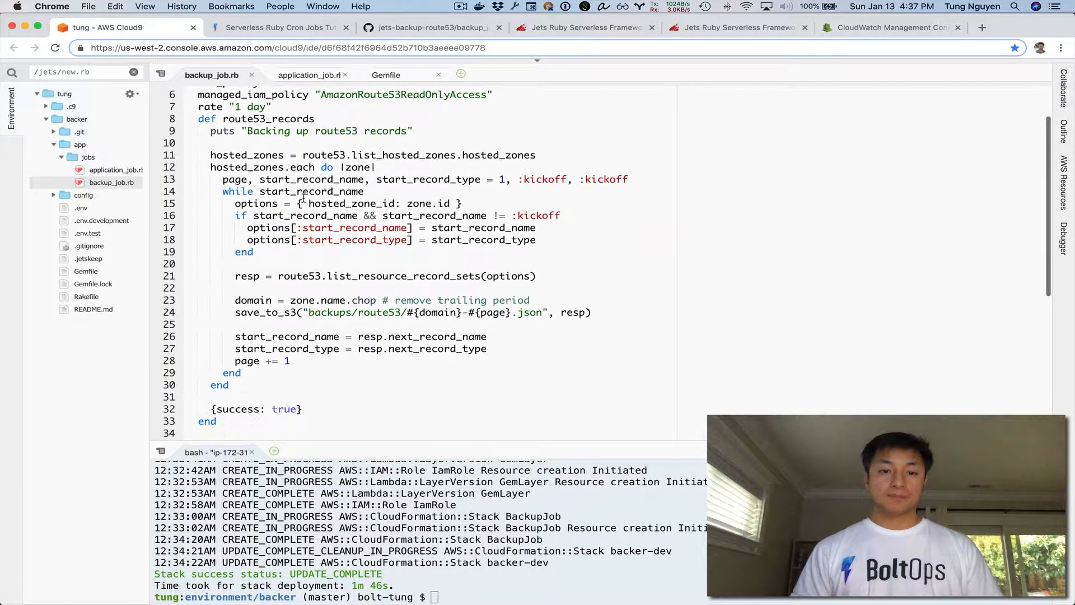
{"action": "scroll", "scroll_direction": "down", "scroll_amount": 3}
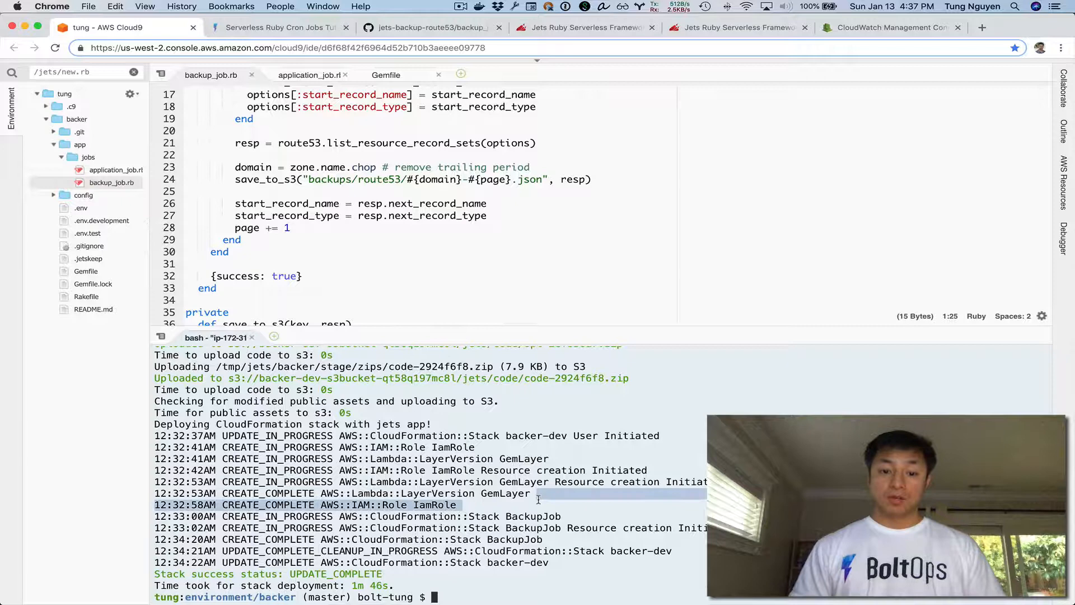
Run aws s3 mb to create the jets-tung-backups S3 bucket.
{"action": "type", "text": "aws s3 mb s"}
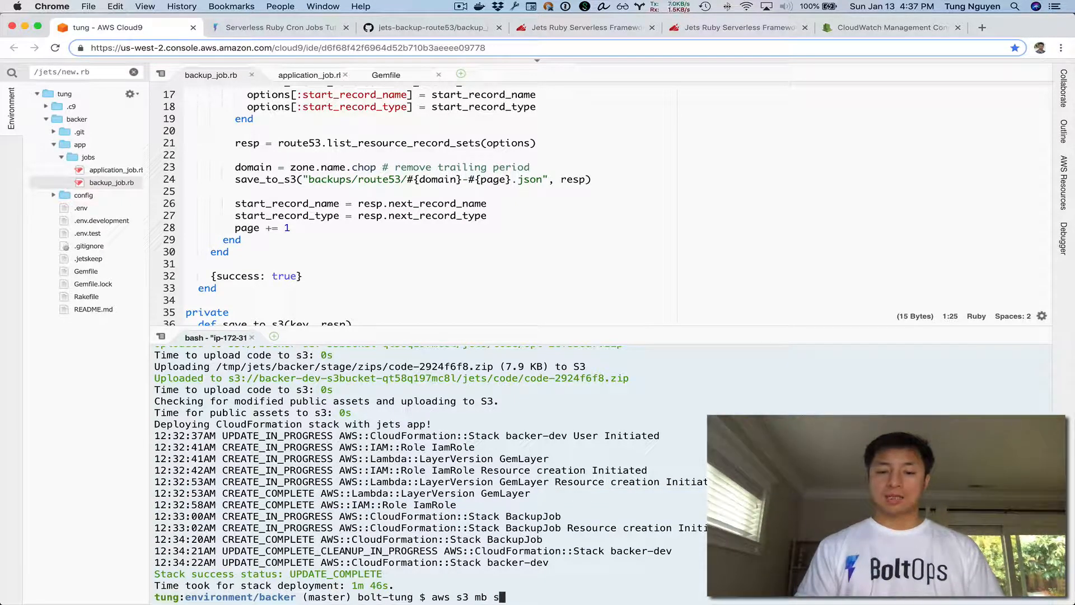
{"action": "type", "text": "3://jets-tung-backup"}
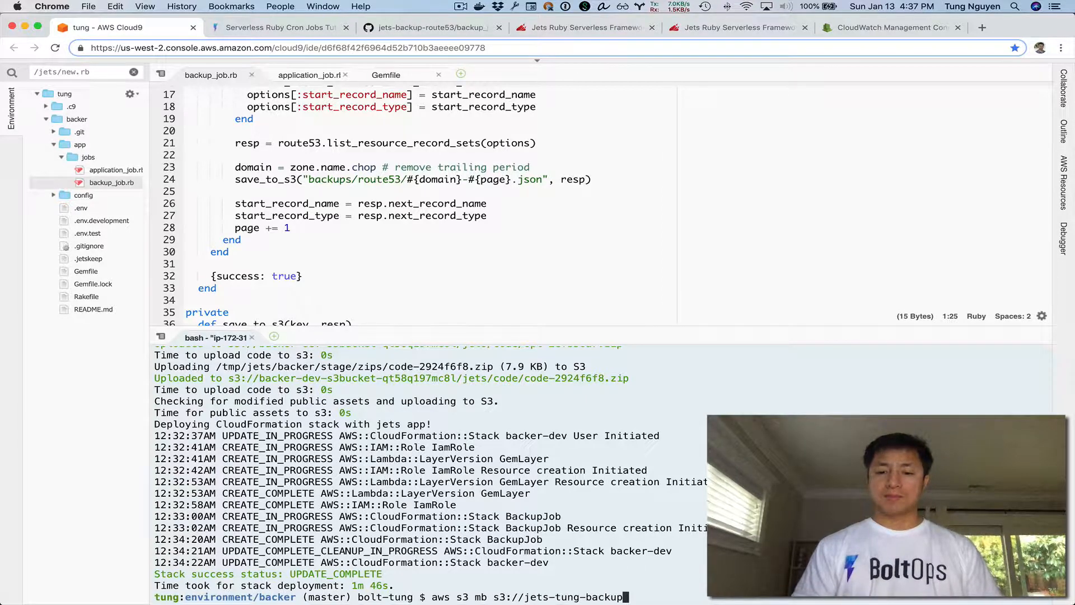
{"action": "key", "text": "Return"}
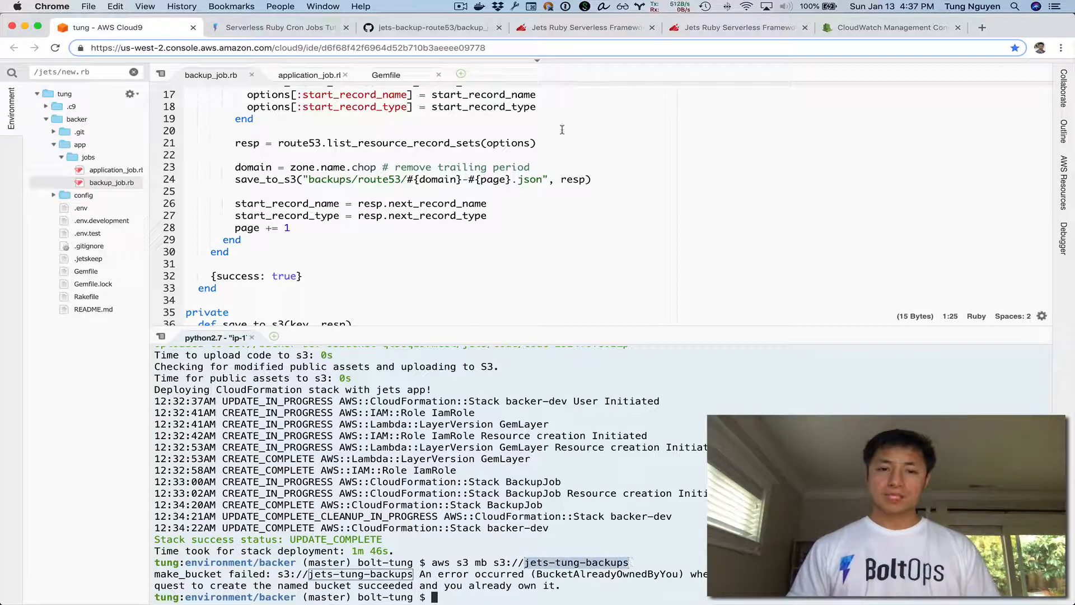
Write S3_BUCKET for the jets-tung-backups bucket into the project's .env file.
{"action": "left_click", "coordinate": [277, 27]}
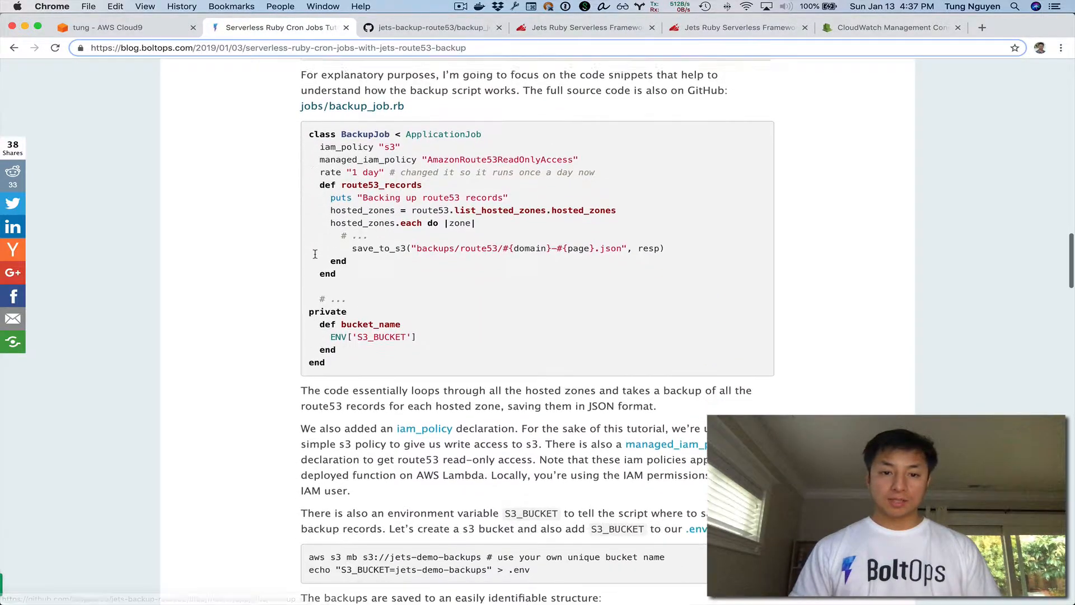
{"action": "scroll", "scroll_direction": "down", "scroll_amount": 3}
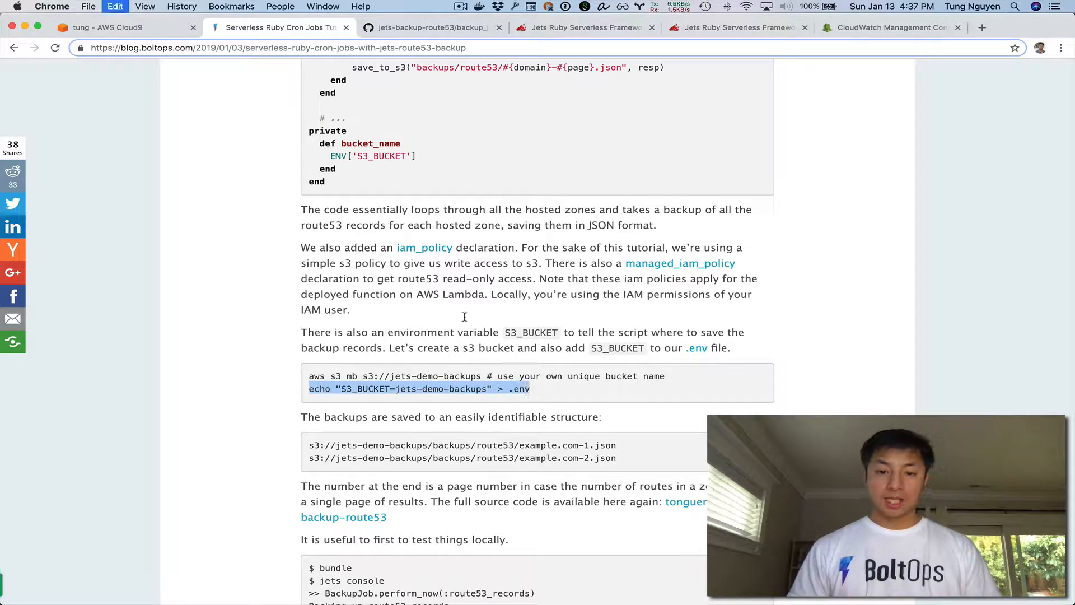
{"action": "left_click", "coordinate": [121, 27]}
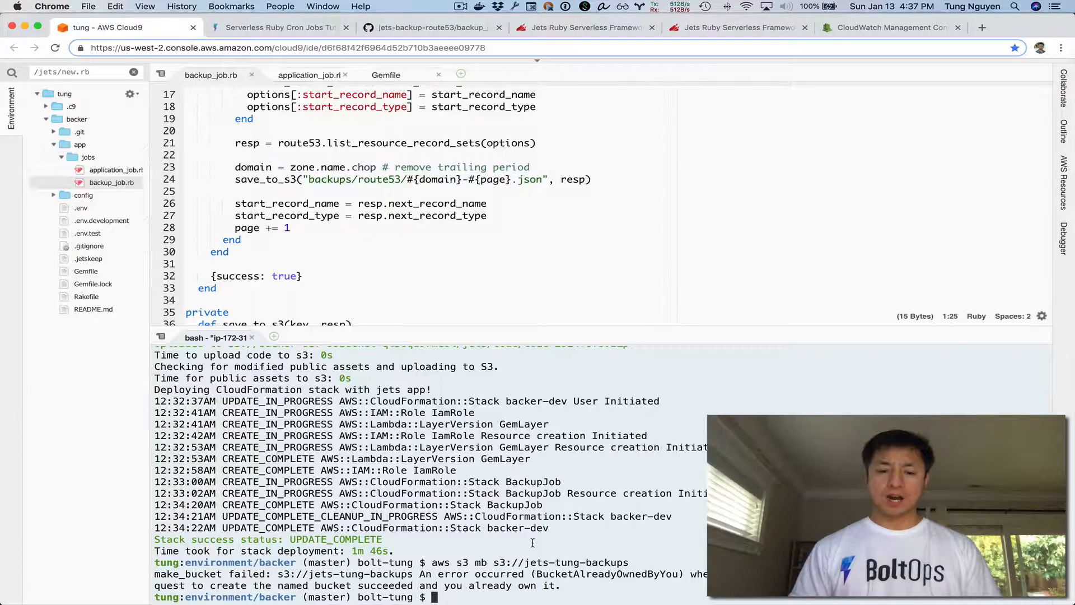
{"action": "type", "text": "echo \"S3_BUCKET=jets-demo-backups\" > .env"}
{"action": "type", "text": "cat .env"}
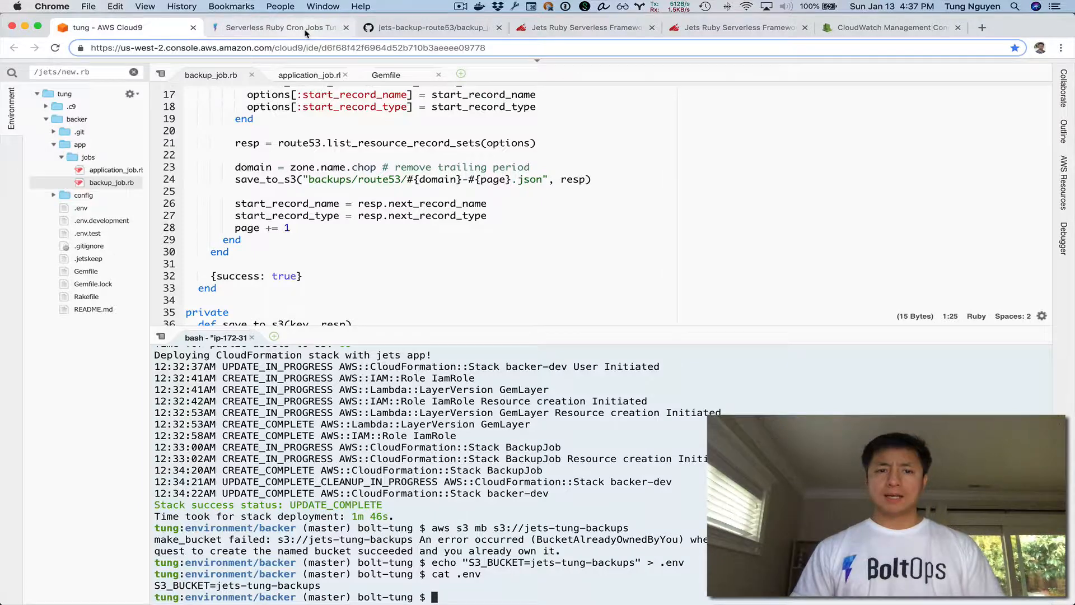
{"action": "left_click", "coordinate": [279, 28]}
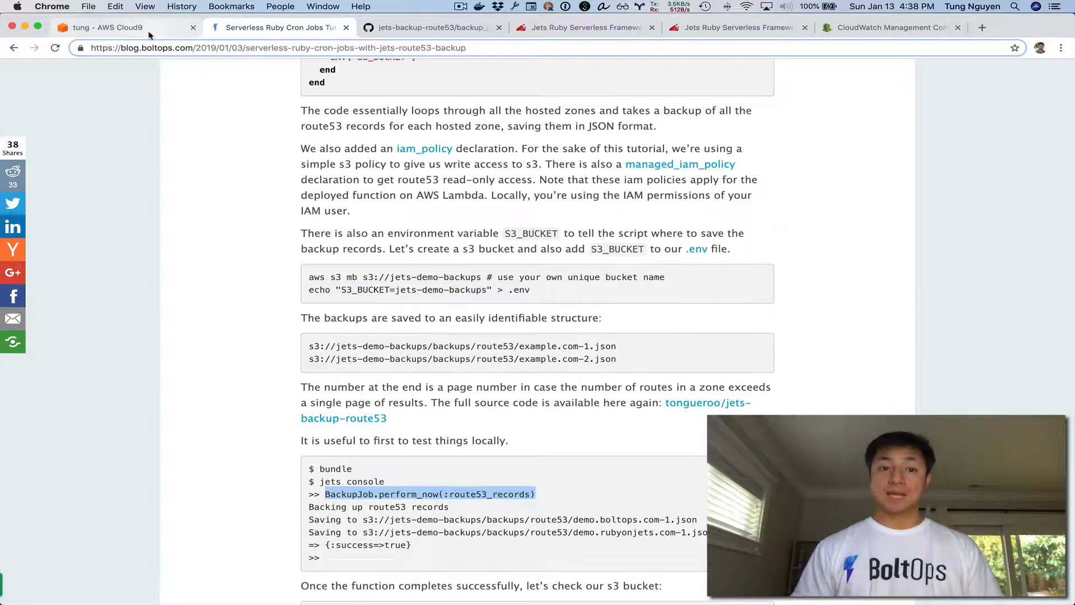
{"action": "left_click", "coordinate": [112, 27]}
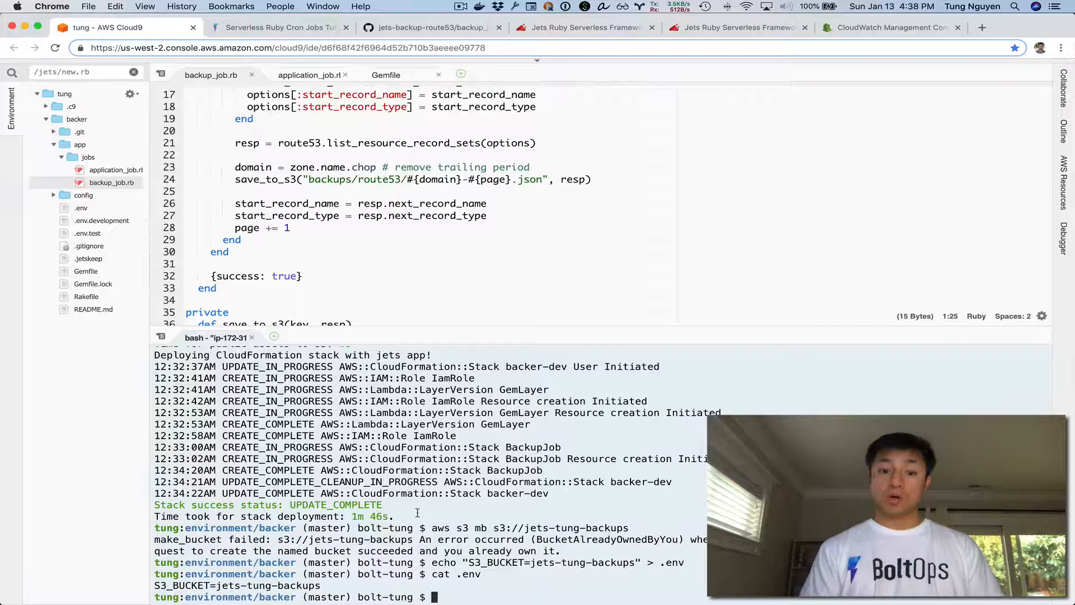
Start the Jets console with jets c and run the Route53 backup job locally.
{"action": "type", "text": "jets c"}
{"action": "type", "text": "head"}
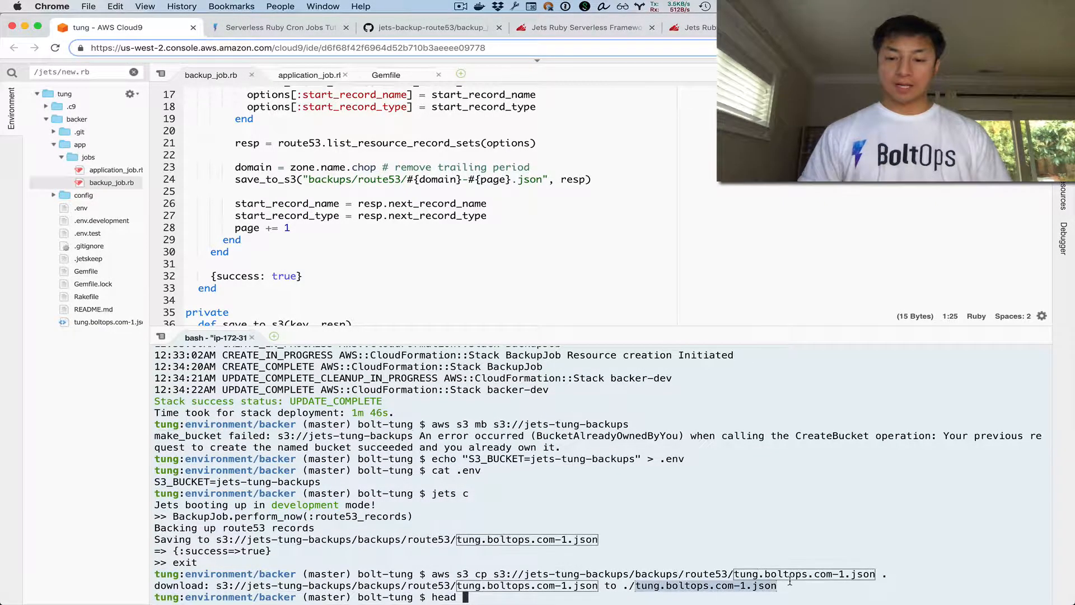
{"action": "key", "text": "Return"}
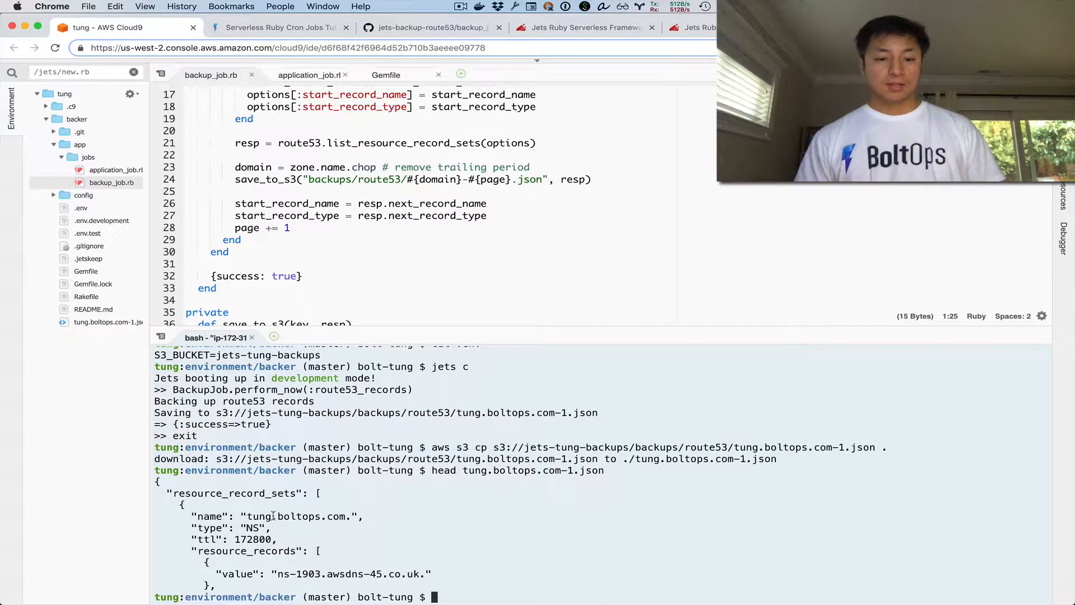
{"action": "mouse_move", "coordinate": [358, 496]}
{"action": "type", "text": "wc -l tung.boltops.com-1.json"}
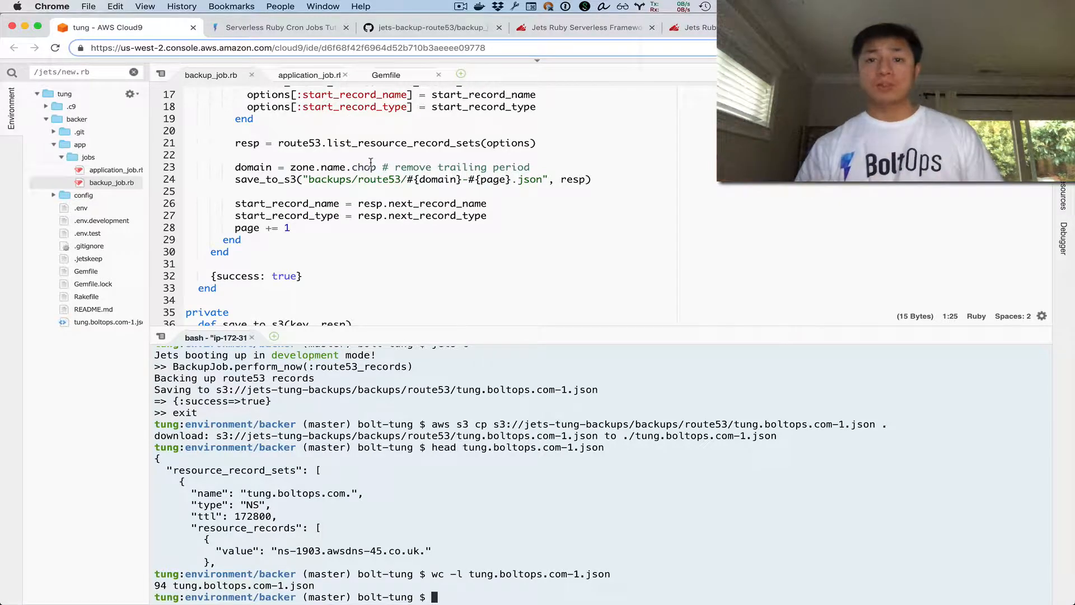
{"action": "left_click", "coordinate": [282, 27]}
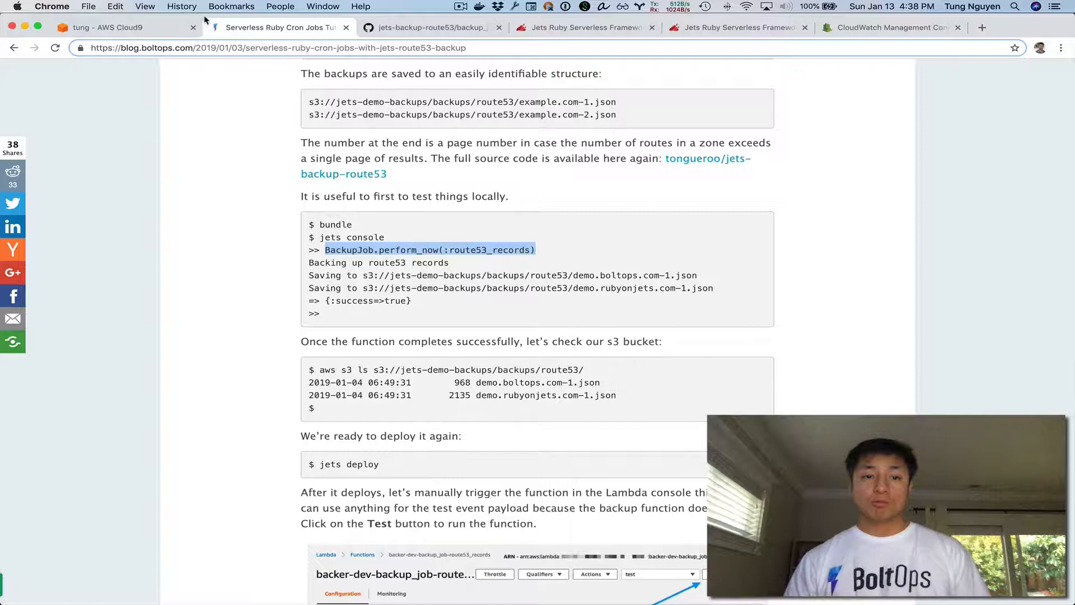
{"action": "left_click", "coordinate": [112, 26]}
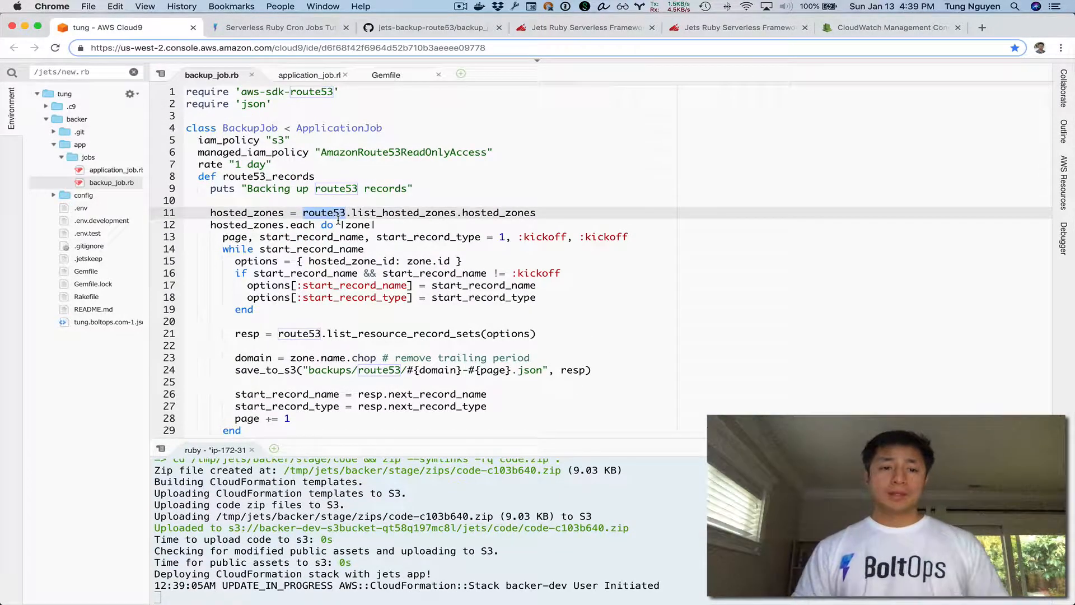
Download and inspect tung.boltops.com-1.json (94 lines), then start jets deploy.
{"action": "scroll", "scroll_direction": "down", "scroll_amount": 3}
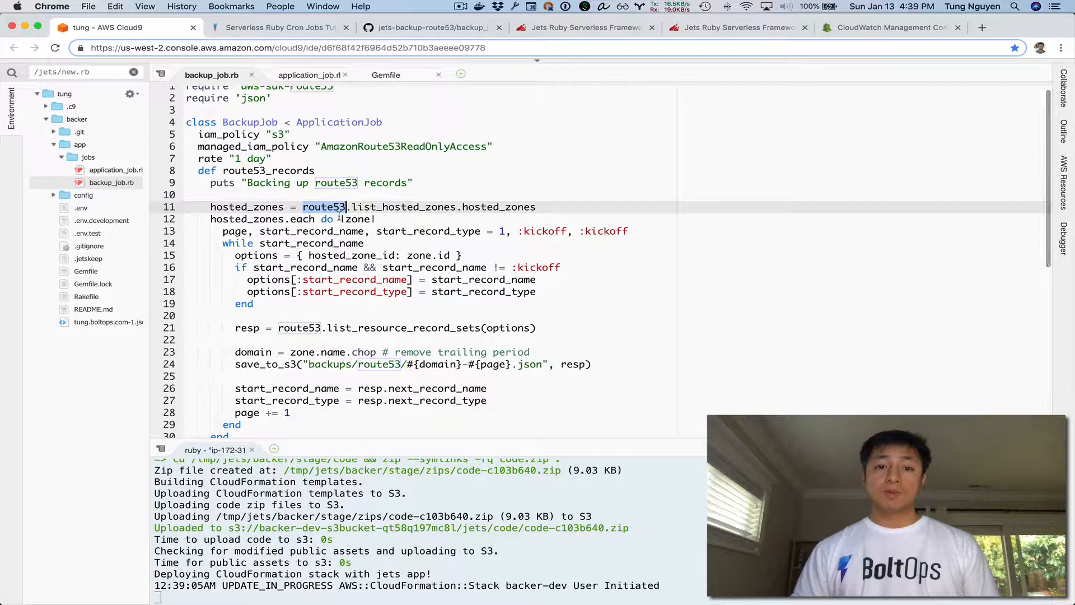
{"action": "scroll", "scroll_direction": "down", "scroll_amount": 3}
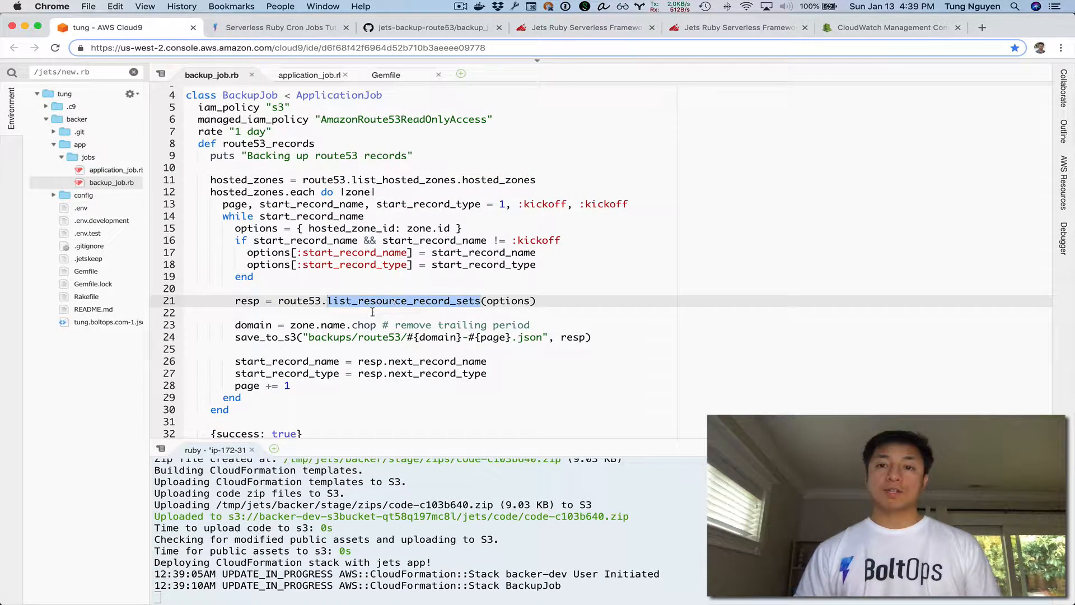
{"action": "scroll", "scroll_direction": "down", "scroll_amount": 3}
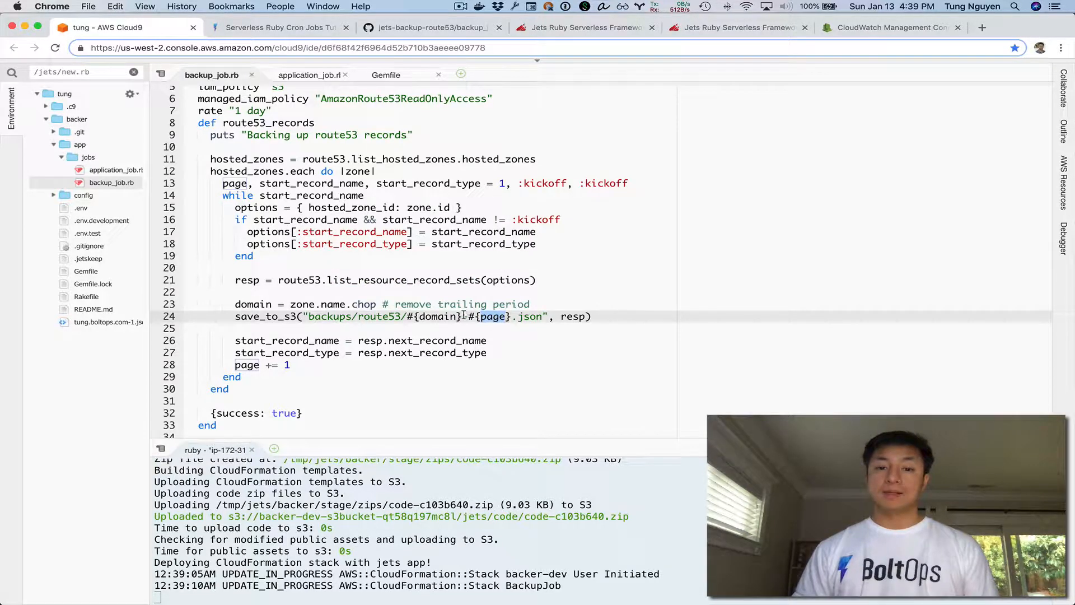
{"action": "type", "text": "-"}
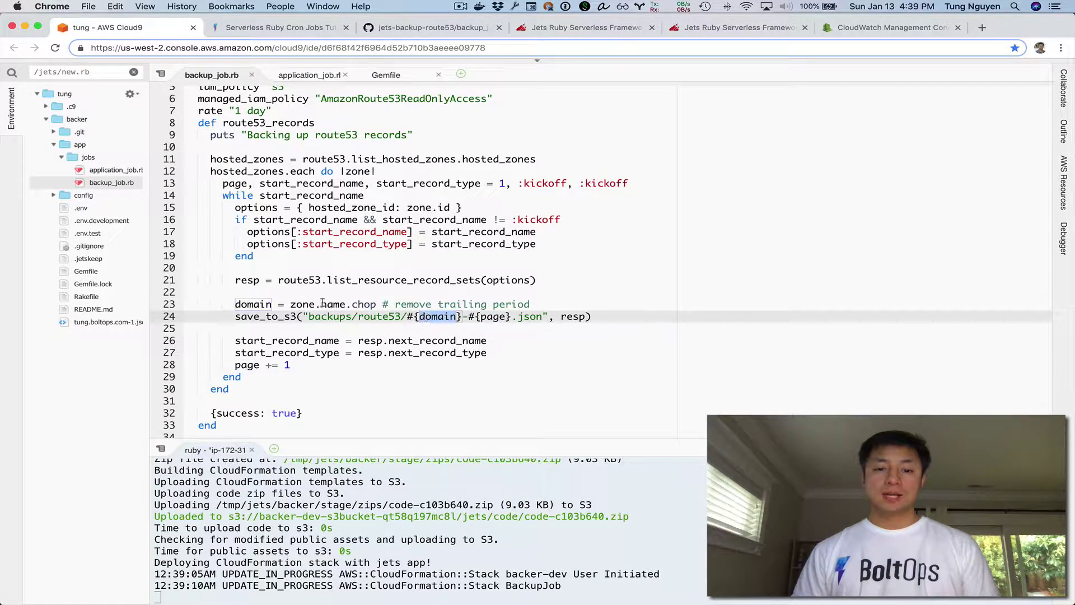
{"action": "scroll", "scroll_direction": "down", "scroll_amount": 3}
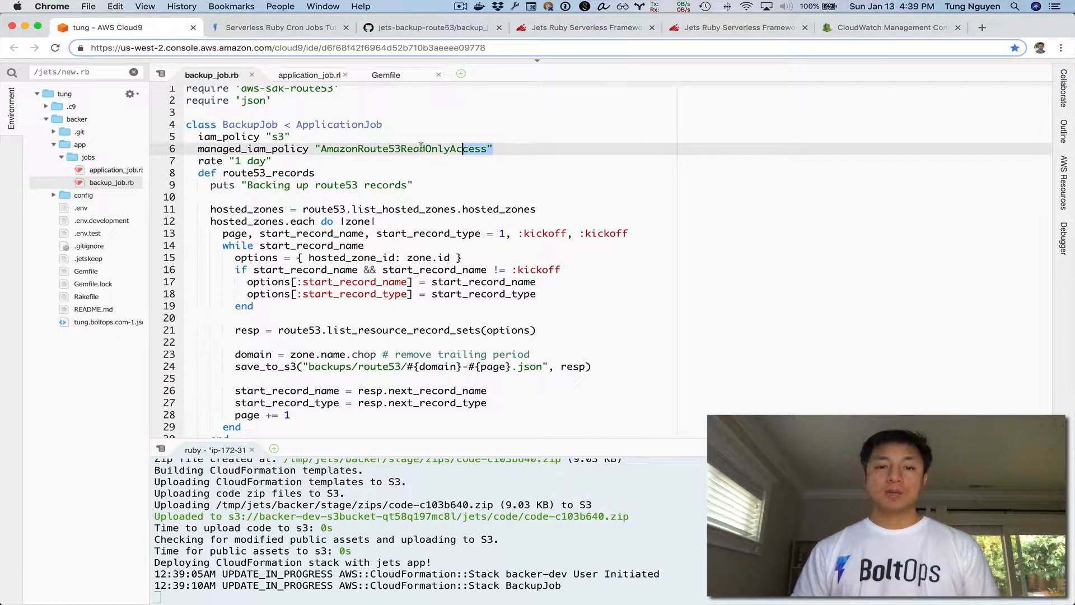
Keep the s3 and AmazonRoute53ReadOnlyAccess policies, redeploy, and view the IAM Policies docs.
{"action": "left_click_drag", "start_coordinate": [199, 136], "coordinate": [492, 149]}
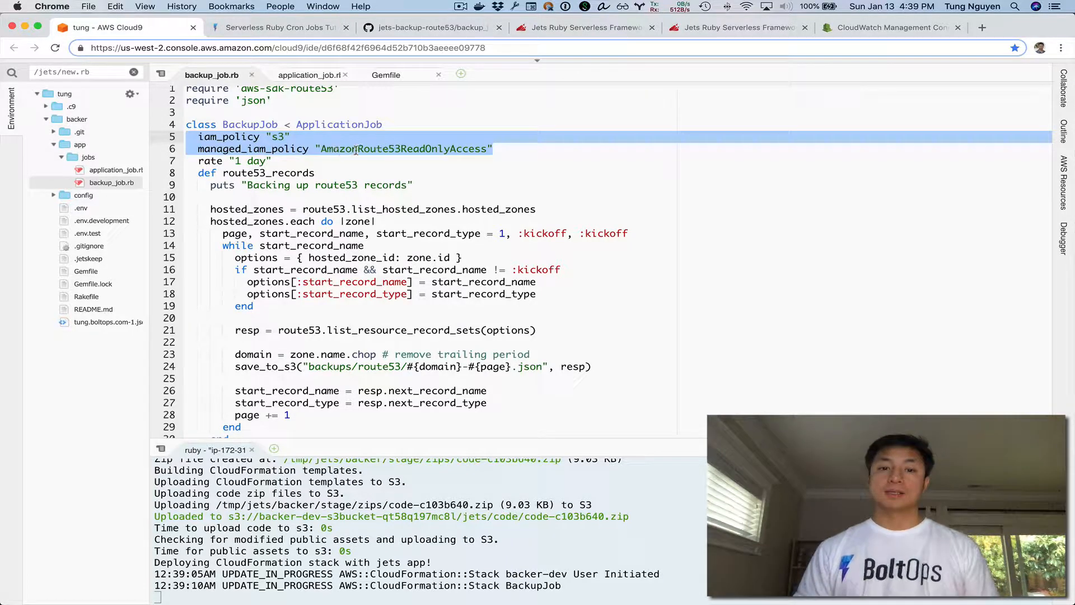
{"action": "double_click", "coordinate": [405, 148]}
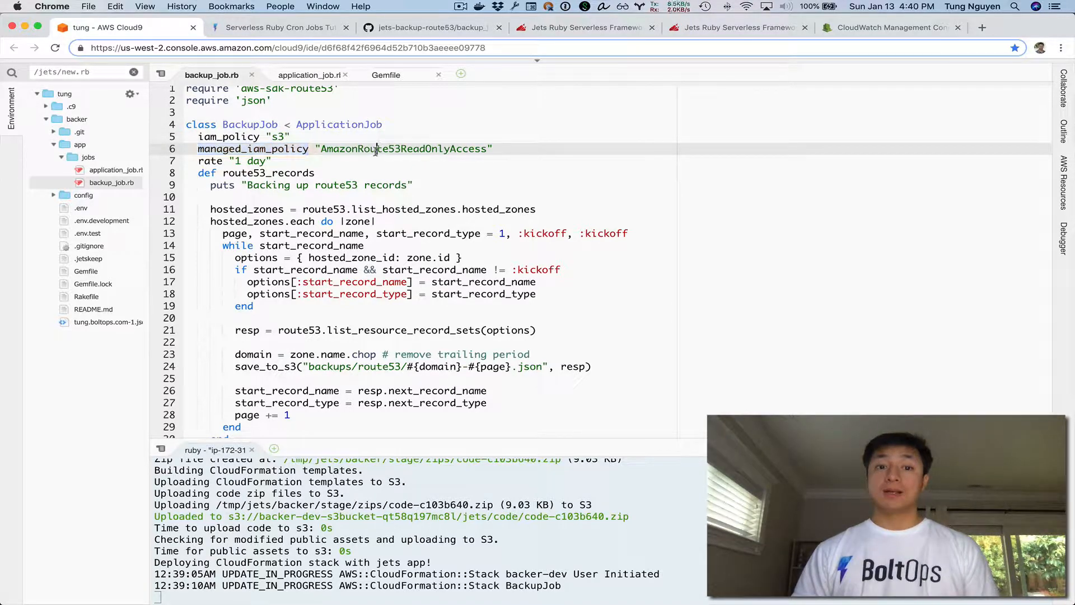
{"action": "double_click", "coordinate": [376, 149]}
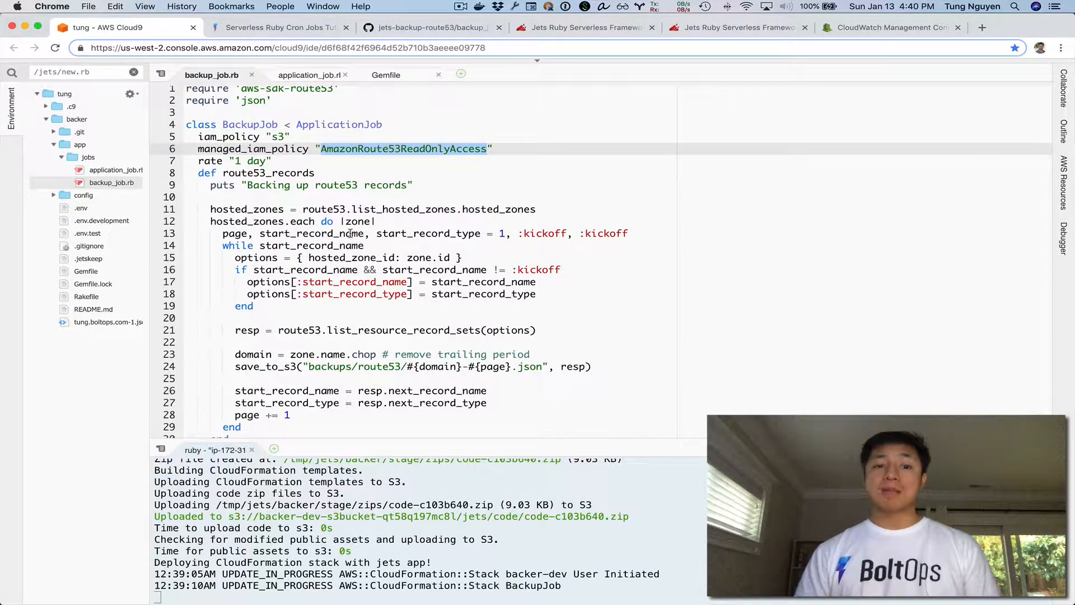
{"action": "double_click", "coordinate": [267, 172]}
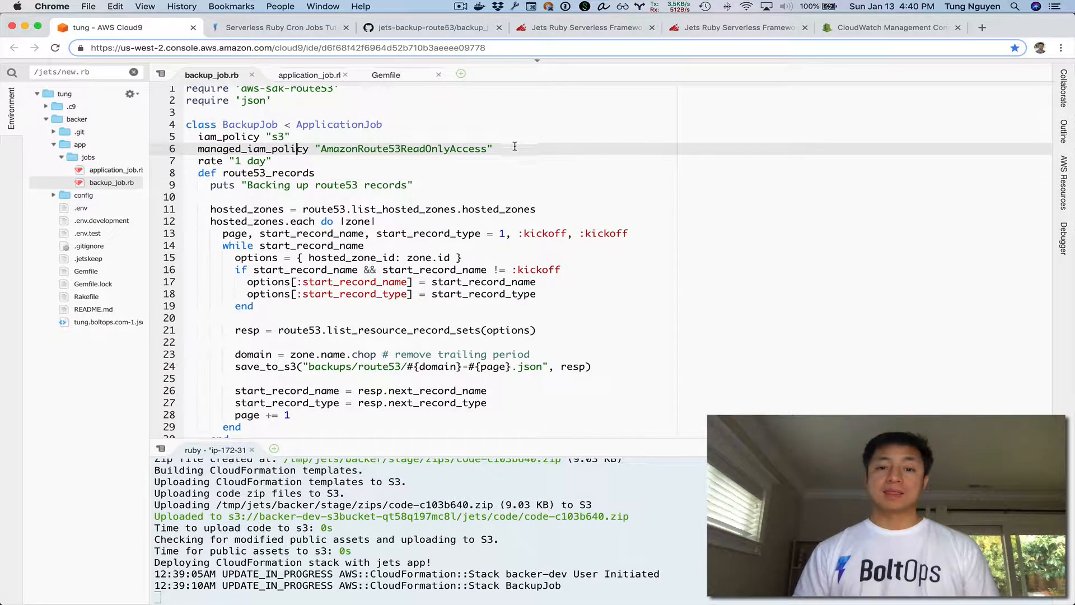
{"action": "left_click_drag", "start_coordinate": [198, 137], "coordinate": [492, 149]}
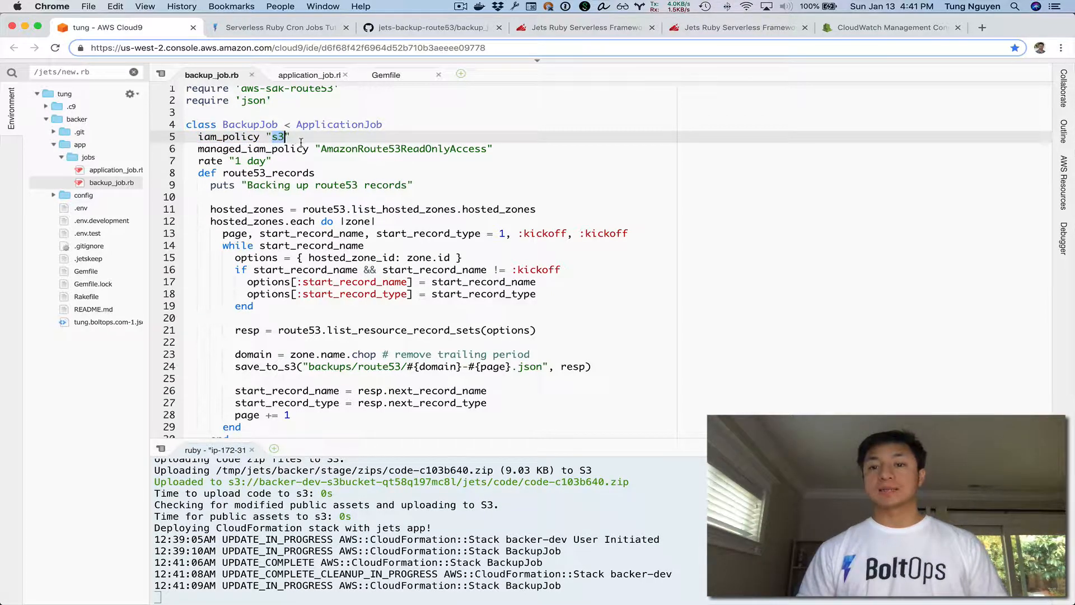
{"action": "left_click", "coordinate": [737, 27]}
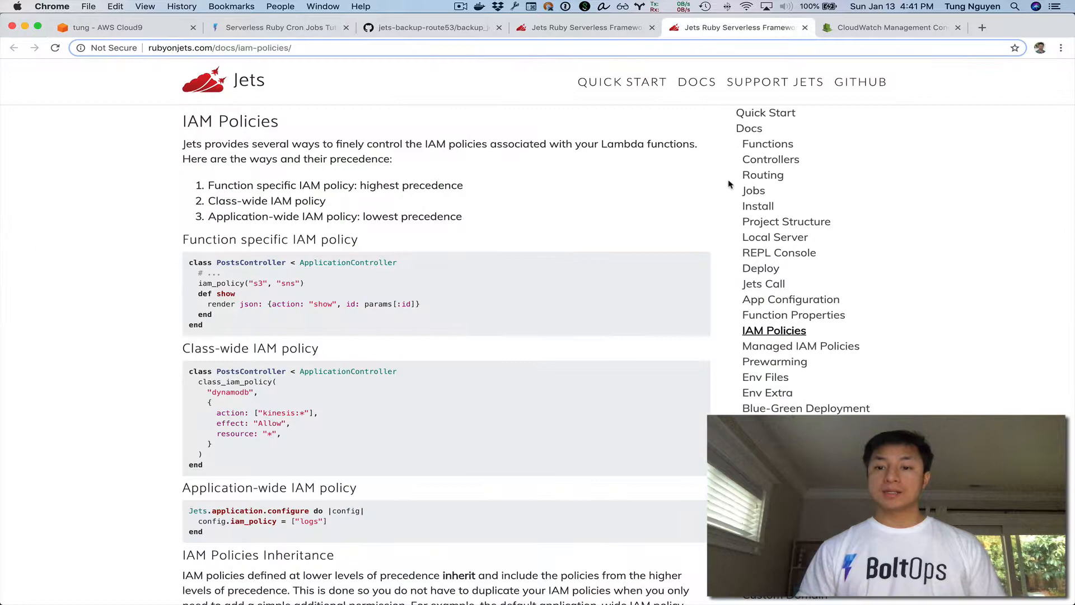
{"action": "mouse_move", "coordinate": [801, 350]}
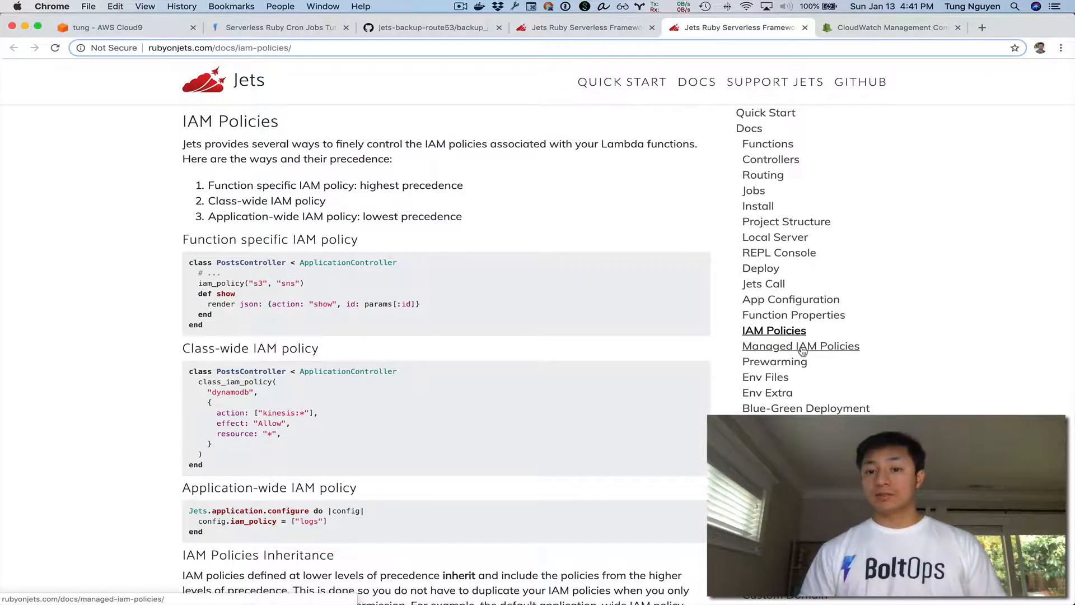
Read how Jets IAM policies are additive, then confirm UPDATE_COMPLETE in Cloud9.
{"action": "scroll", "scroll_direction": "down", "scroll_amount": 3}
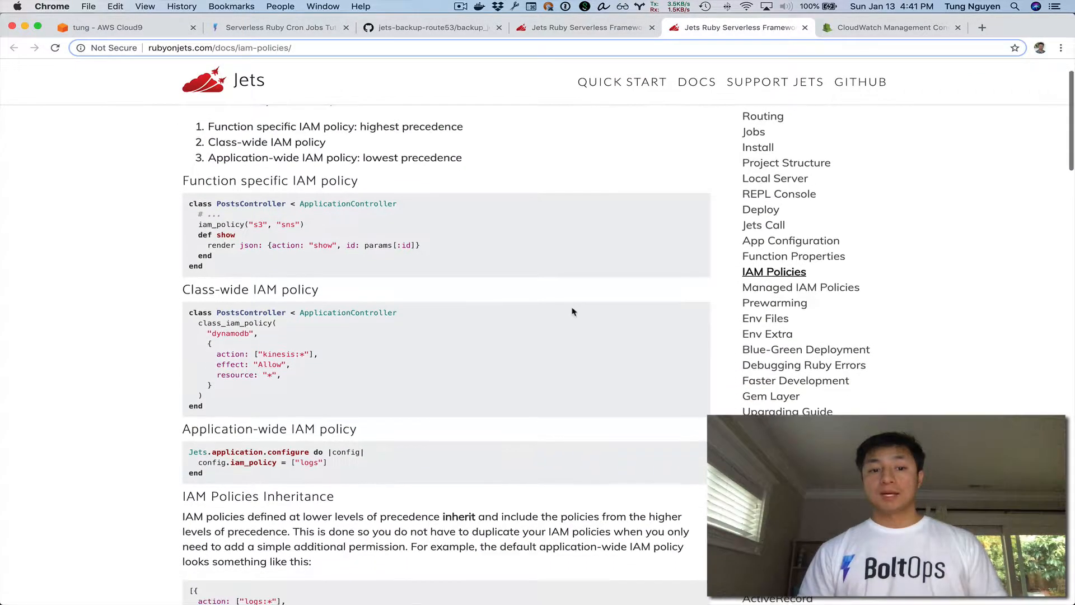
{"action": "scroll", "scroll_direction": "down", "scroll_amount": 3}
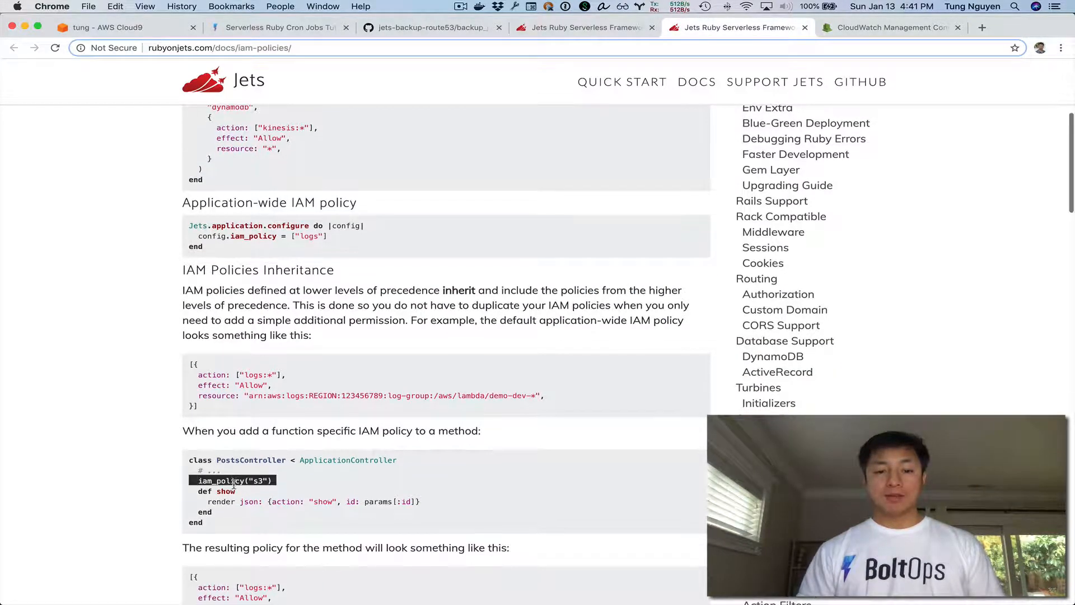
{"action": "scroll", "scroll_direction": "down", "scroll_amount": 3}
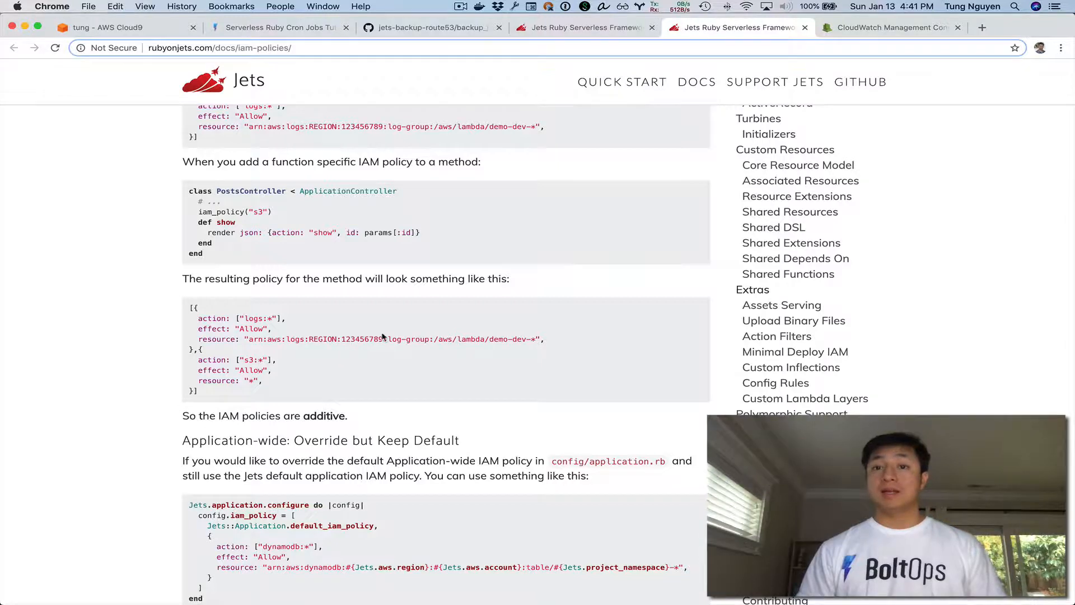
{"action": "mouse_move", "coordinate": [311, 89]}
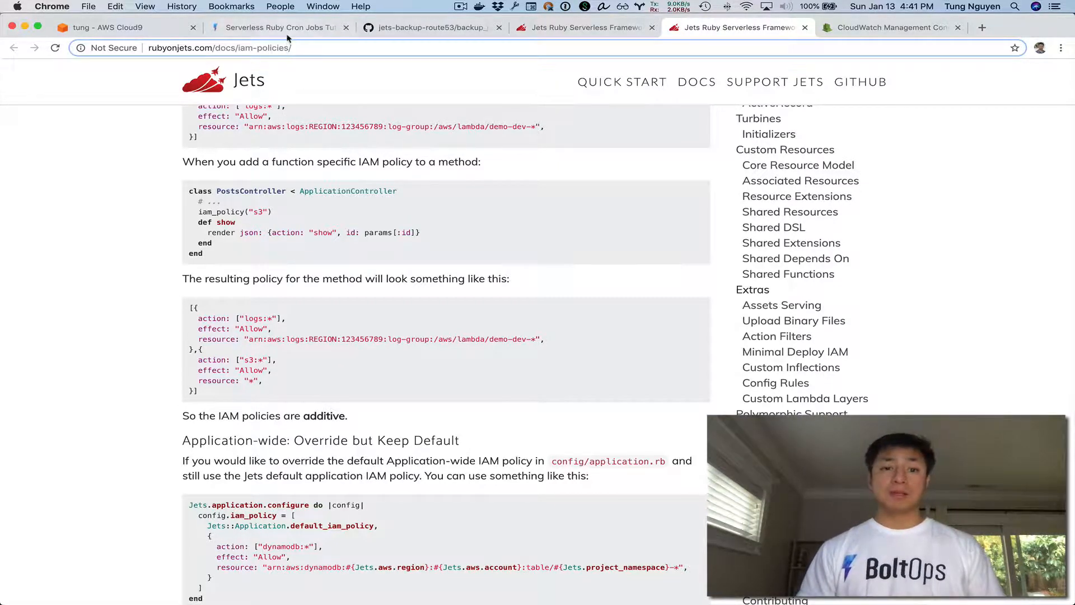
{"action": "left_click", "coordinate": [117, 27]}
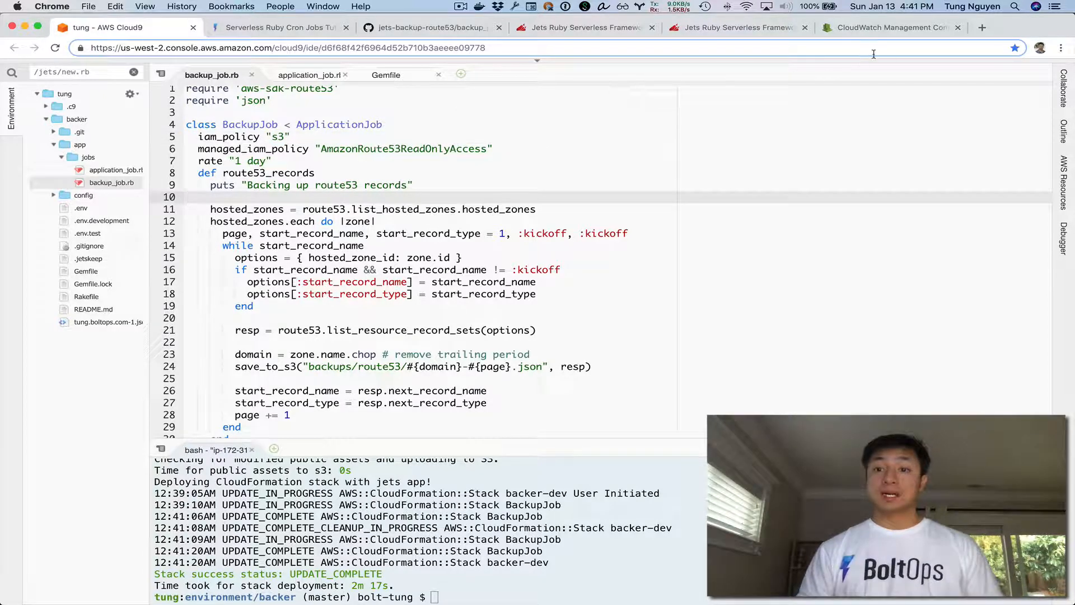
Open the backer-dev-backup_job-route53_records function from the Lambda functions list.
{"action": "left_click", "coordinate": [891, 27]}
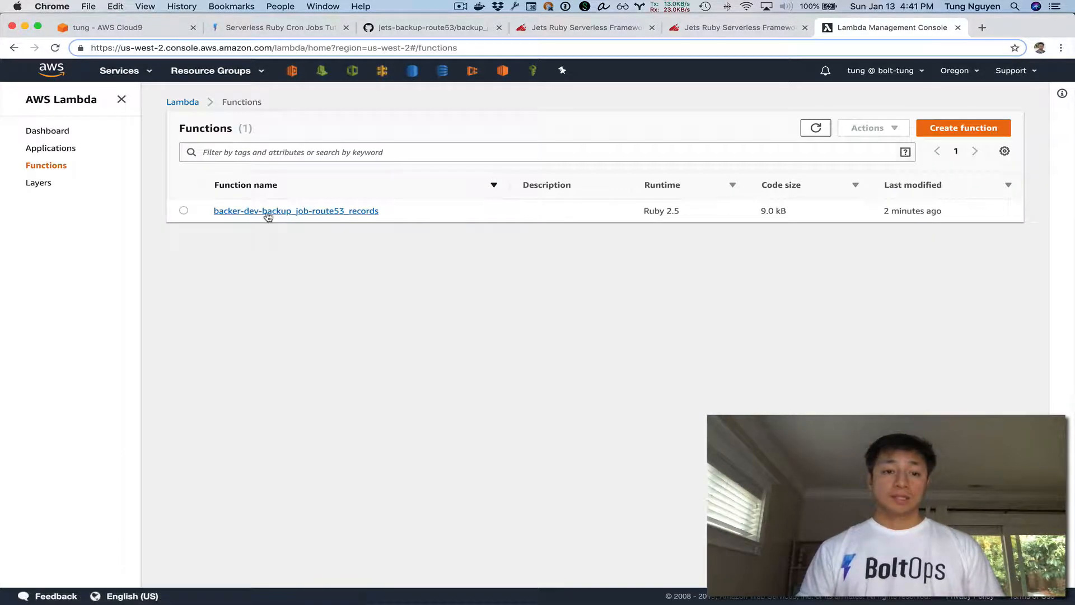
{"action": "left_click", "coordinate": [268, 211]}
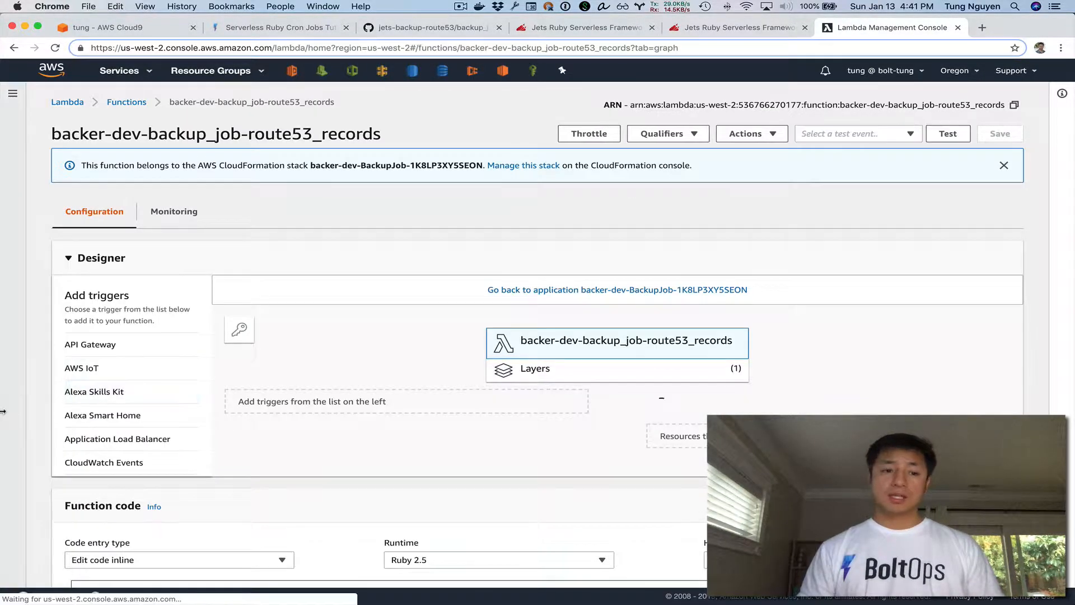
{"action": "scroll", "scroll_direction": "down", "scroll_amount": 3}
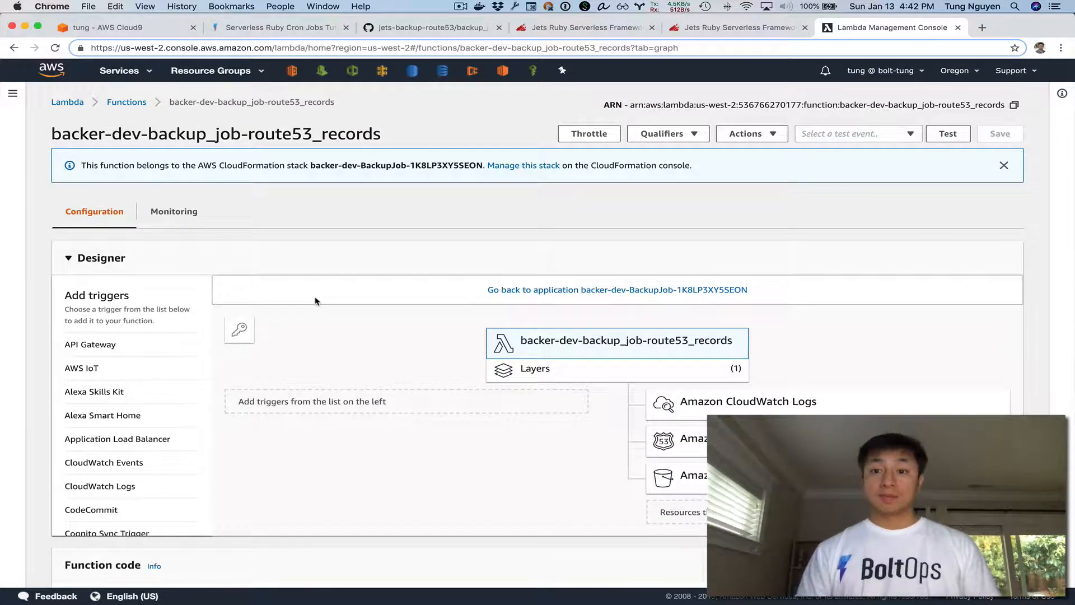
{"action": "left_click", "coordinate": [126, 102]}
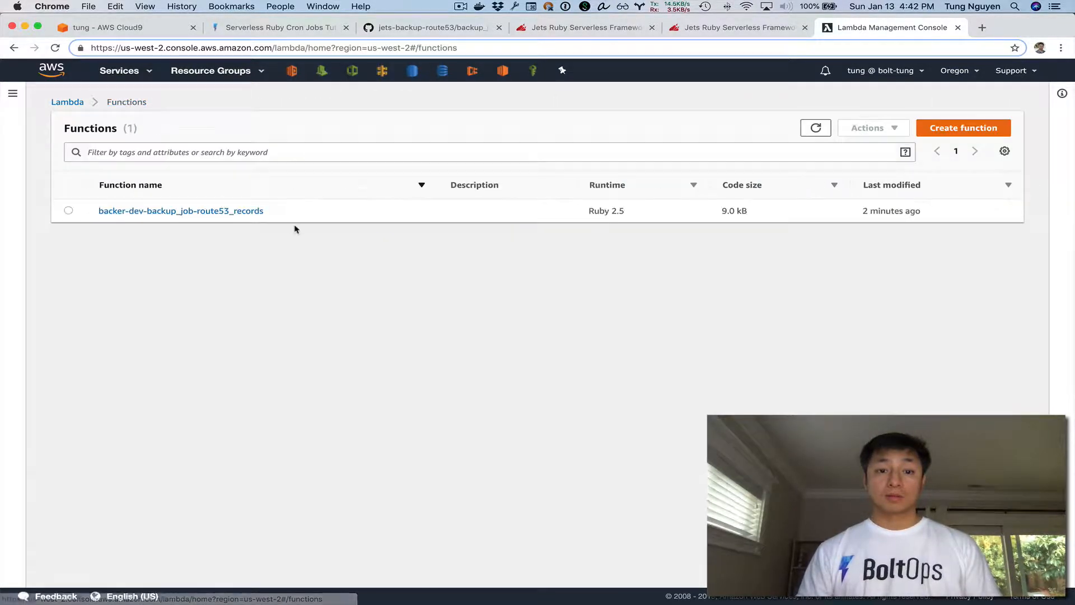
{"action": "left_click", "coordinate": [181, 210]}
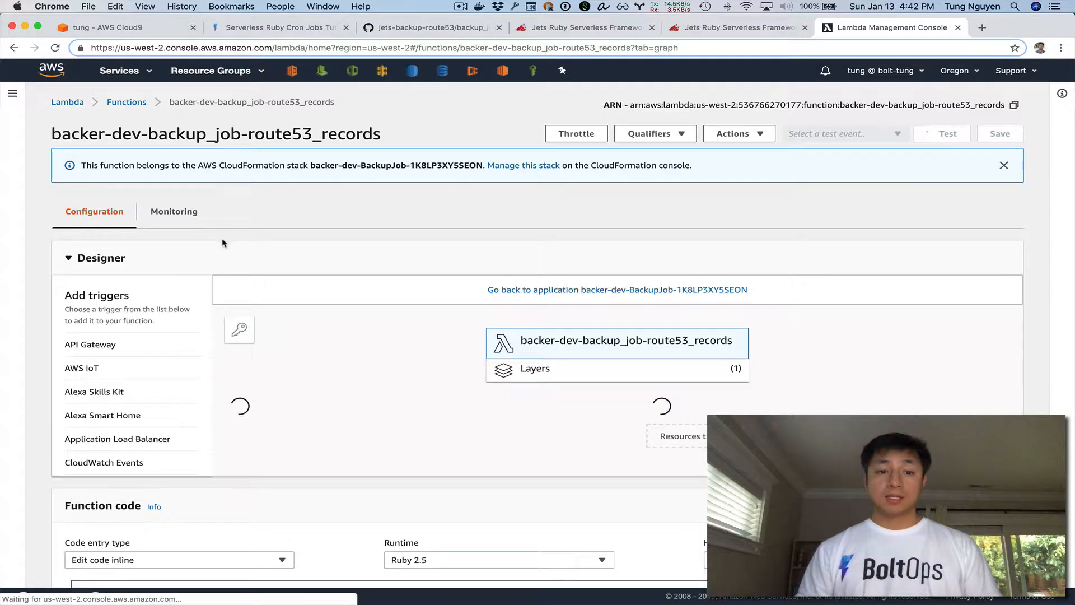
{"action": "scroll", "scroll_direction": "down", "scroll_amount": 3}
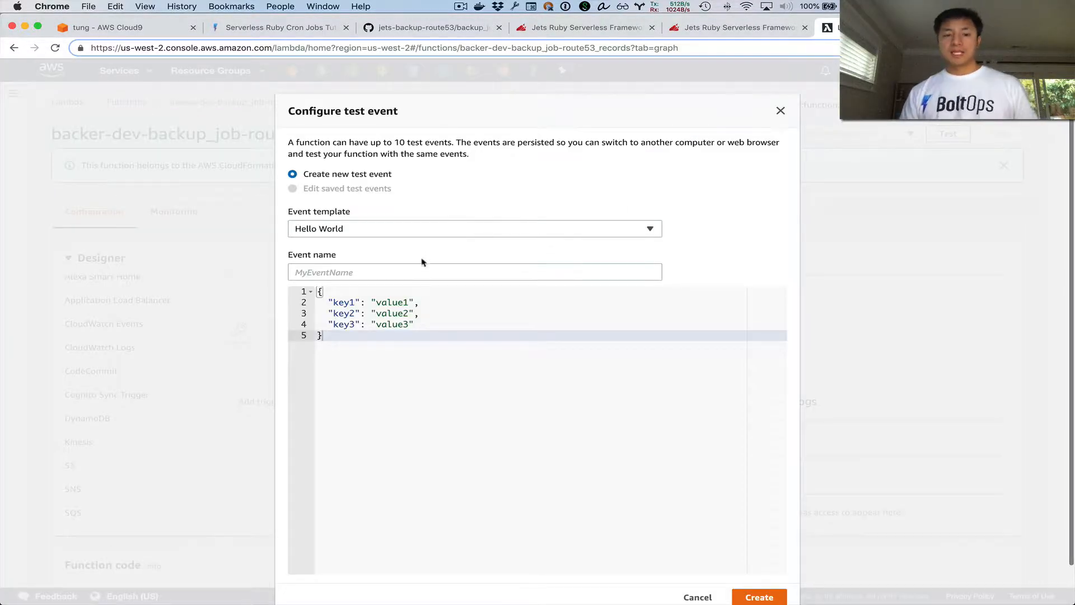
Create a test event named 'test', run it, and check the Route53 backup log.
{"action": "type", "text": "test"}
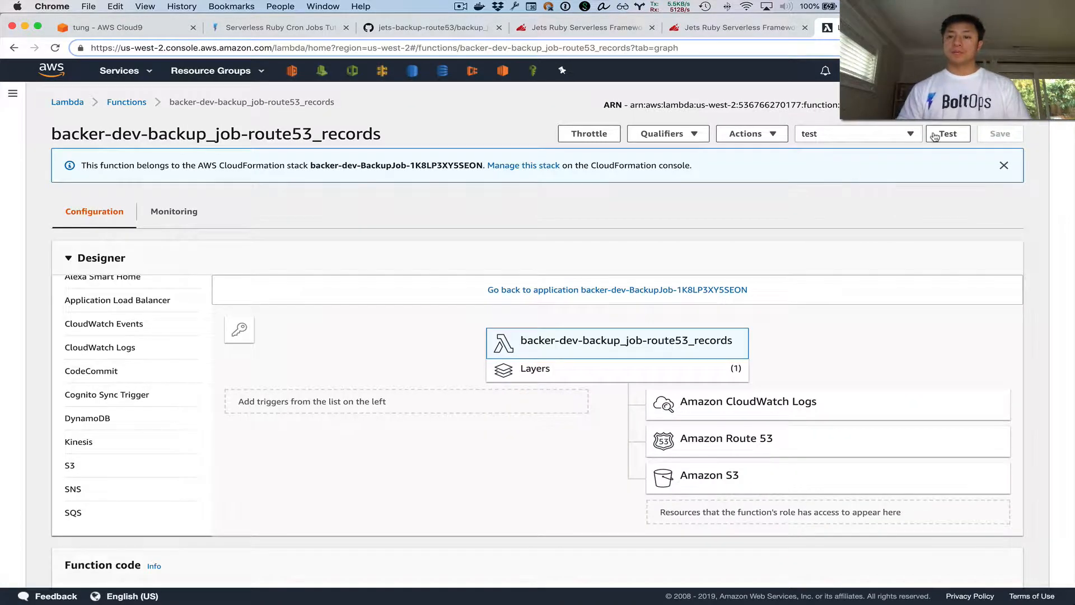
{"action": "left_click", "coordinate": [947, 133]}
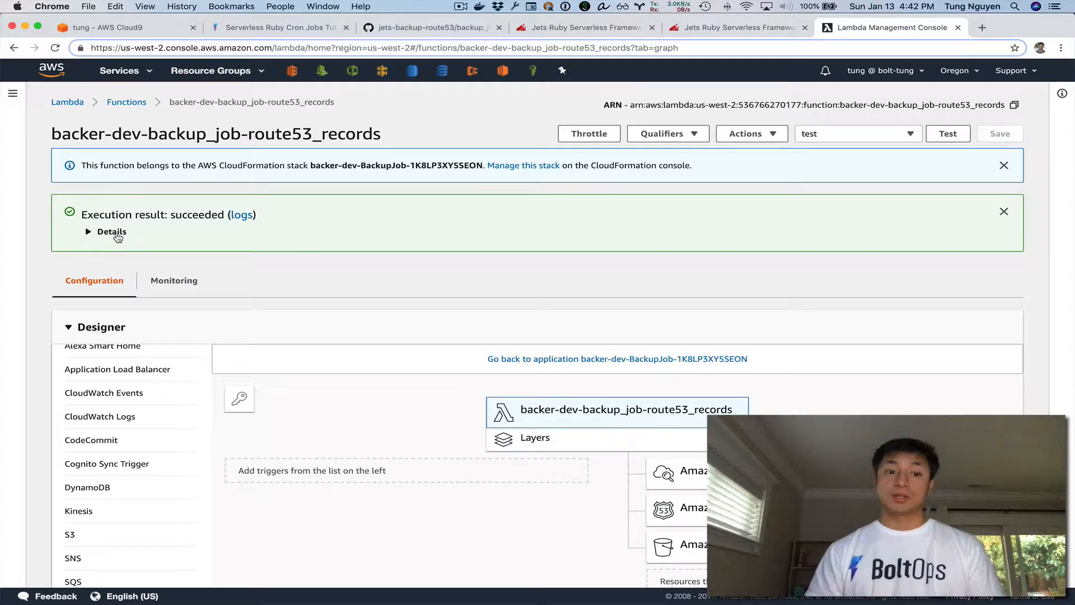
{"action": "left_click", "coordinate": [111, 231]}
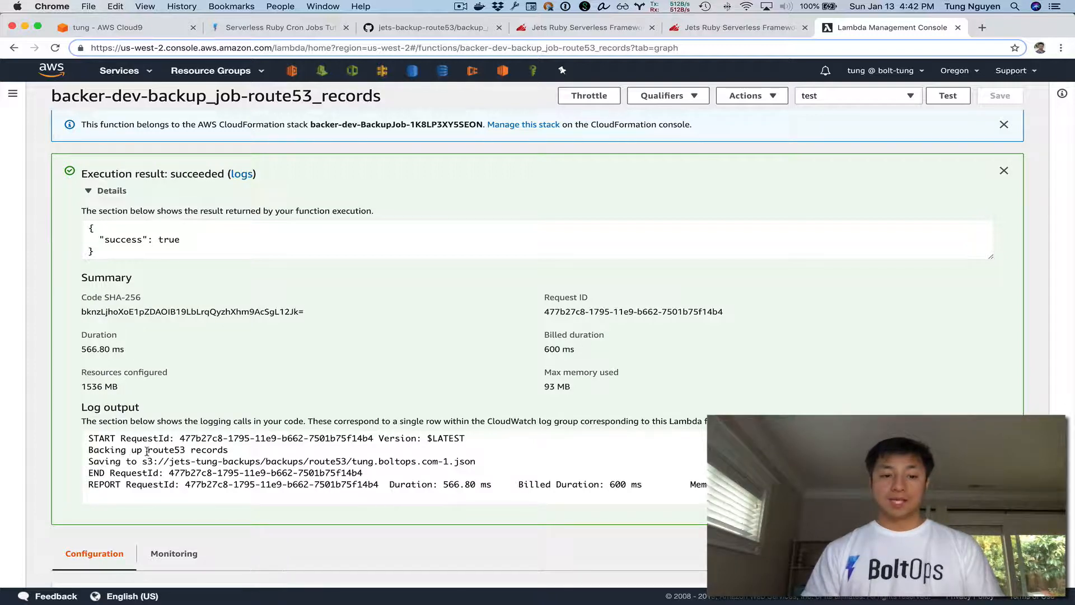
{"action": "double_click", "coordinate": [168, 450]}
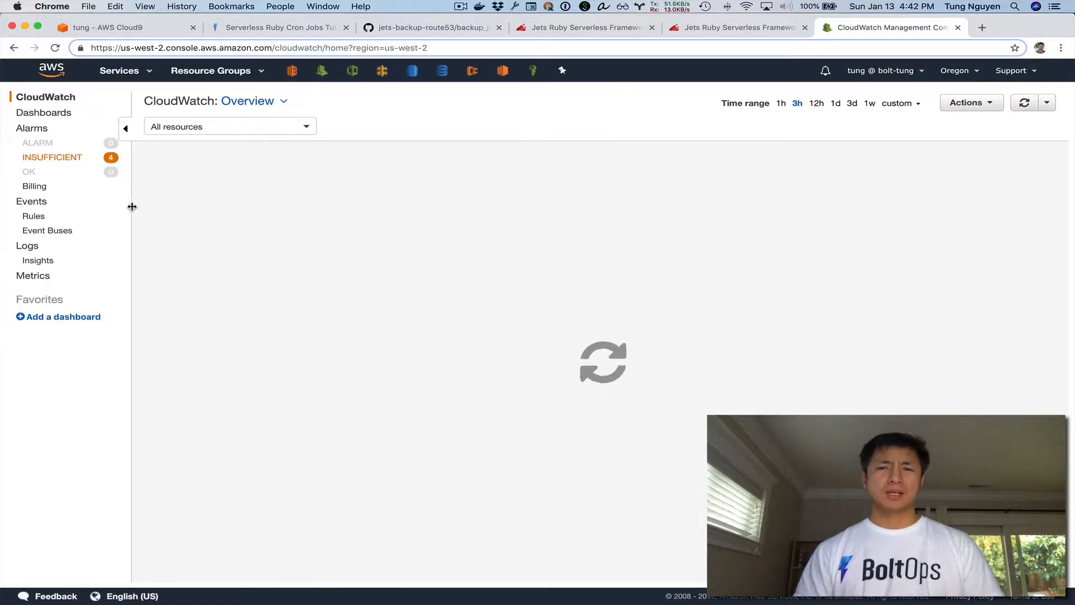
Review the backer-dev-BackupJob rule's one-day schedule, then return to the tutorial.
{"action": "left_click", "coordinate": [33, 215]}
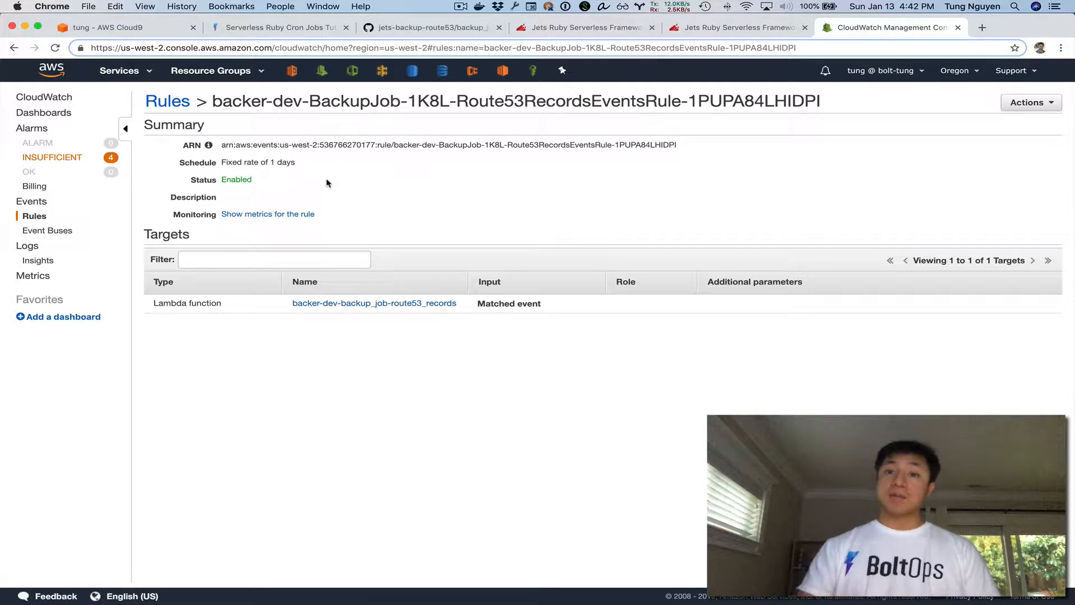
{"action": "left_click", "coordinate": [280, 28]}
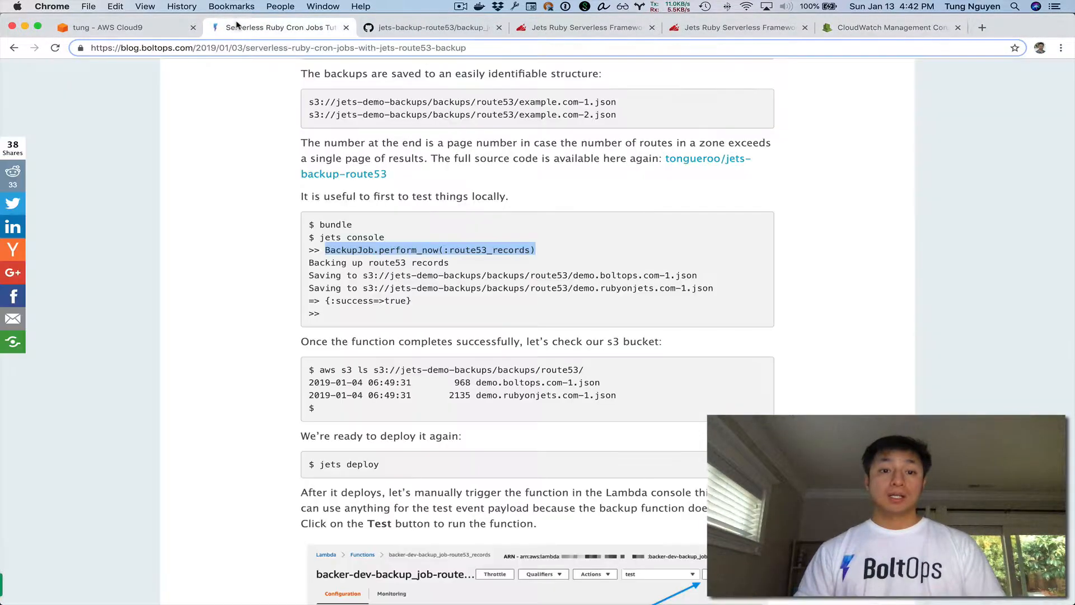
Read the test results and highlight the sentence on S3 versioning and lifecycle.
{"action": "scroll", "scroll_direction": "down", "scroll_amount": 3}
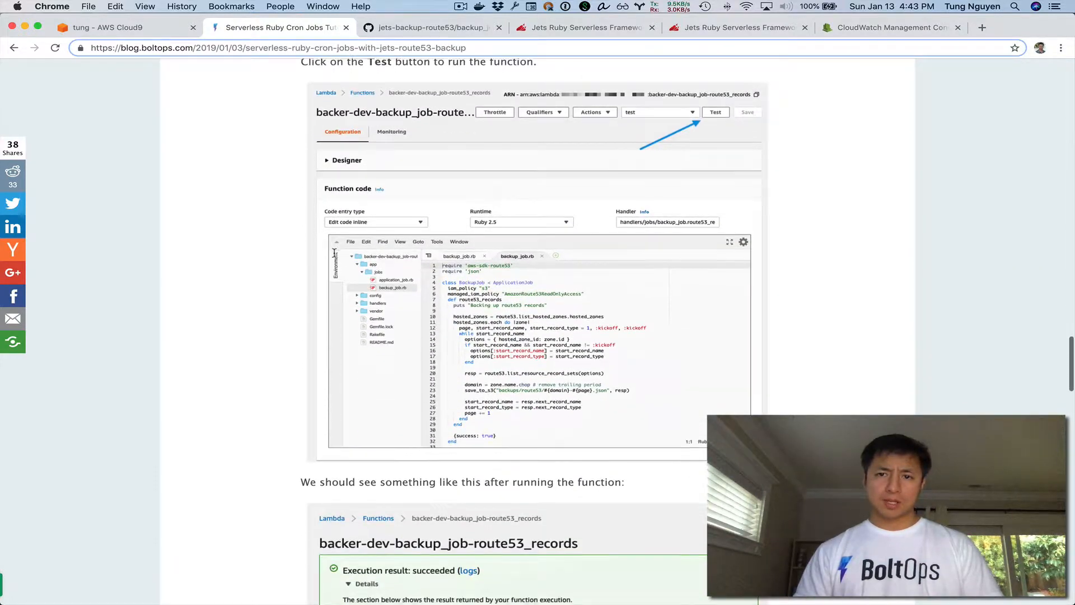
{"action": "scroll", "scroll_direction": "down", "scroll_amount": 3}
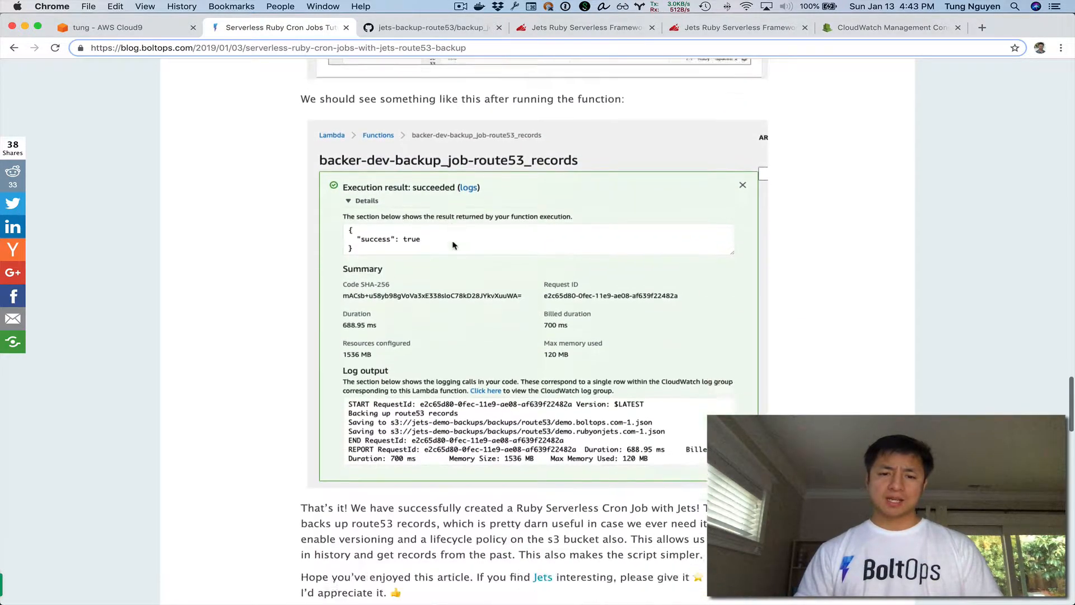
{"action": "scroll", "scroll_direction": "down", "scroll_amount": 3}
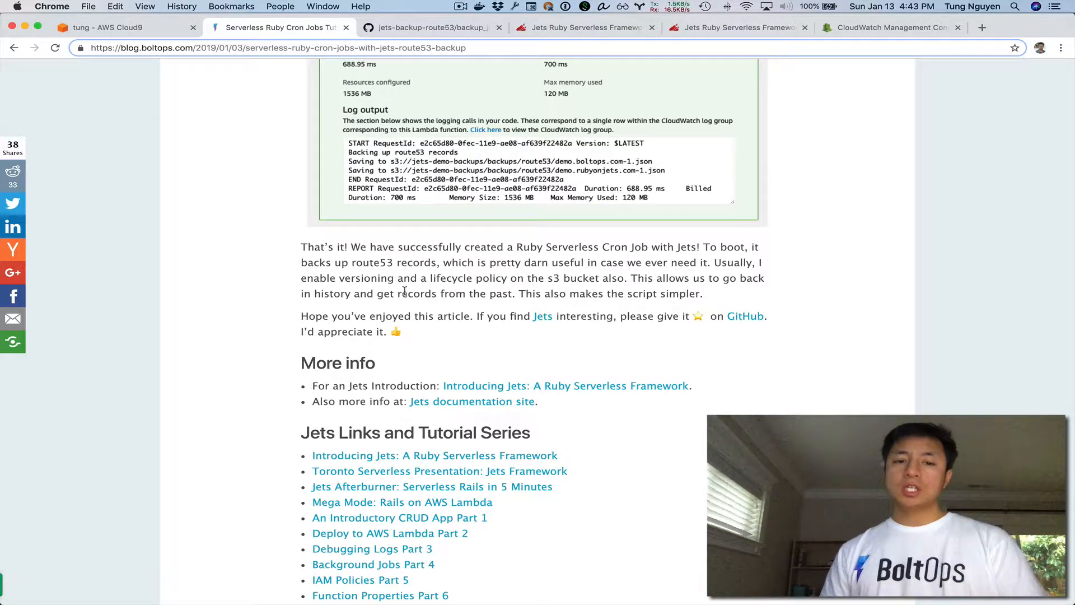
{"action": "left_click_drag", "start_coordinate": [713, 262], "coordinate": [682, 278]}
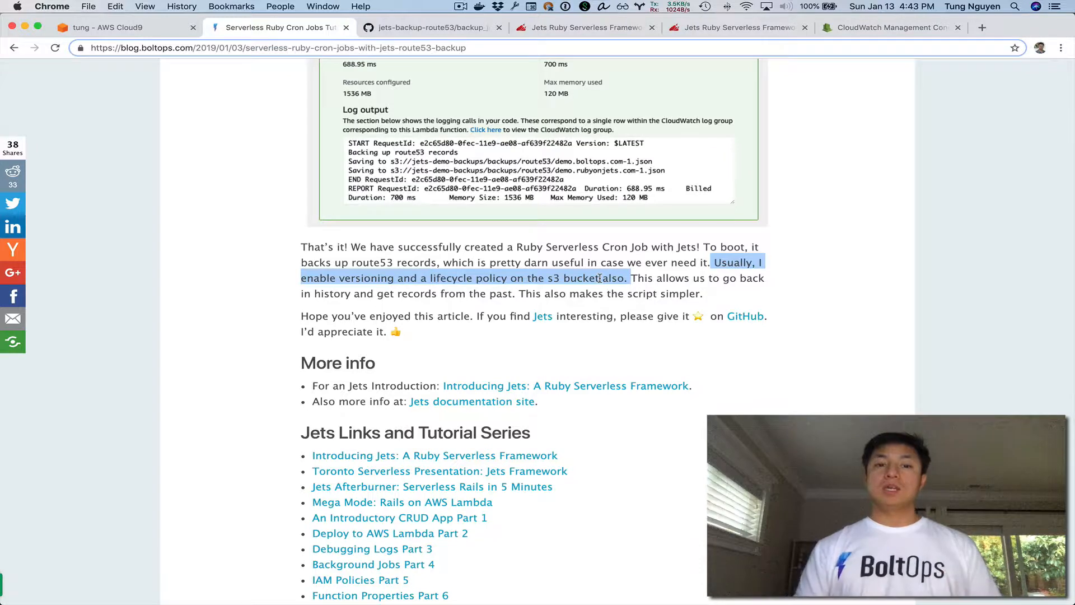
{"action": "left_click", "coordinate": [344, 277]}
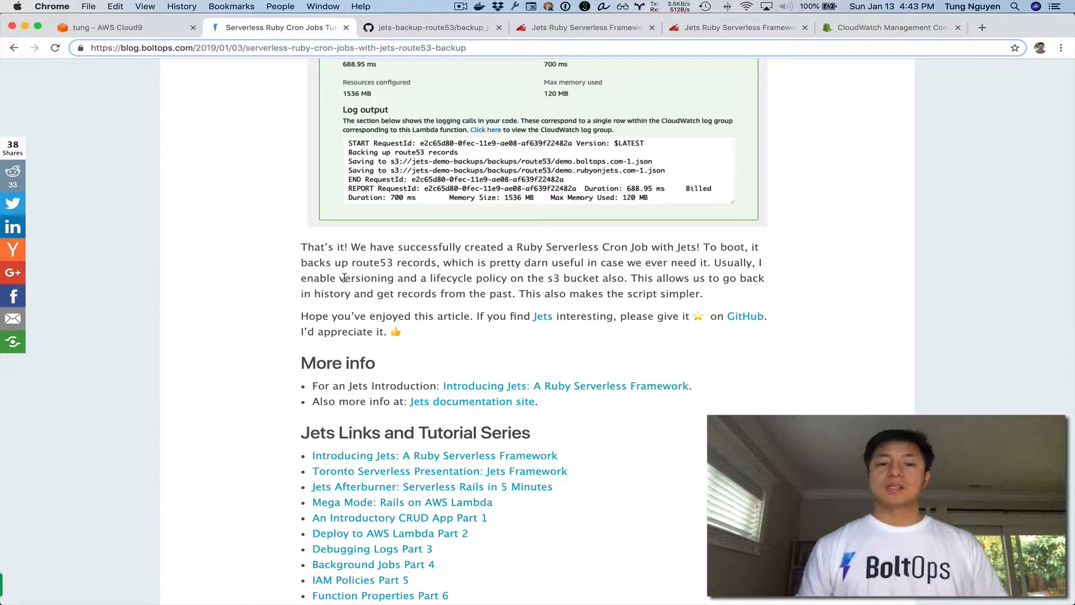
{"action": "left_click_drag", "start_coordinate": [430, 277], "coordinate": [530, 278]}
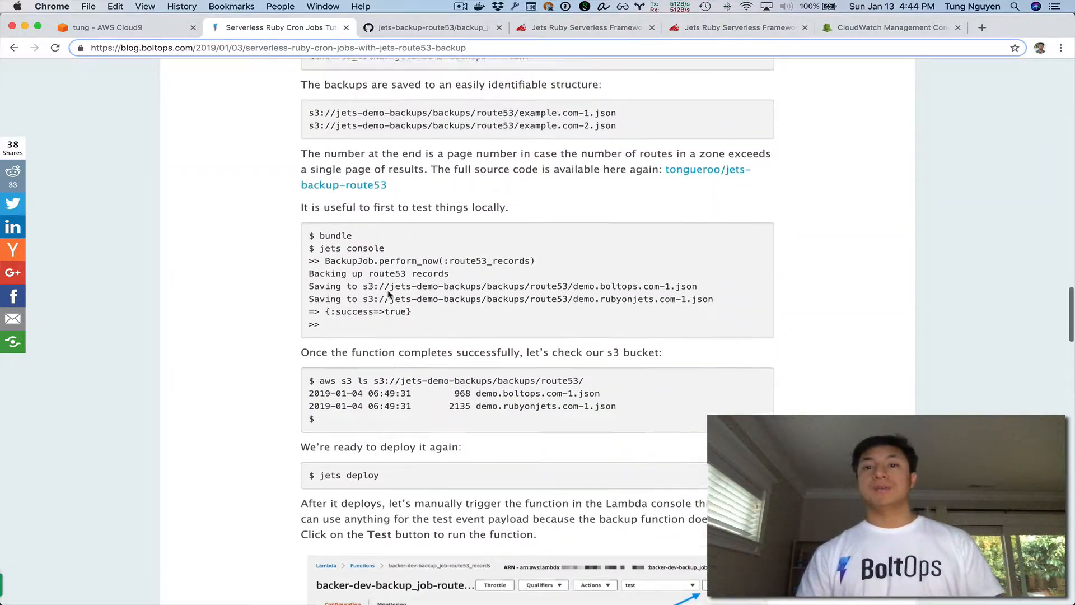
Open the tongueroo/jets GitHub repository from the post's closing section.
{"action": "scroll", "scroll_direction": "down", "scroll_amount": 3}
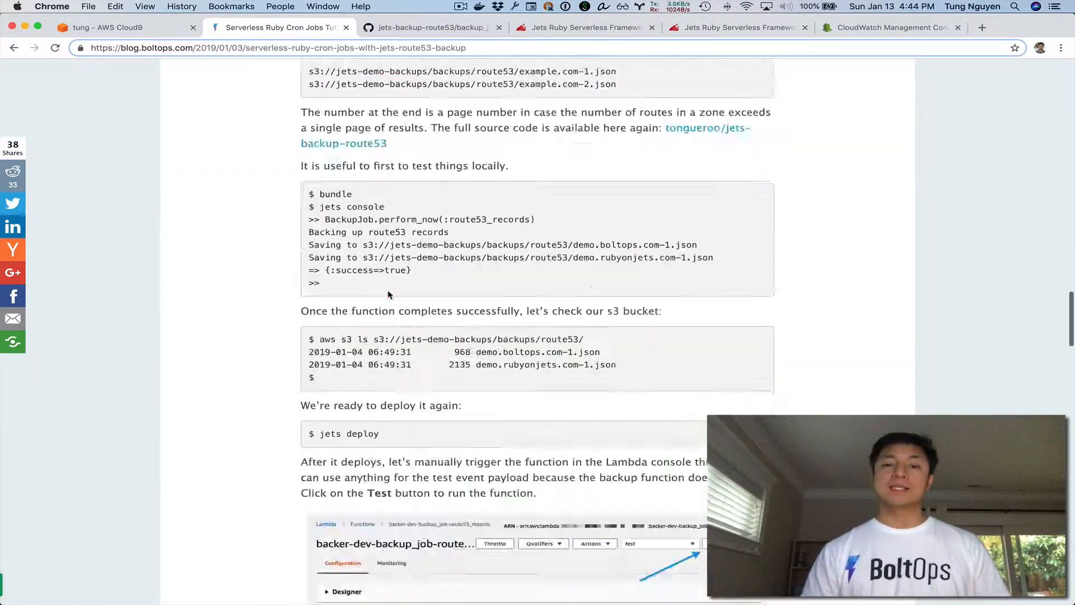
{"action": "scroll", "scroll_direction": "down", "scroll_amount": 3}
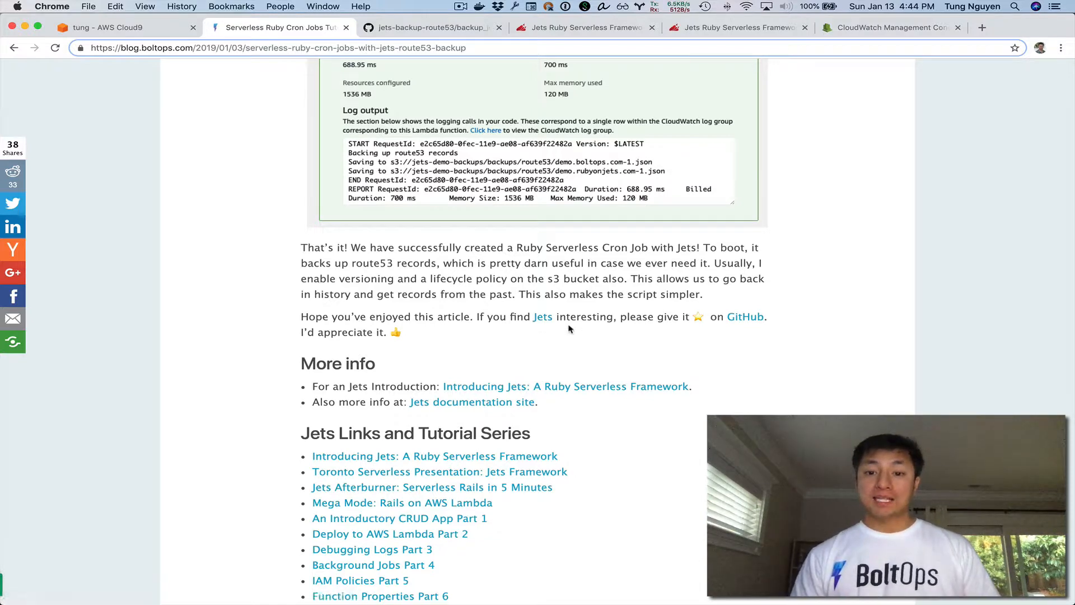
{"action": "left_click", "coordinate": [745, 316]}
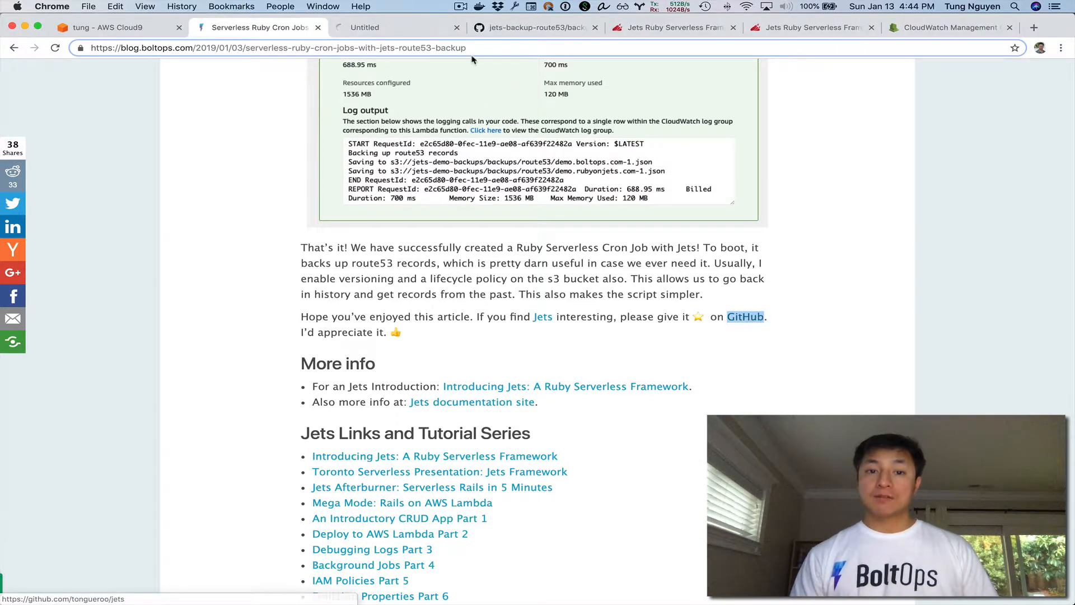
{"action": "left_click", "coordinate": [745, 317]}
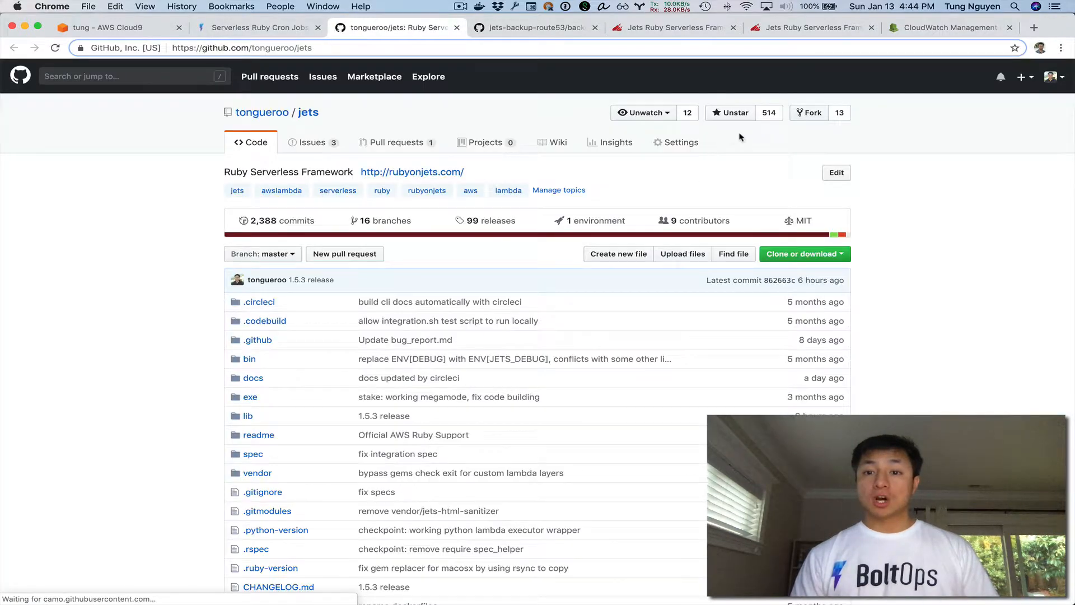